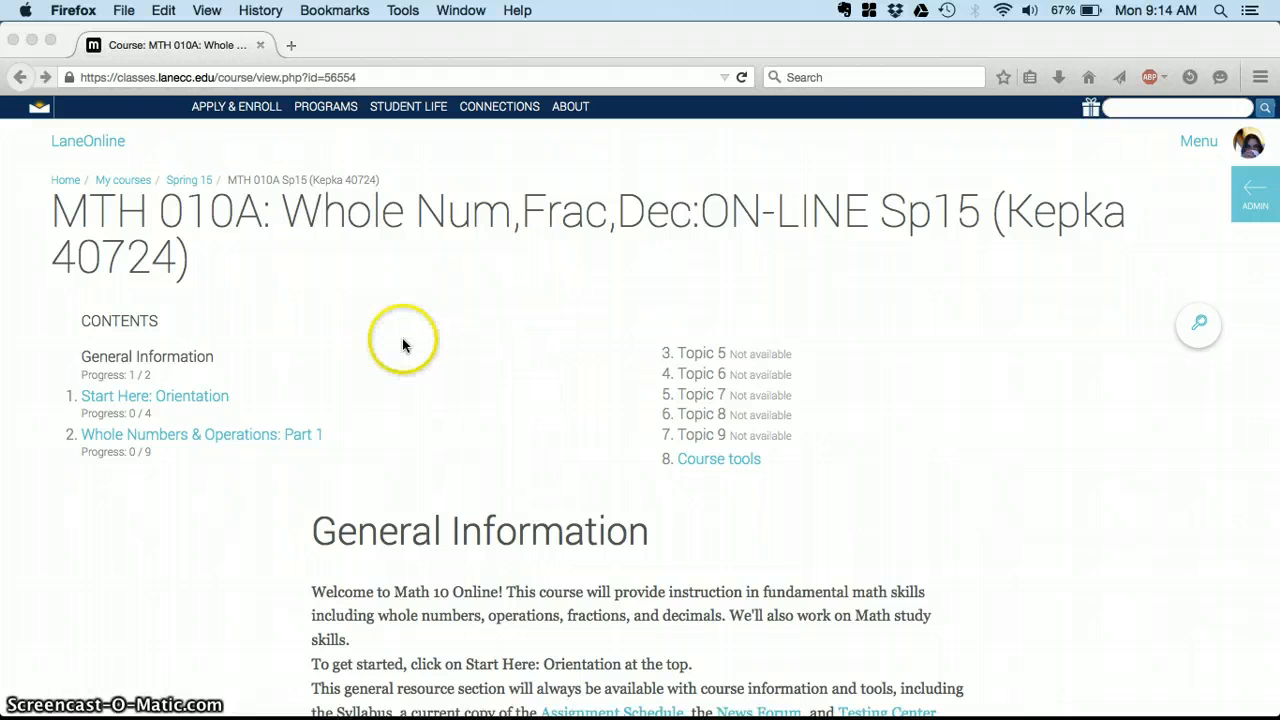
{"action": "mouse_move", "coordinate": [322, 324]}
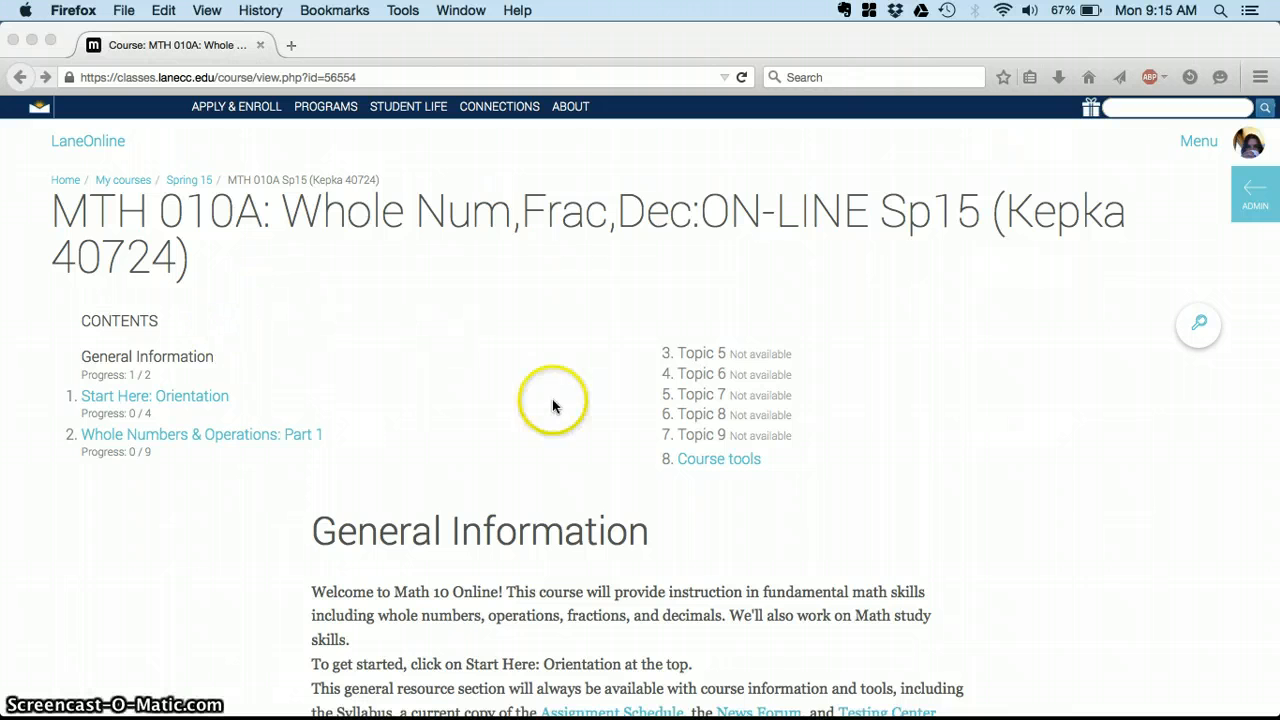
{"action": "mouse_move", "coordinate": [420, 336]}
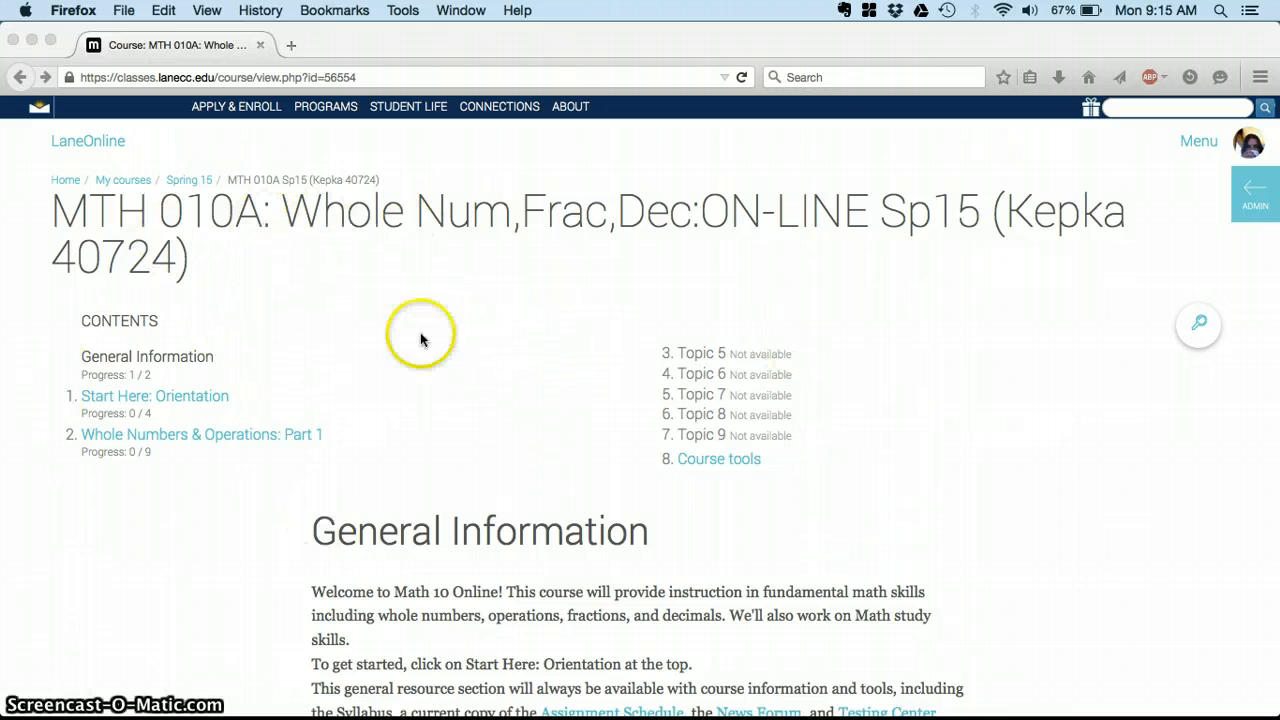
{"action": "mouse_move", "coordinate": [330, 440]}
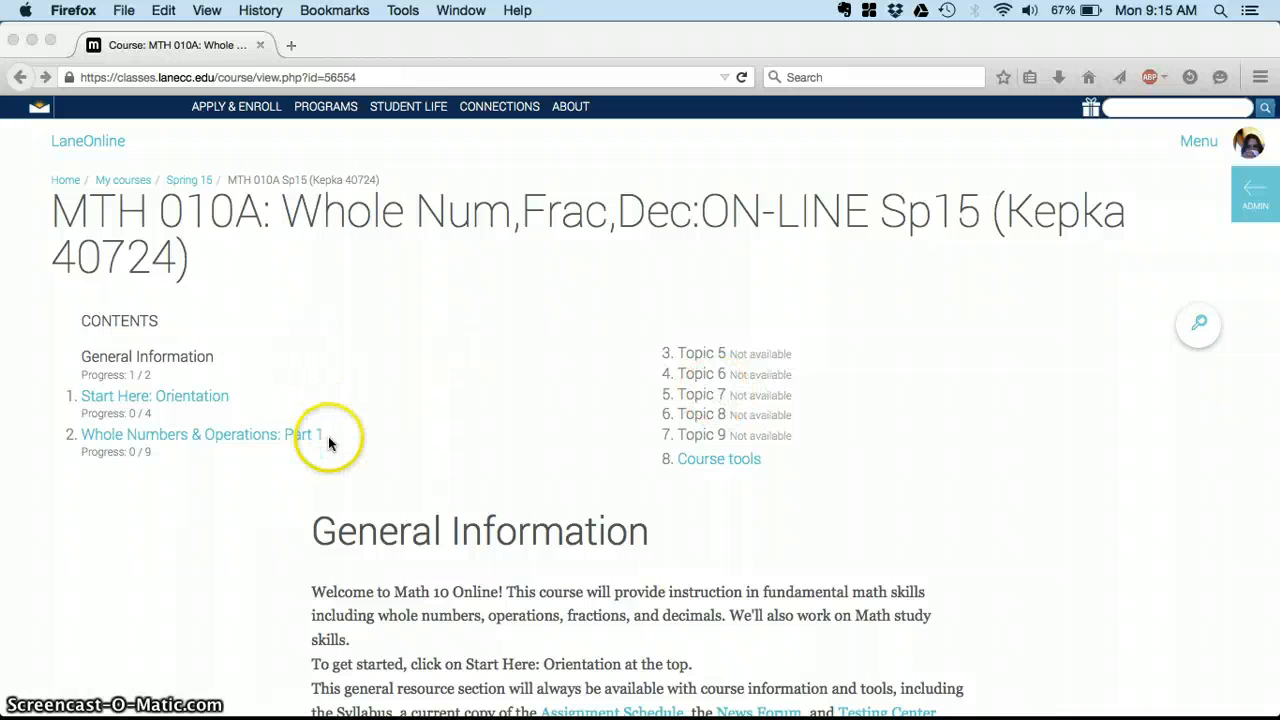
{"action": "mouse_move", "coordinate": [204, 368]}
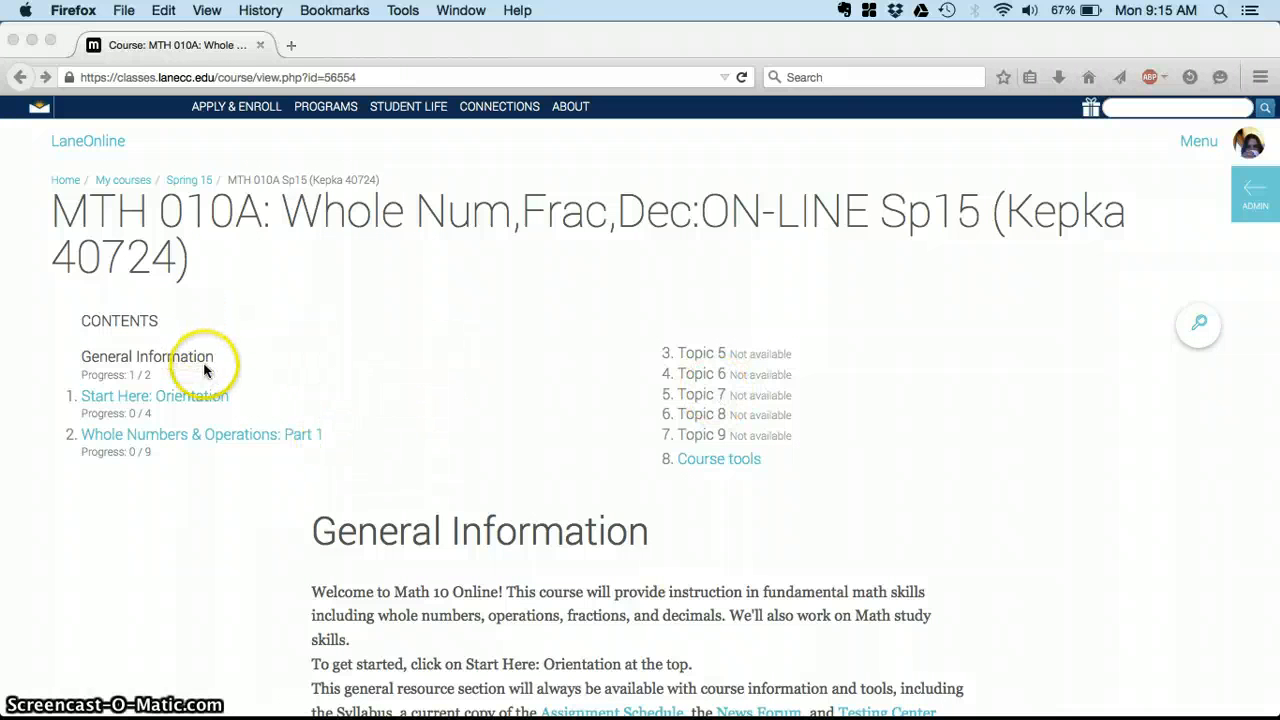
{"action": "mouse_move", "coordinate": [496, 556]}
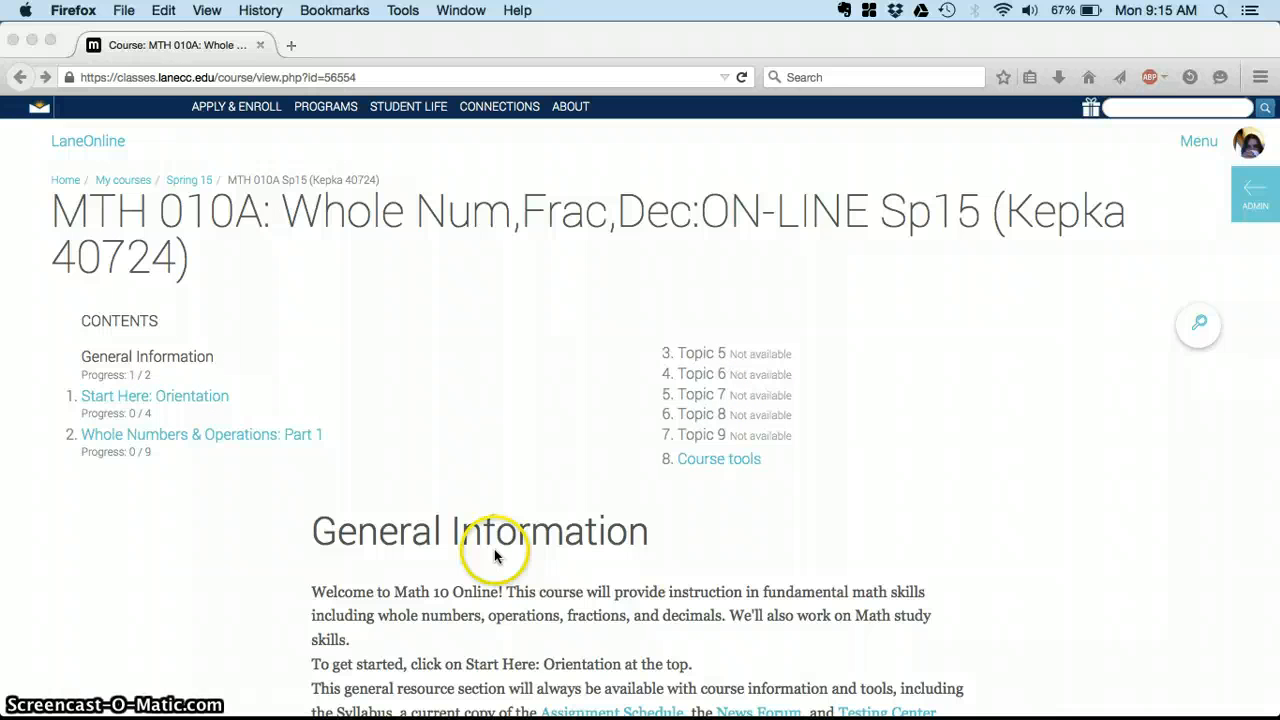
Scroll down through the MTH 010A course page to look over its sections.
{"action": "scroll", "scroll_direction": "down", "scroll_amount": 3}
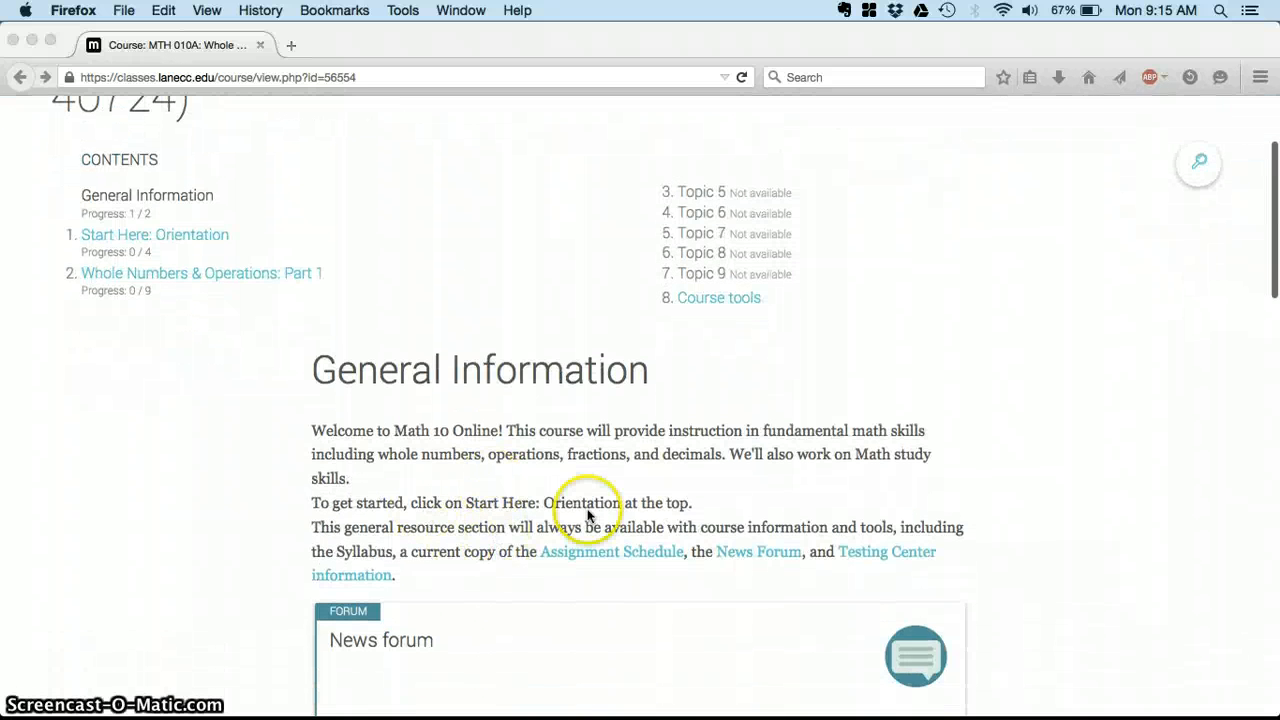
{"action": "scroll", "scroll_direction": "down", "scroll_amount": 3}
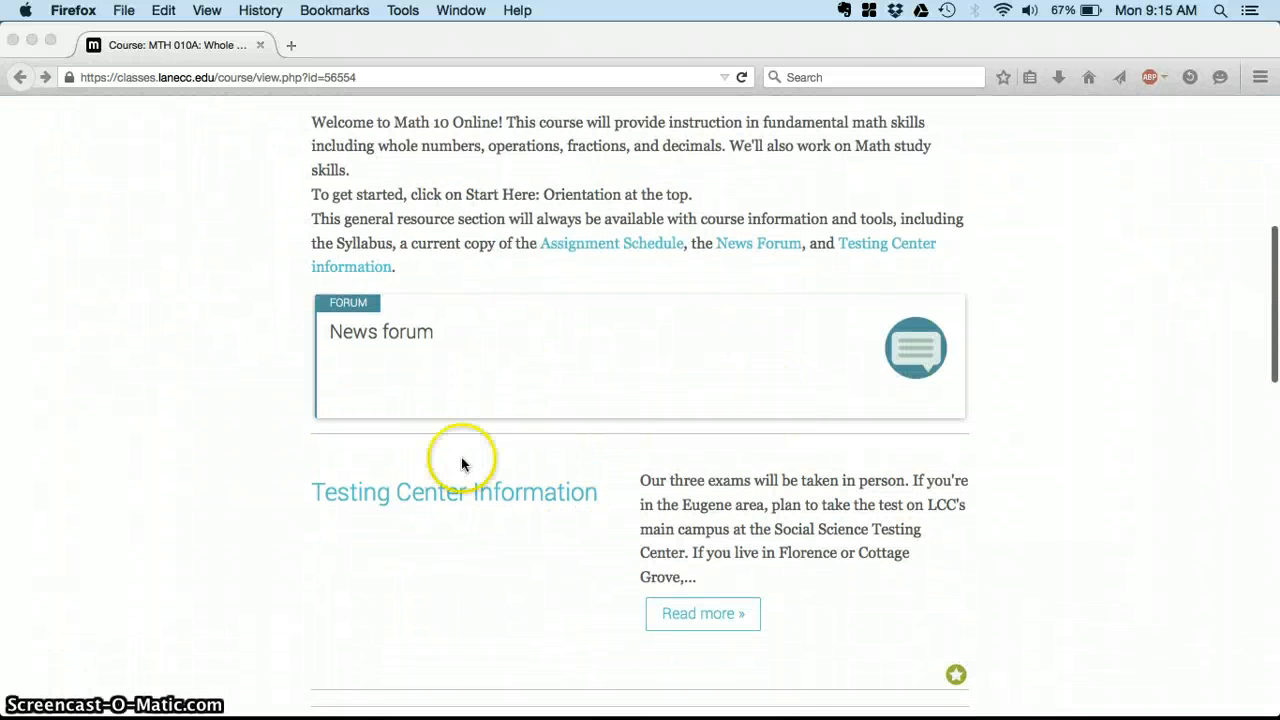
{"action": "scroll", "scroll_direction": "down", "scroll_amount": 3}
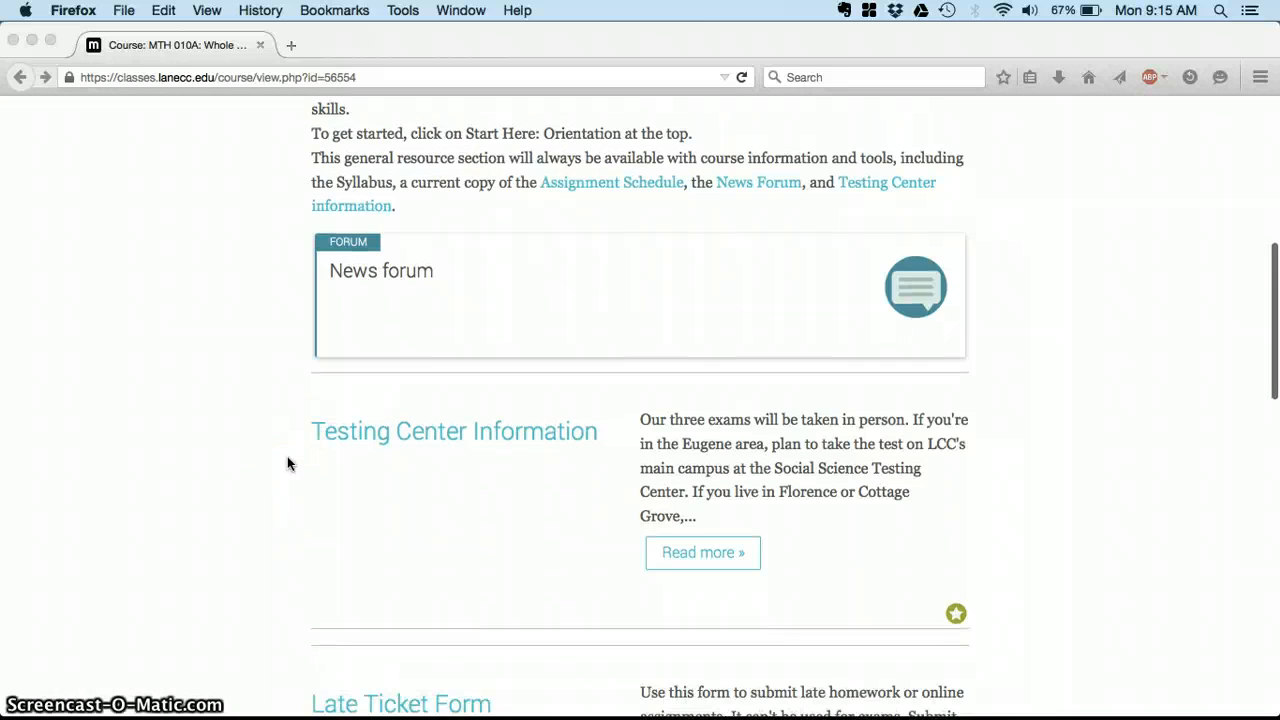
{"action": "scroll", "scroll_direction": "down", "scroll_amount": 3}
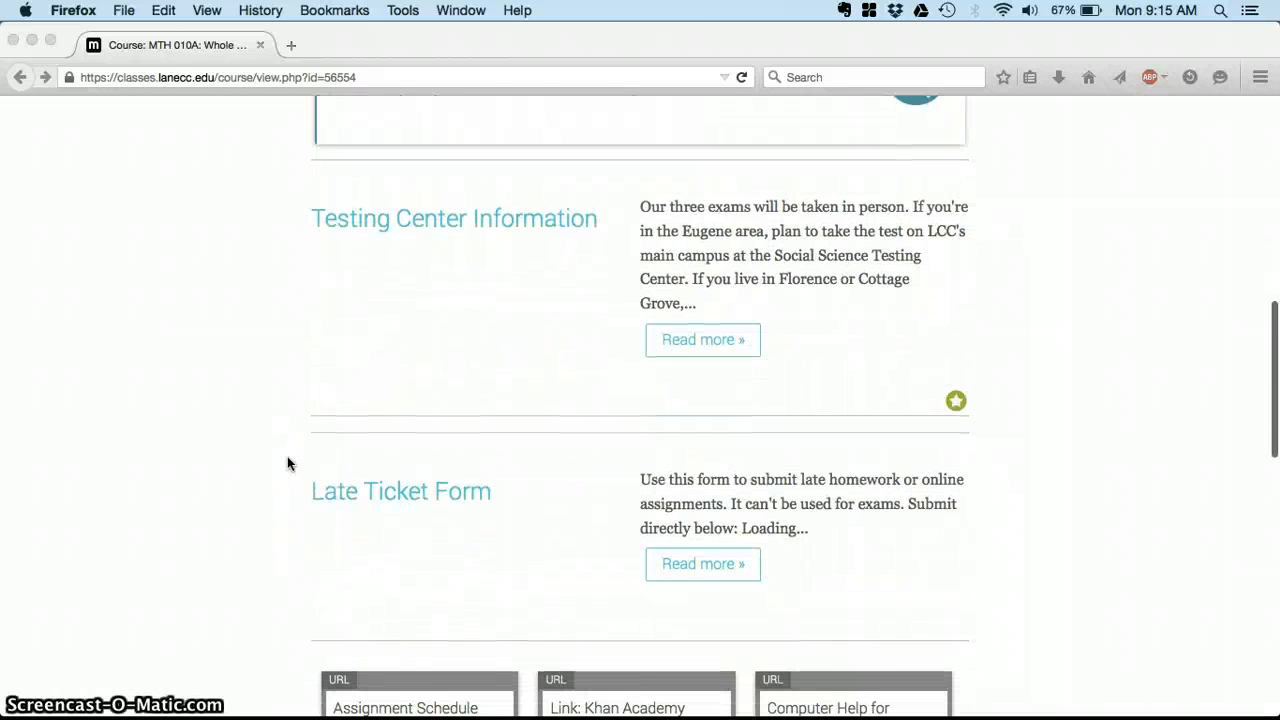
{"action": "scroll", "scroll_direction": "down", "scroll_amount": 3}
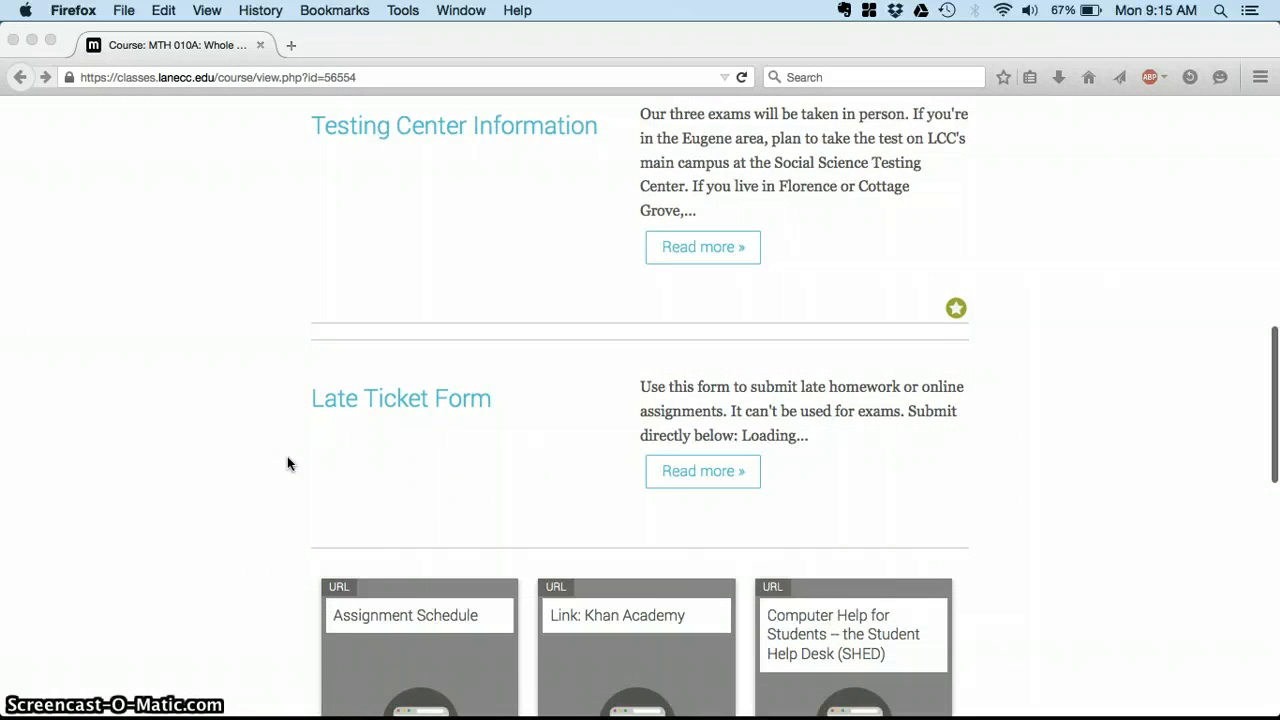
{"action": "scroll", "scroll_direction": "down", "scroll_amount": 3}
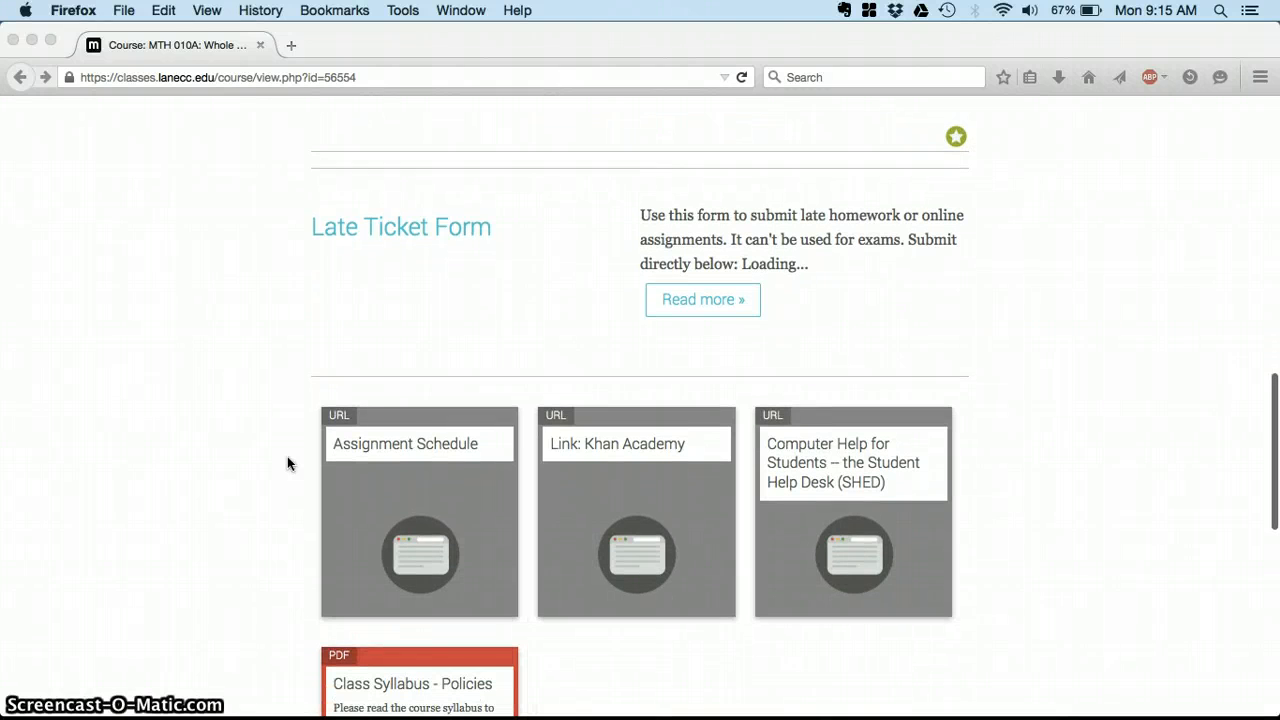
{"action": "mouse_move", "coordinate": [430, 528]}
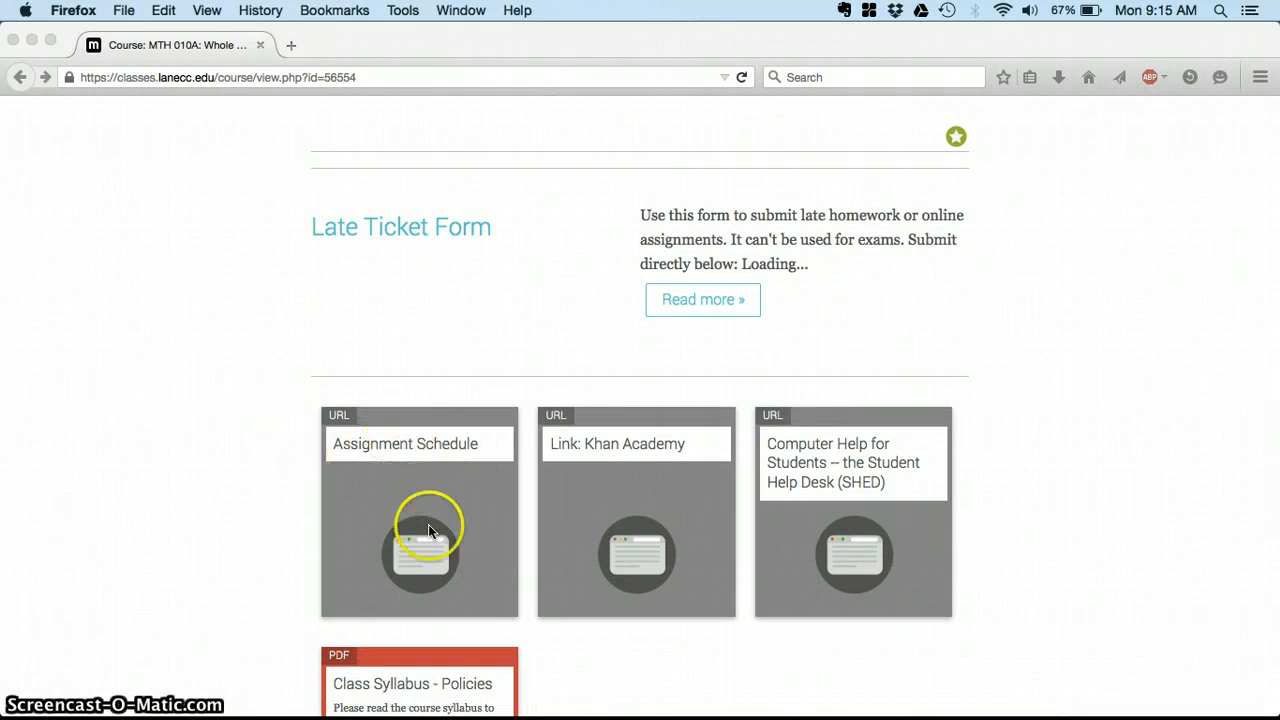
{"action": "mouse_move", "coordinate": [684, 510]}
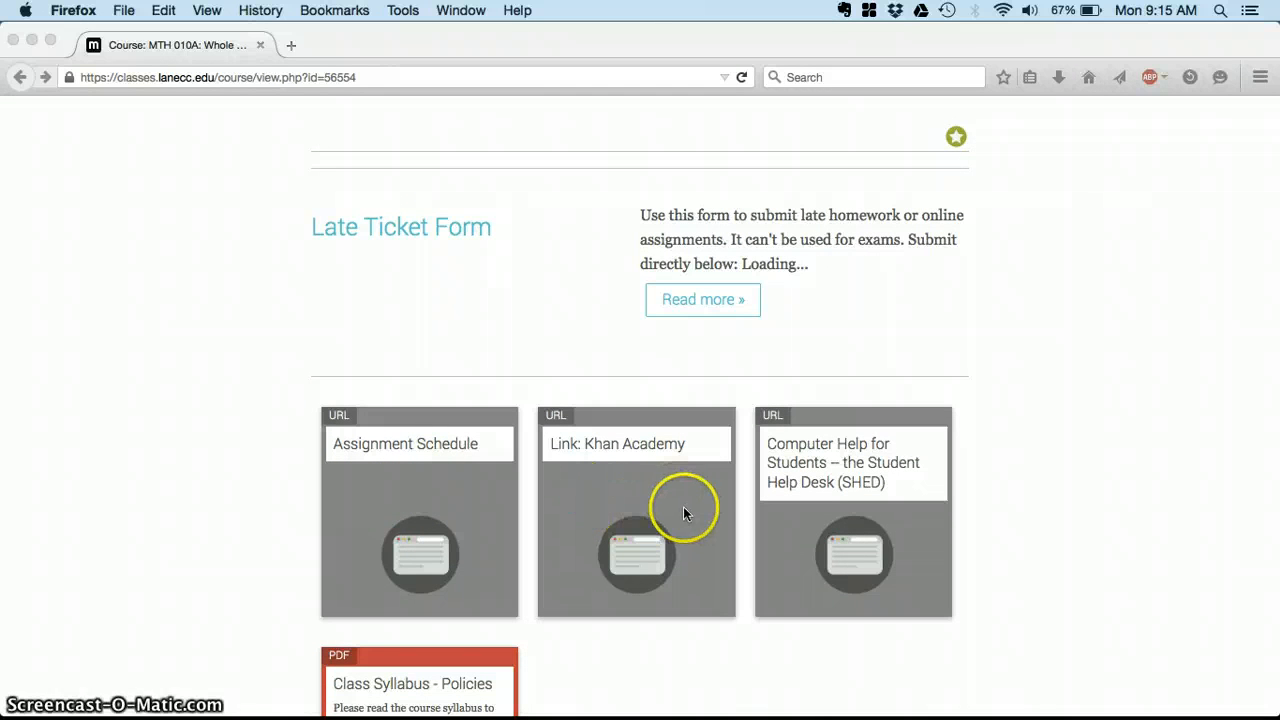
{"action": "mouse_move", "coordinate": [818, 490]}
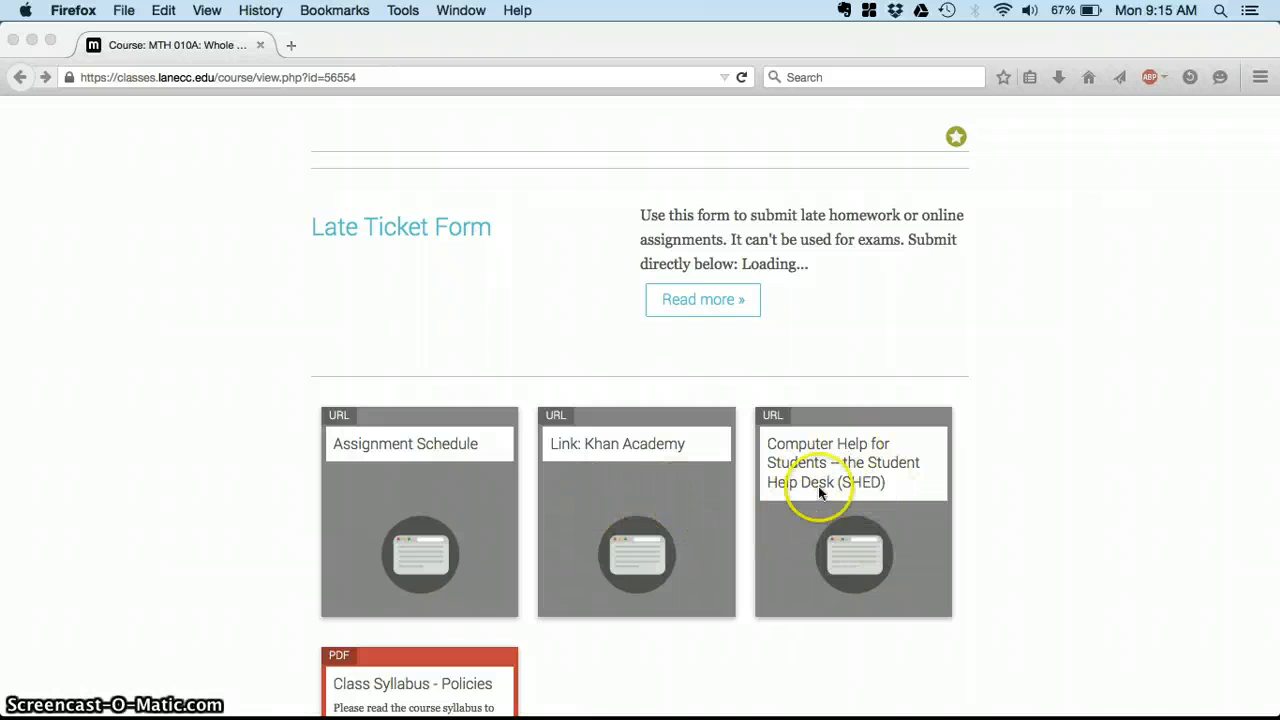
{"action": "mouse_move", "coordinate": [868, 482]}
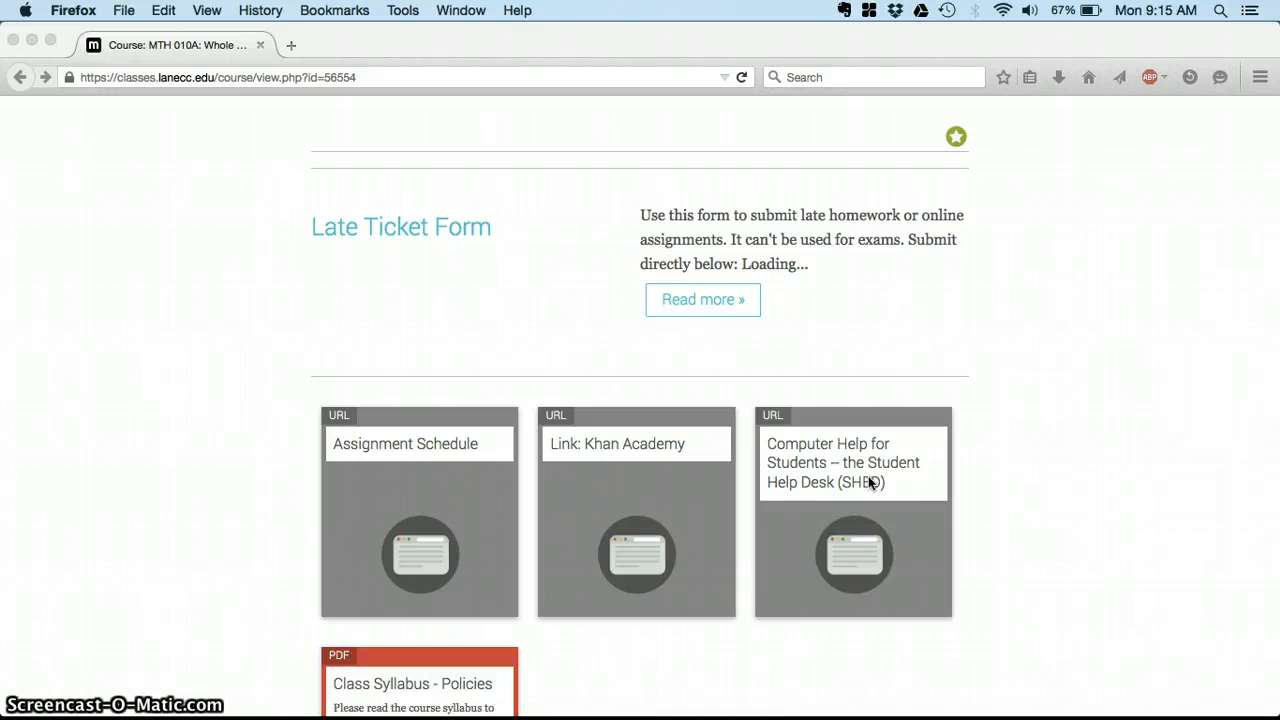
{"action": "scroll", "scroll_direction": "down", "scroll_amount": 3}
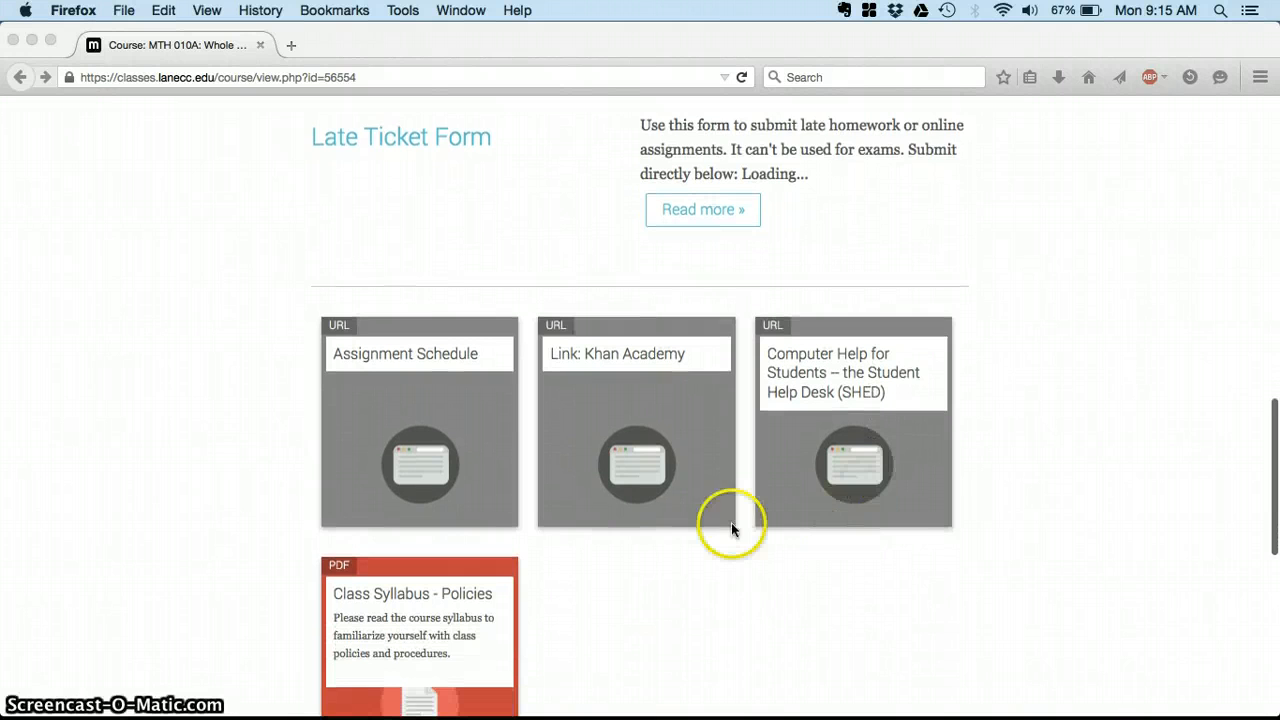
{"action": "scroll", "scroll_direction": "down", "scroll_amount": 3}
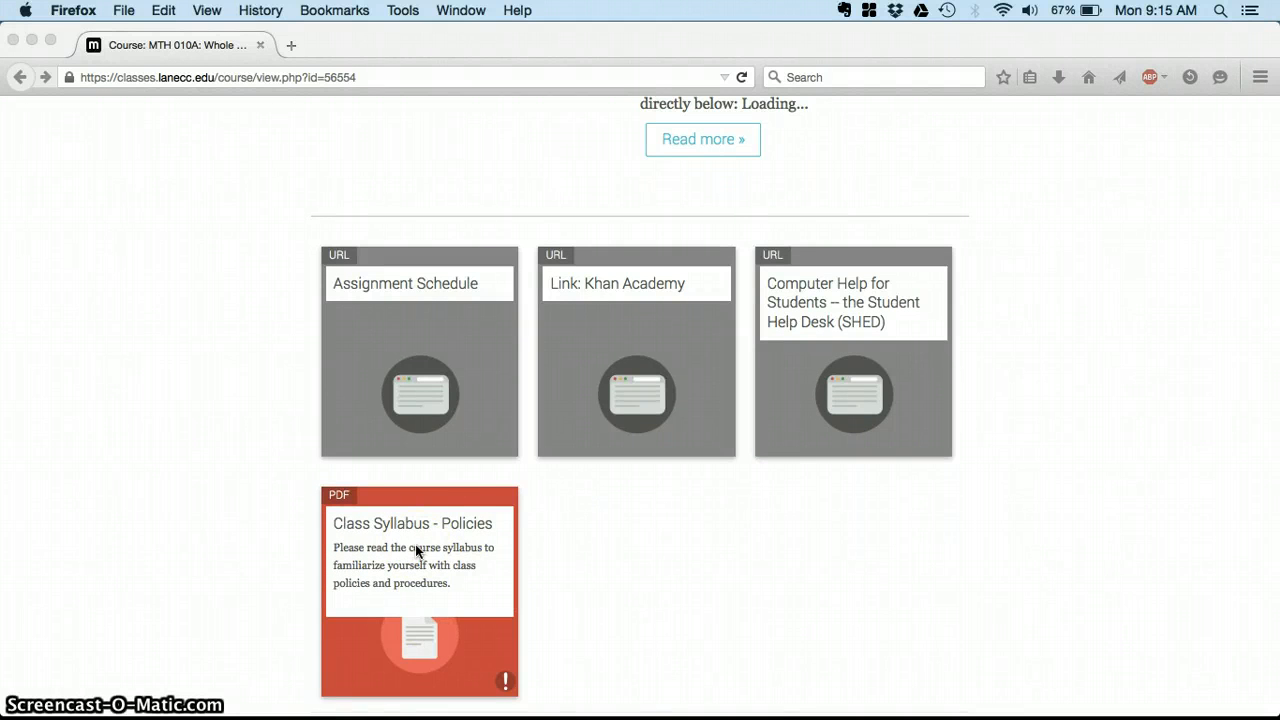
{"action": "scroll", "scroll_direction": "down", "scroll_amount": 3}
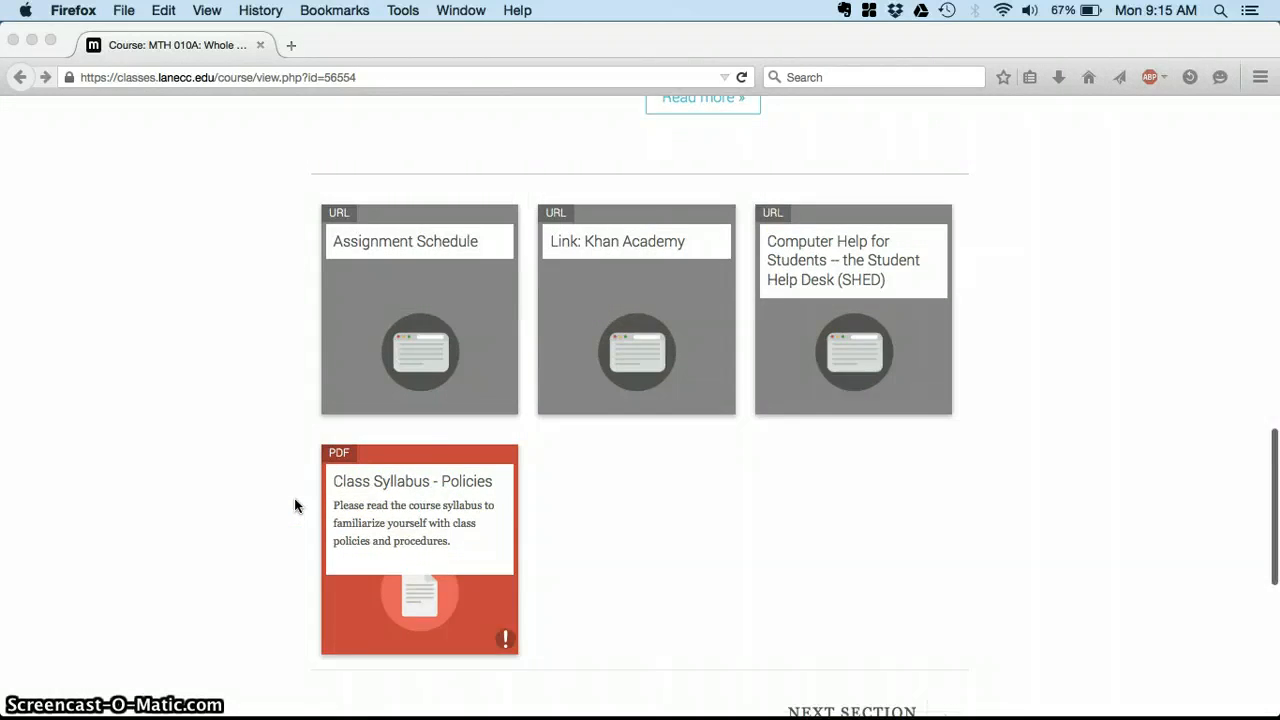
Return to the Contents list and open the Start Here: Orientation section.
{"action": "scroll", "scroll_direction": "up", "scroll_amount": 3}
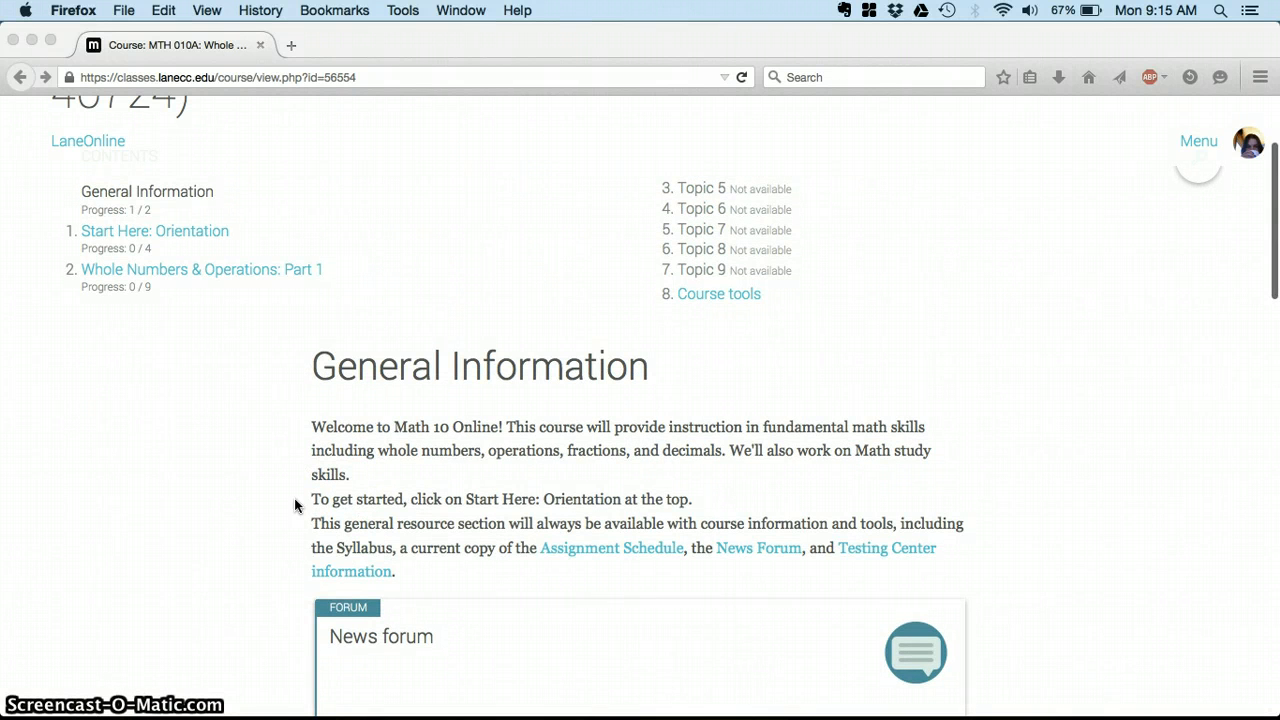
{"action": "mouse_move", "coordinate": [270, 420]}
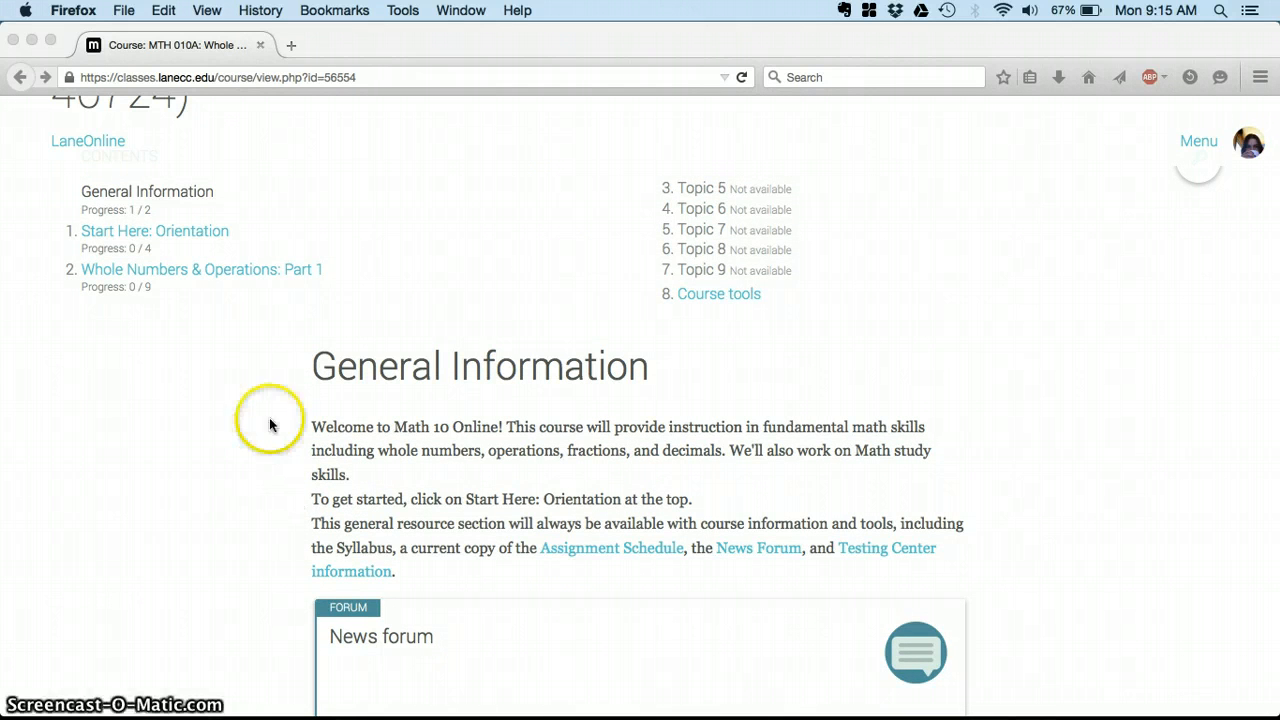
{"action": "scroll", "scroll_direction": "up", "scroll_amount": 3}
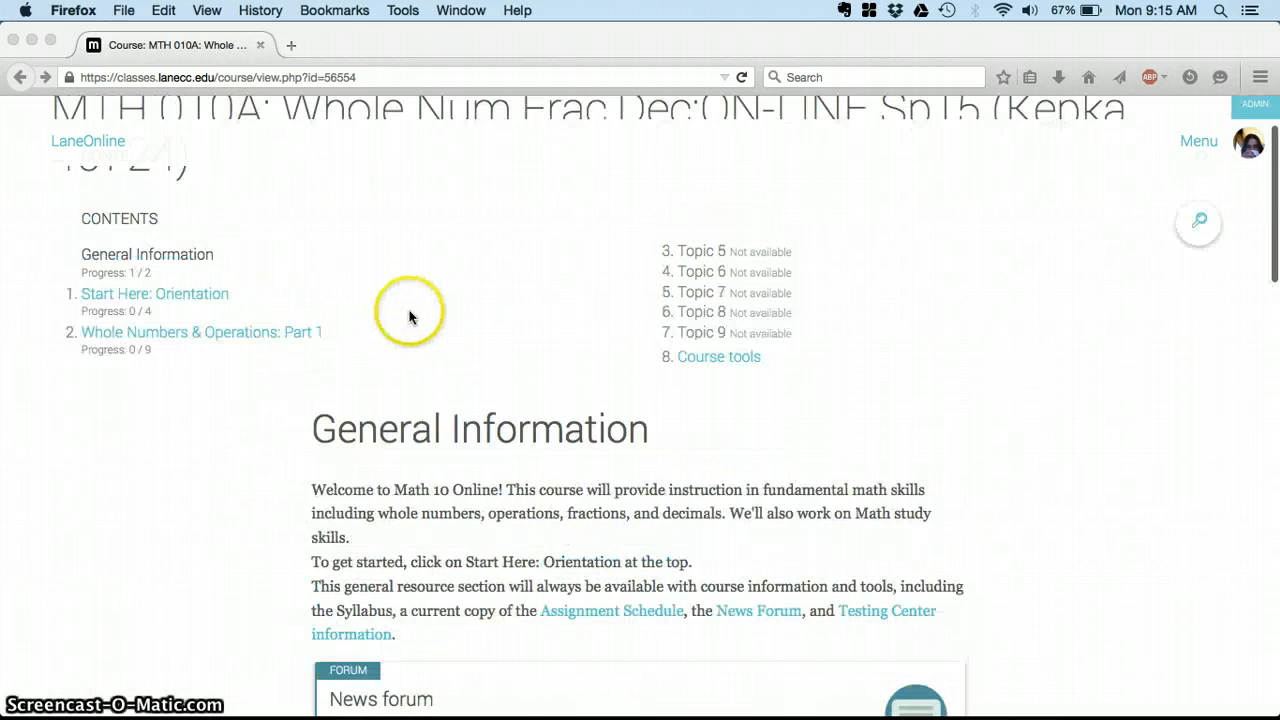
{"action": "scroll", "scroll_direction": "up", "scroll_amount": 3}
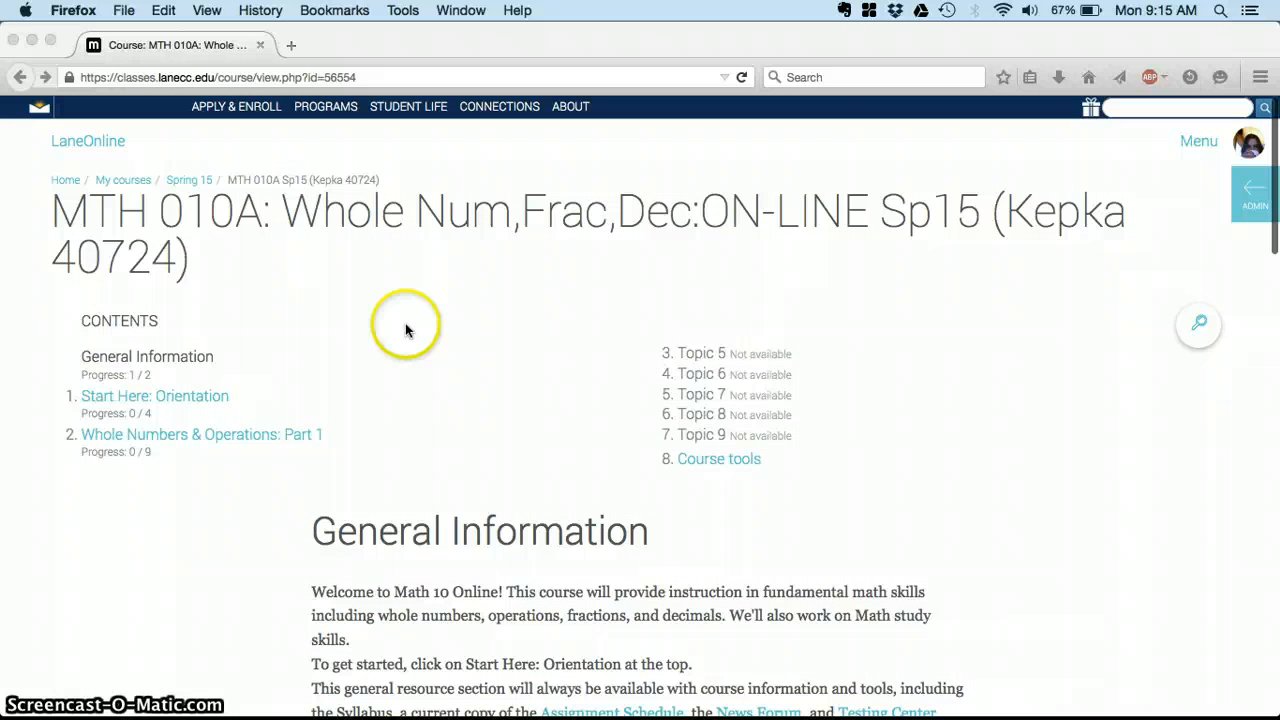
{"action": "mouse_move", "coordinate": [472, 388]}
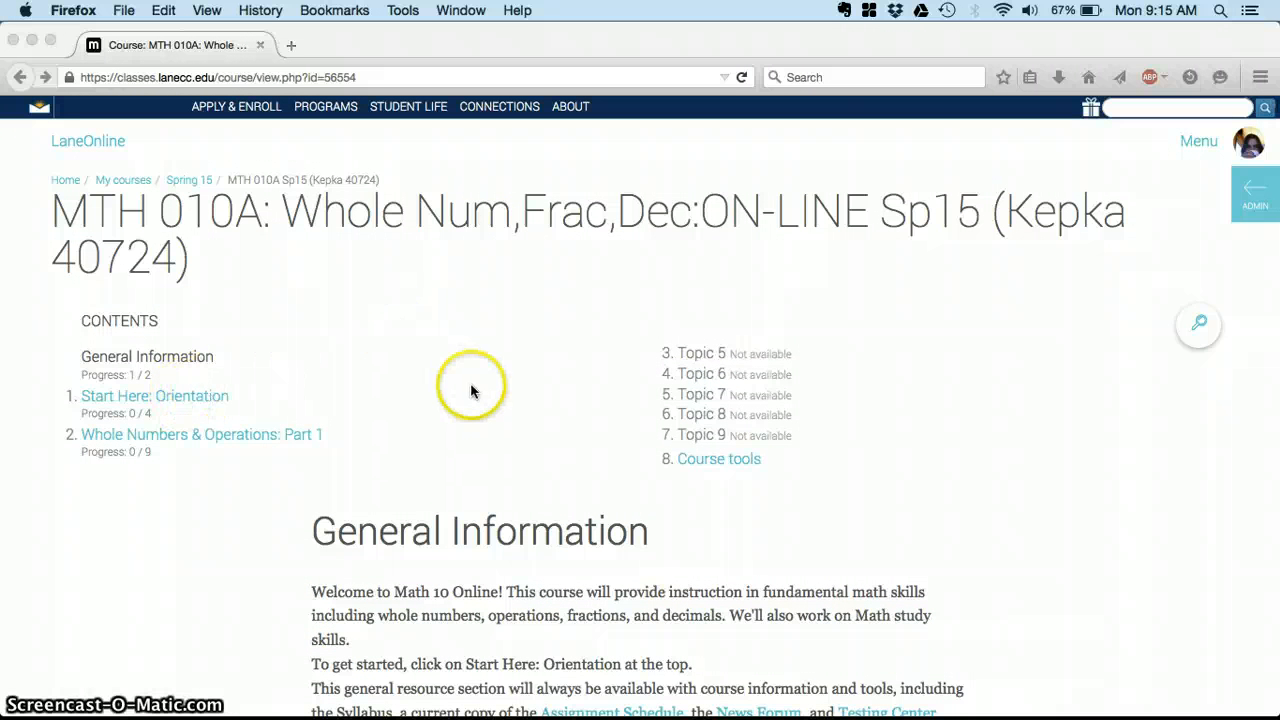
{"action": "mouse_move", "coordinate": [156, 404]}
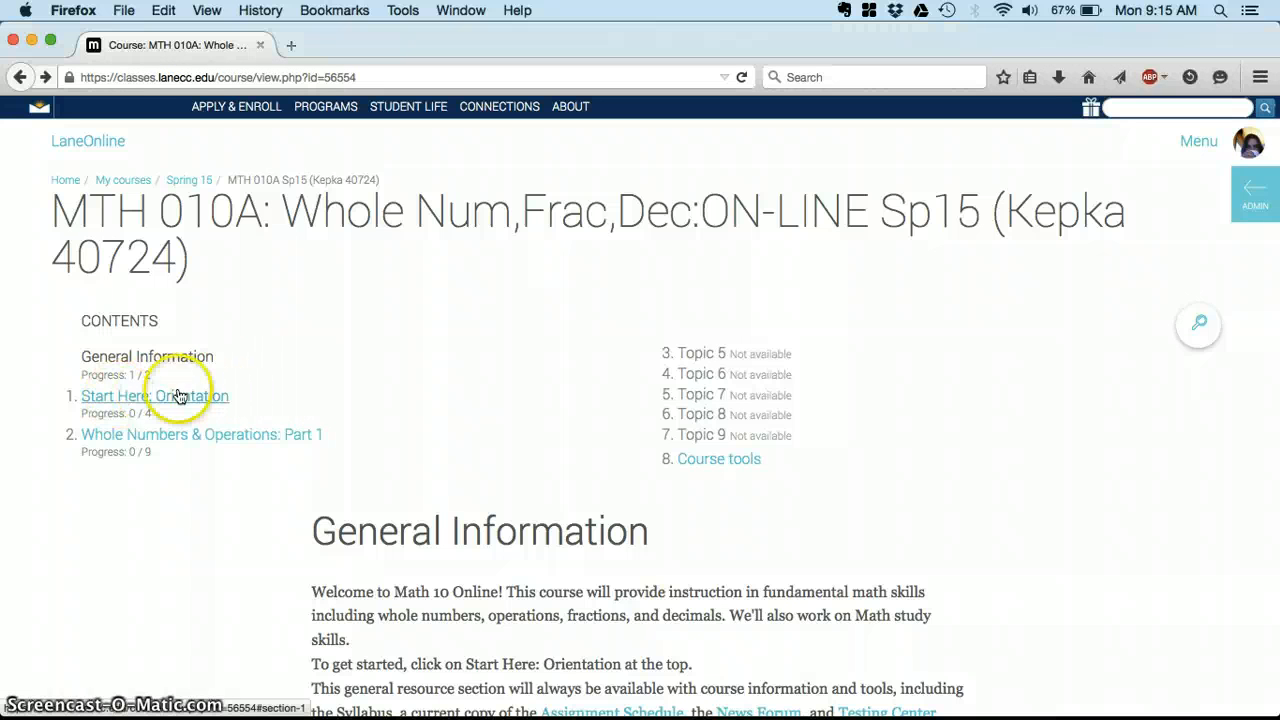
{"action": "mouse_move", "coordinate": [170, 402]}
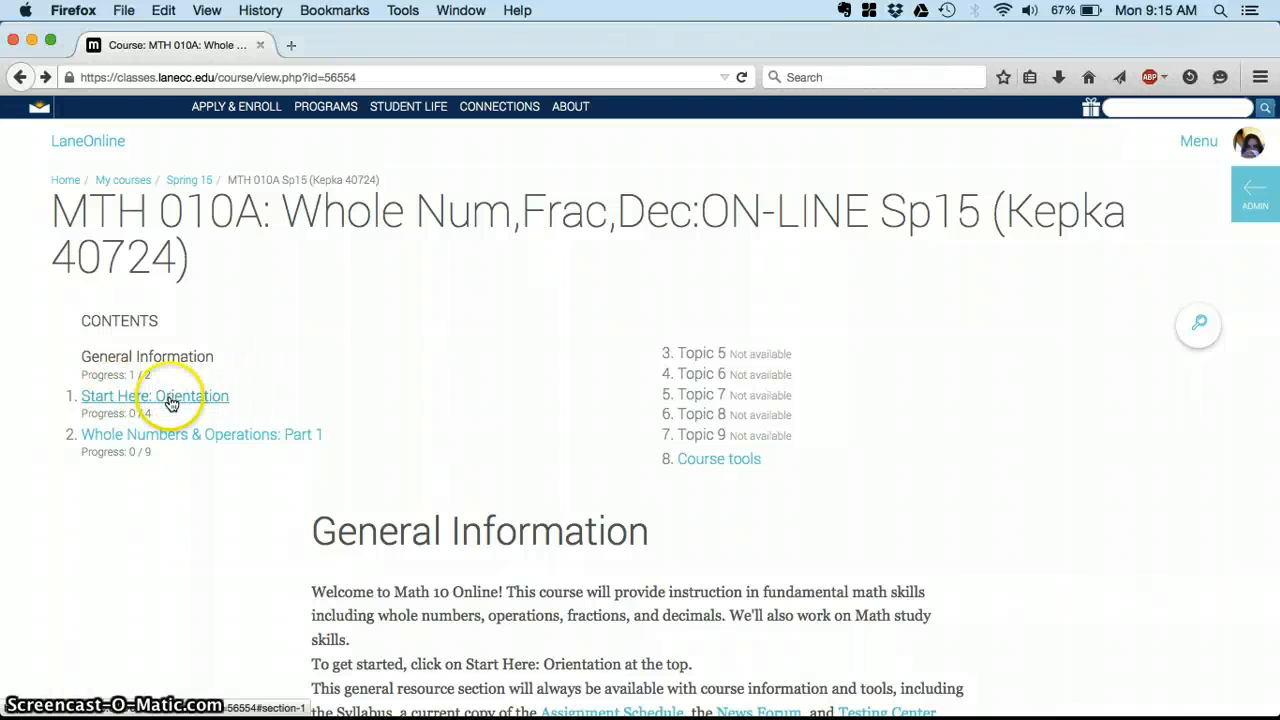
{"action": "left_click", "coordinate": [154, 396]}
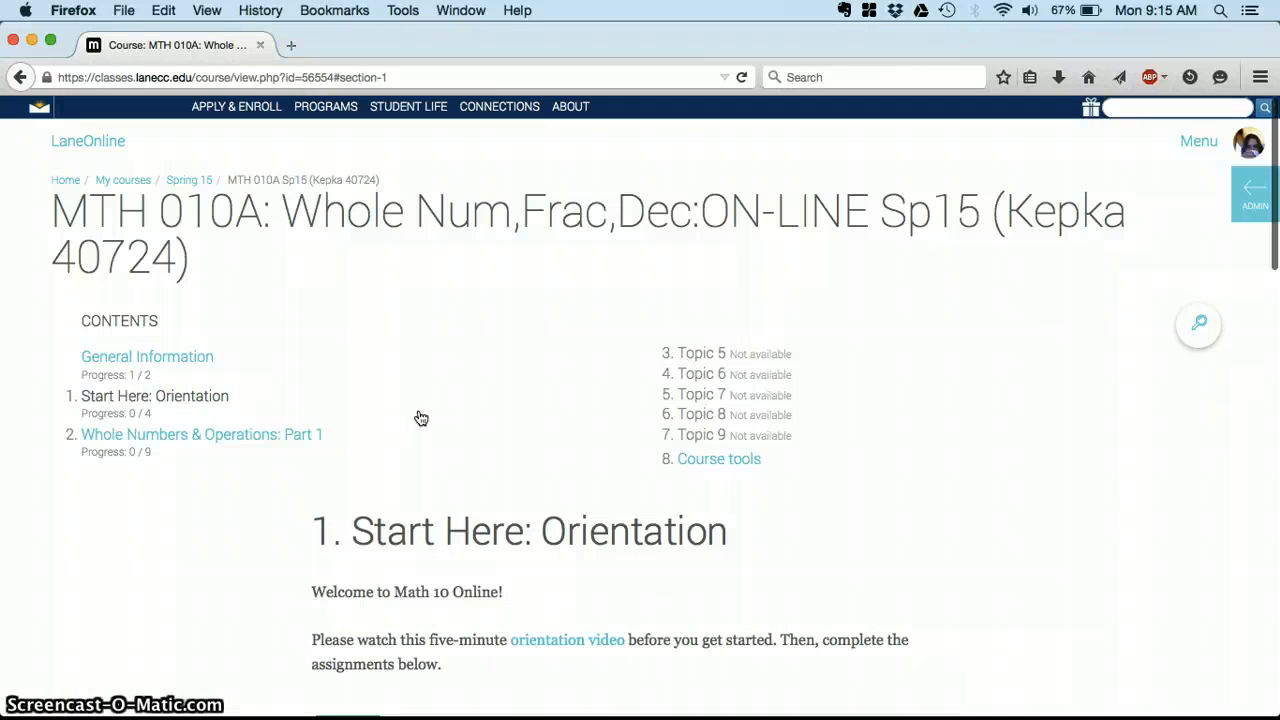
{"action": "mouse_move", "coordinate": [498, 406]}
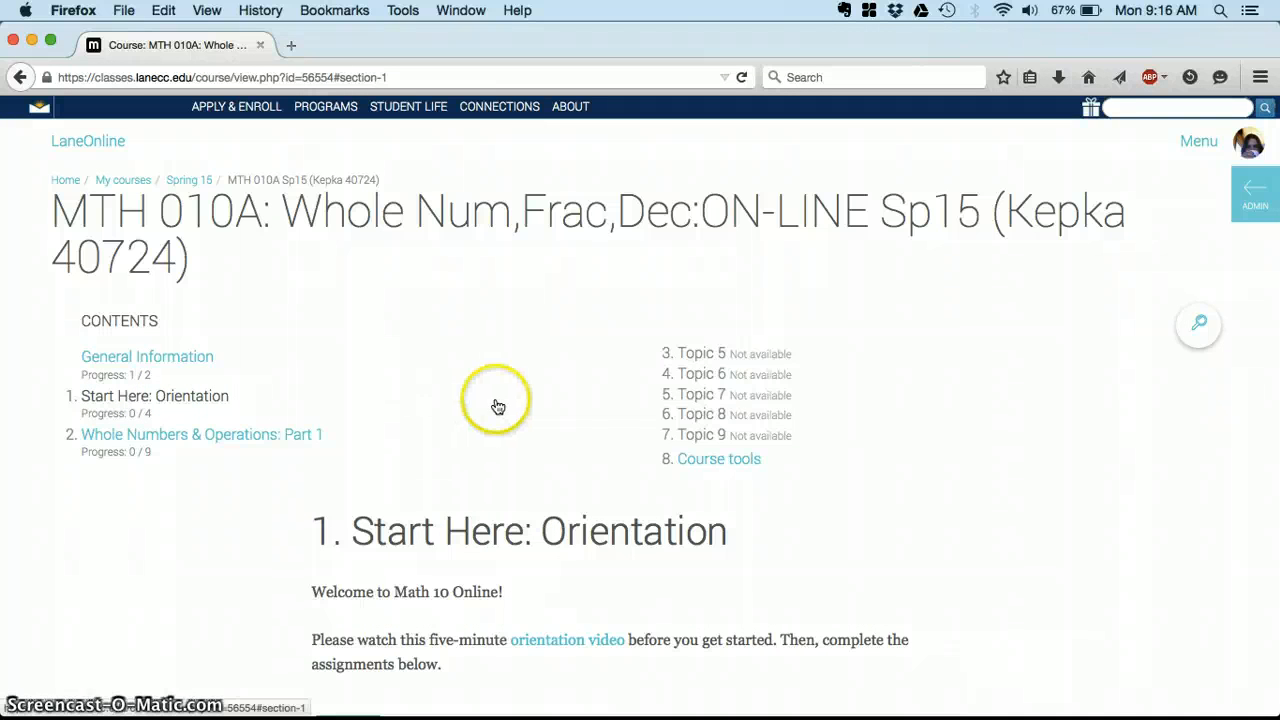
{"action": "mouse_move", "coordinate": [1198, 328]}
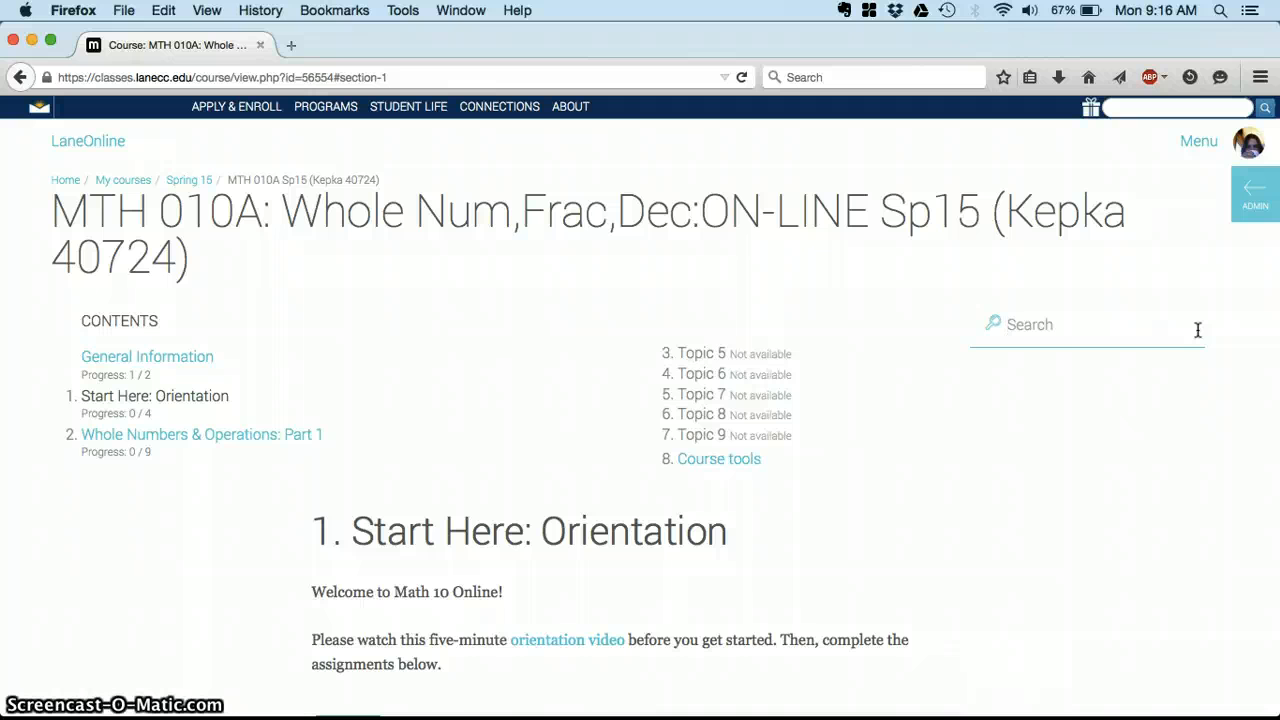
Search the course for 'Place' and jump to Place Value Videos and Assignments in Whole Numbers & Operations: Part 1.
{"action": "type", "text": "Place"}
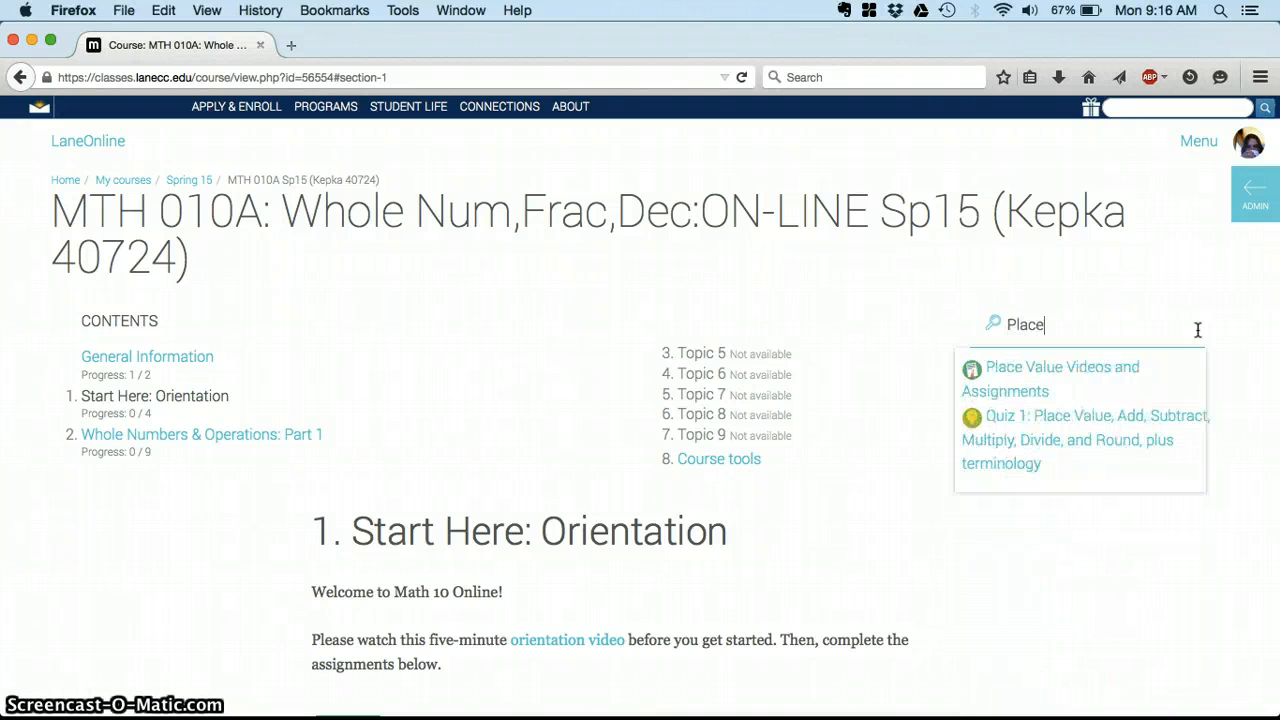
{"action": "mouse_move", "coordinate": [1084, 378]}
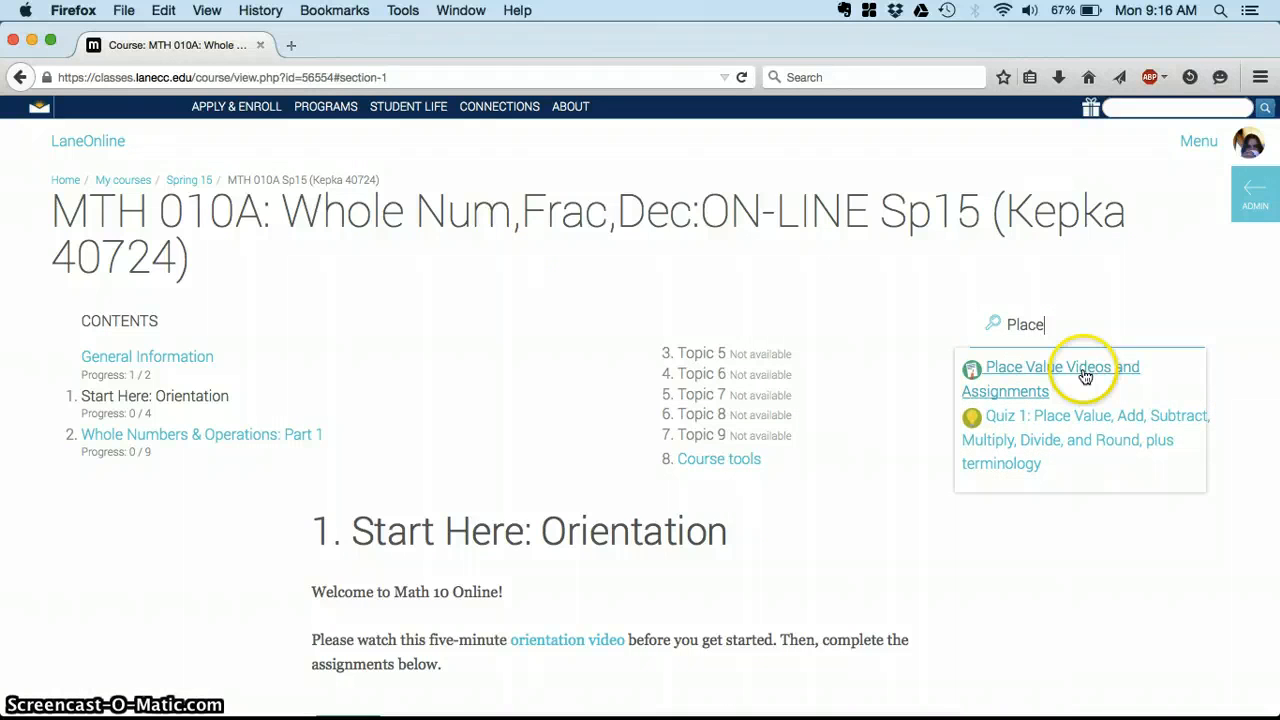
{"action": "left_click", "coordinate": [1050, 378]}
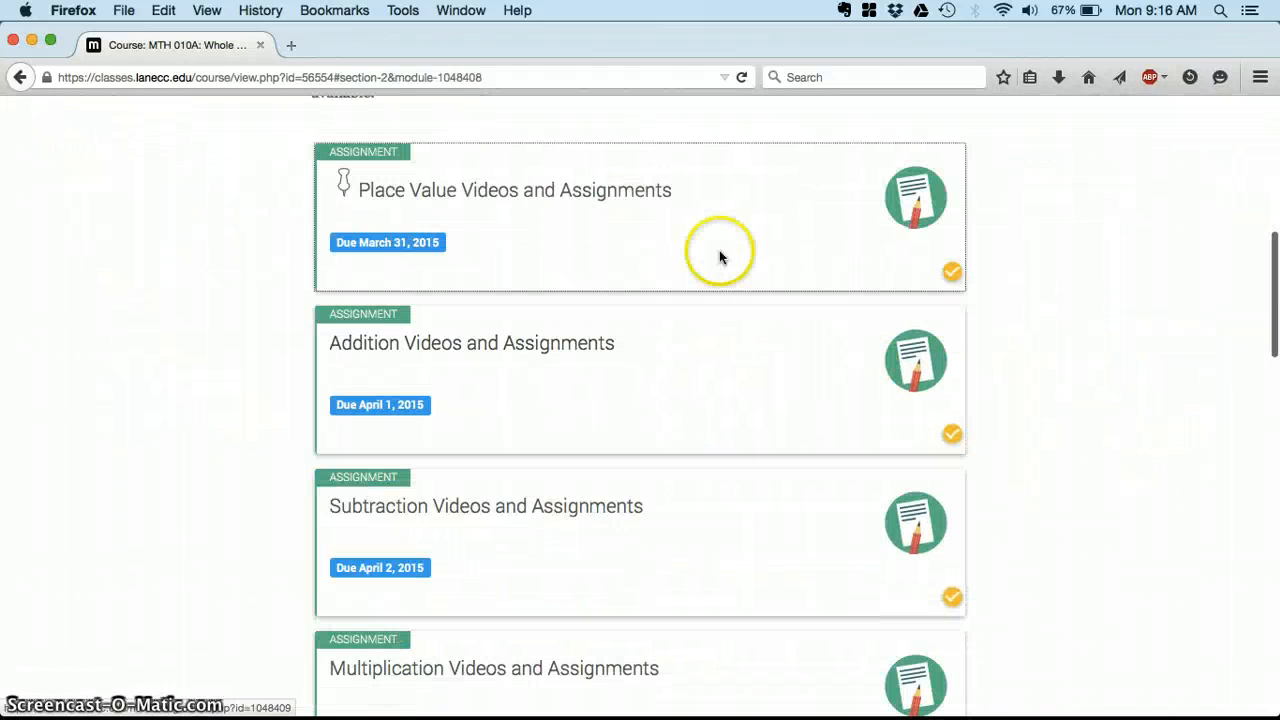
{"action": "scroll", "scroll_direction": "up", "scroll_amount": 3}
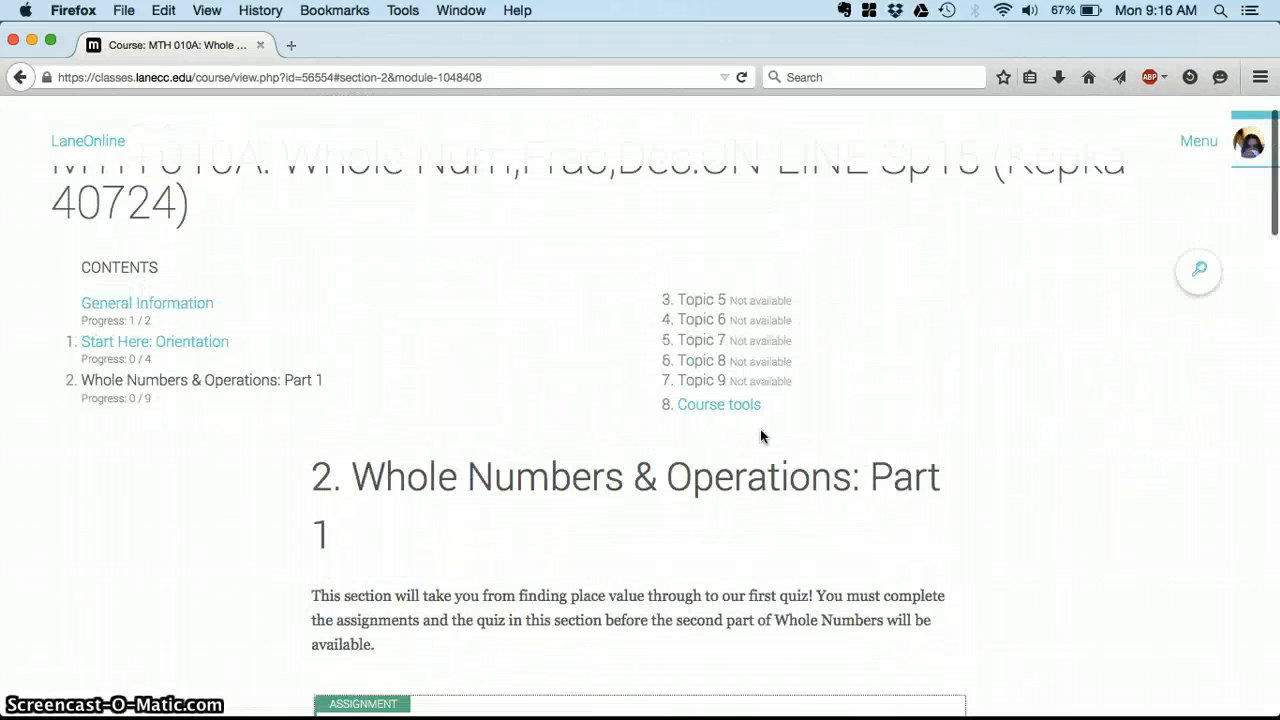
{"action": "scroll", "scroll_direction": "up", "scroll_amount": 3}
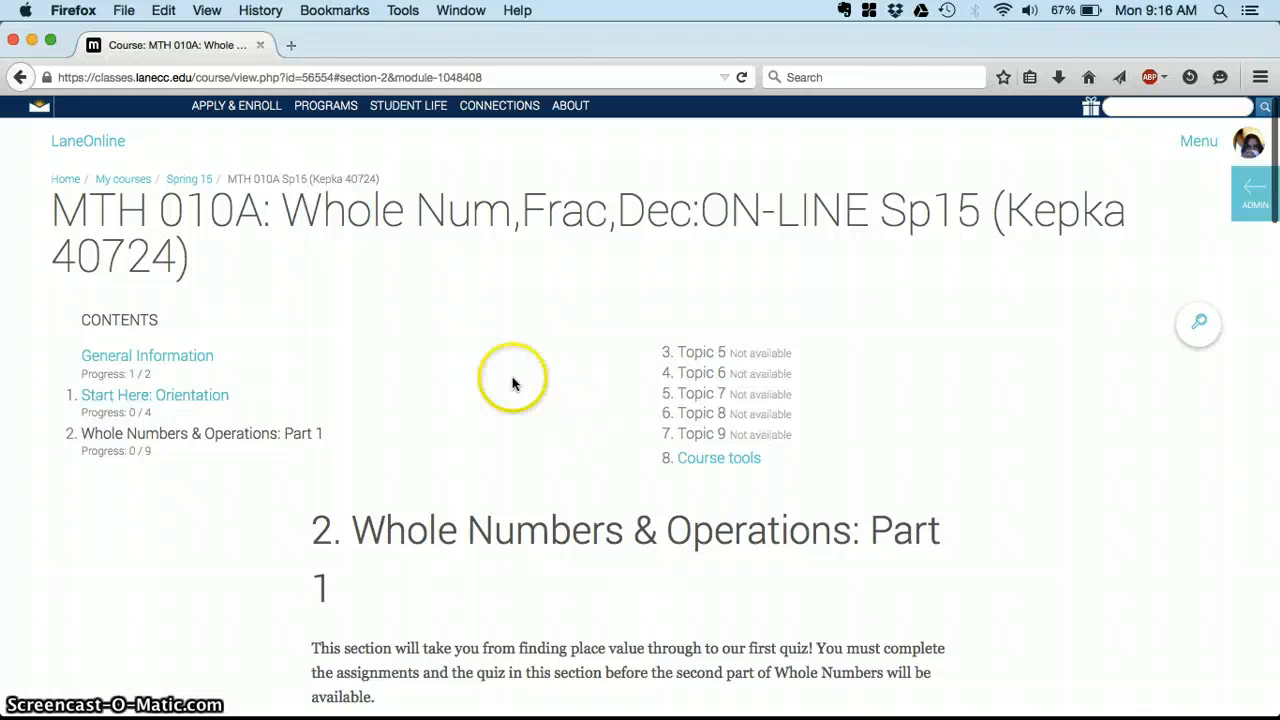
{"action": "mouse_move", "coordinate": [664, 398]}
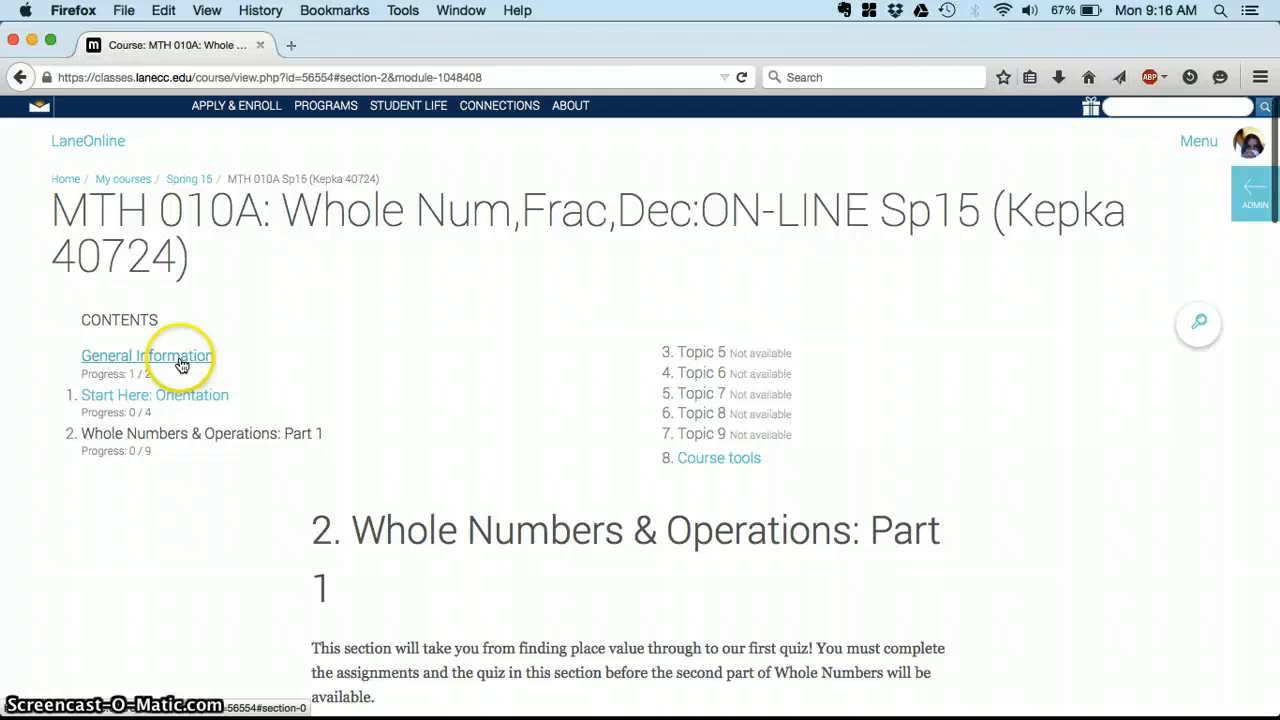
{"action": "mouse_move", "coordinate": [720, 456]}
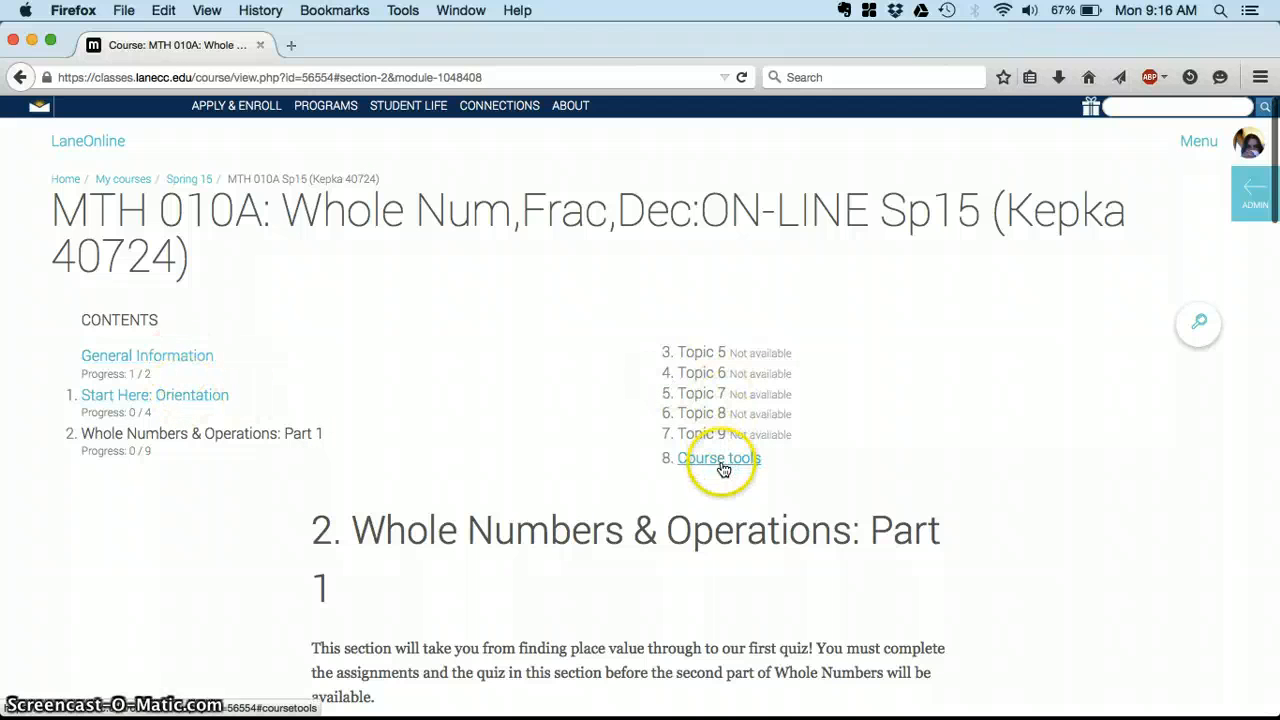
Open Course tools from the Contents list and scroll down past the tools to Navigation and Calendar.
{"action": "left_click", "coordinate": [720, 458]}
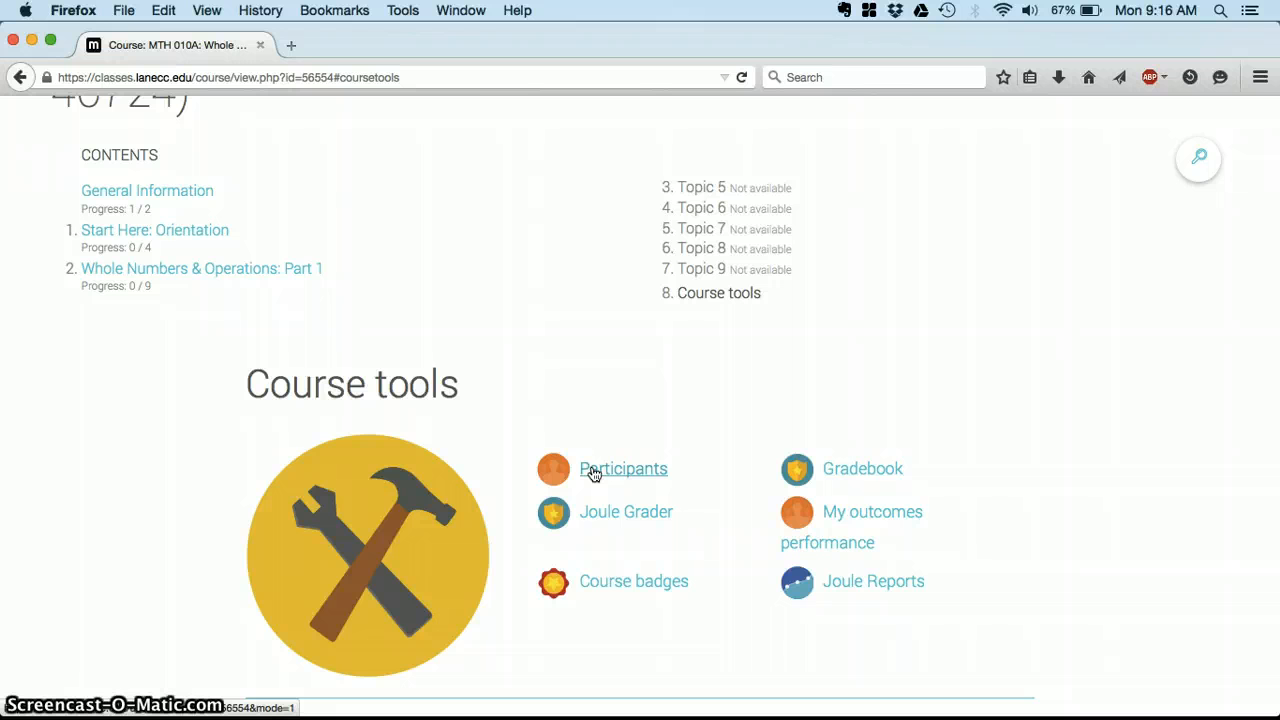
{"action": "scroll", "scroll_direction": "down", "scroll_amount": 3}
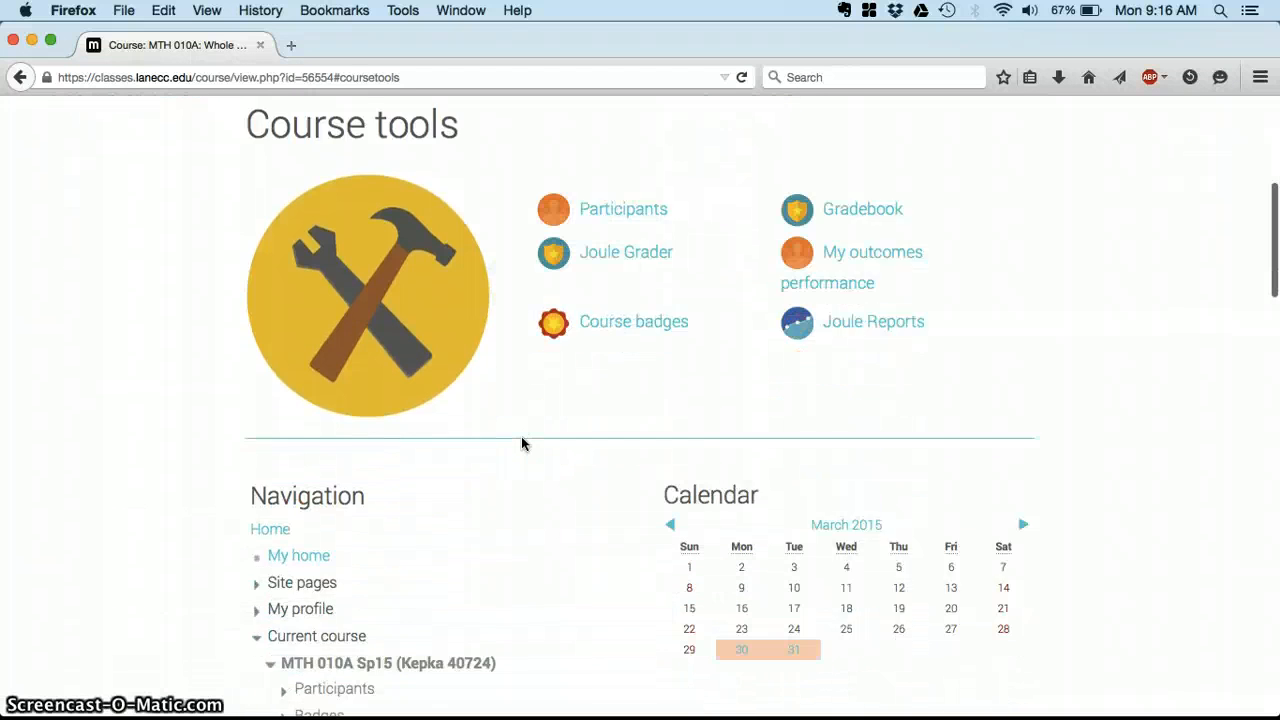
{"action": "scroll", "scroll_direction": "down", "scroll_amount": 3}
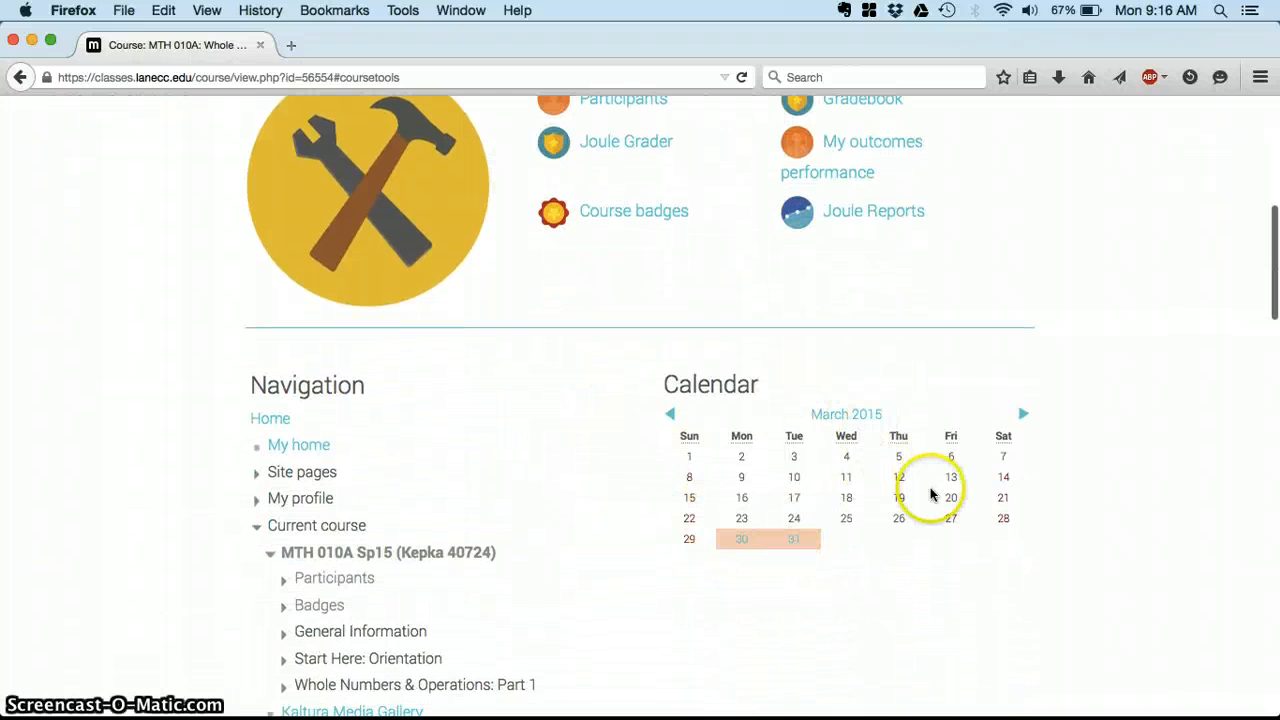
{"action": "mouse_move", "coordinate": [740, 540]}
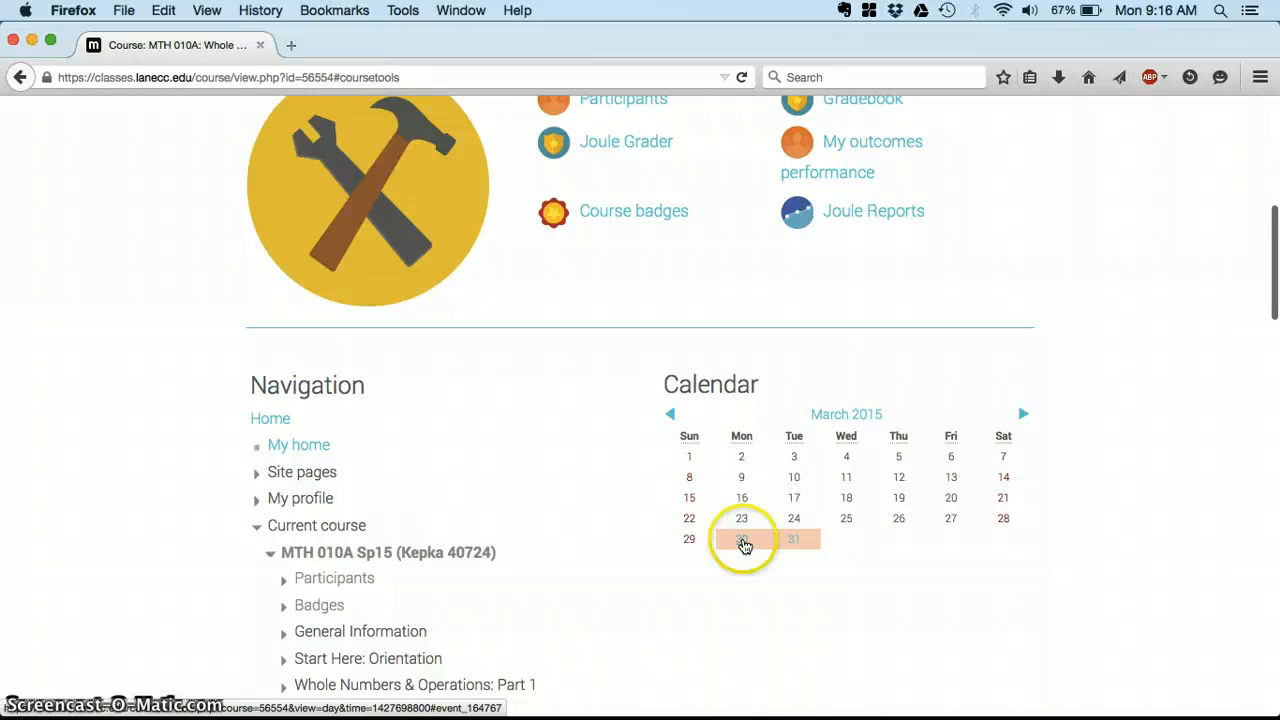
{"action": "left_click", "coordinate": [740, 540]}
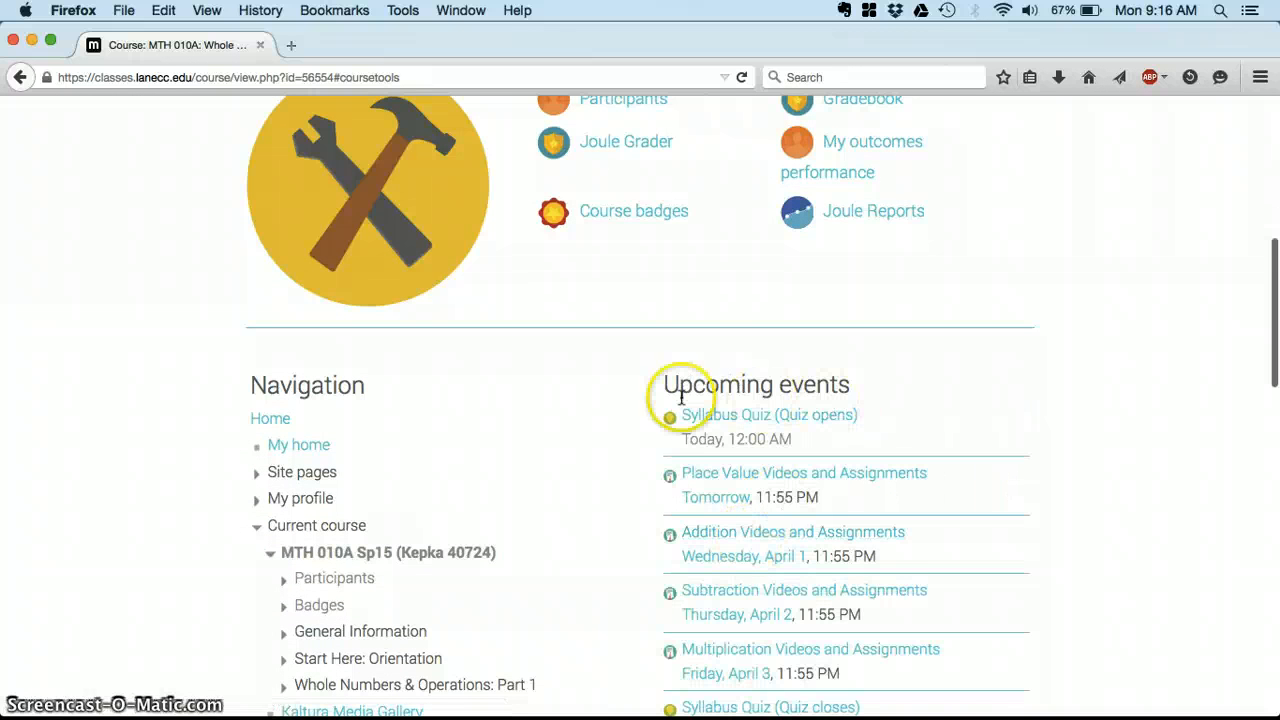
{"action": "scroll", "scroll_direction": "down", "scroll_amount": 3}
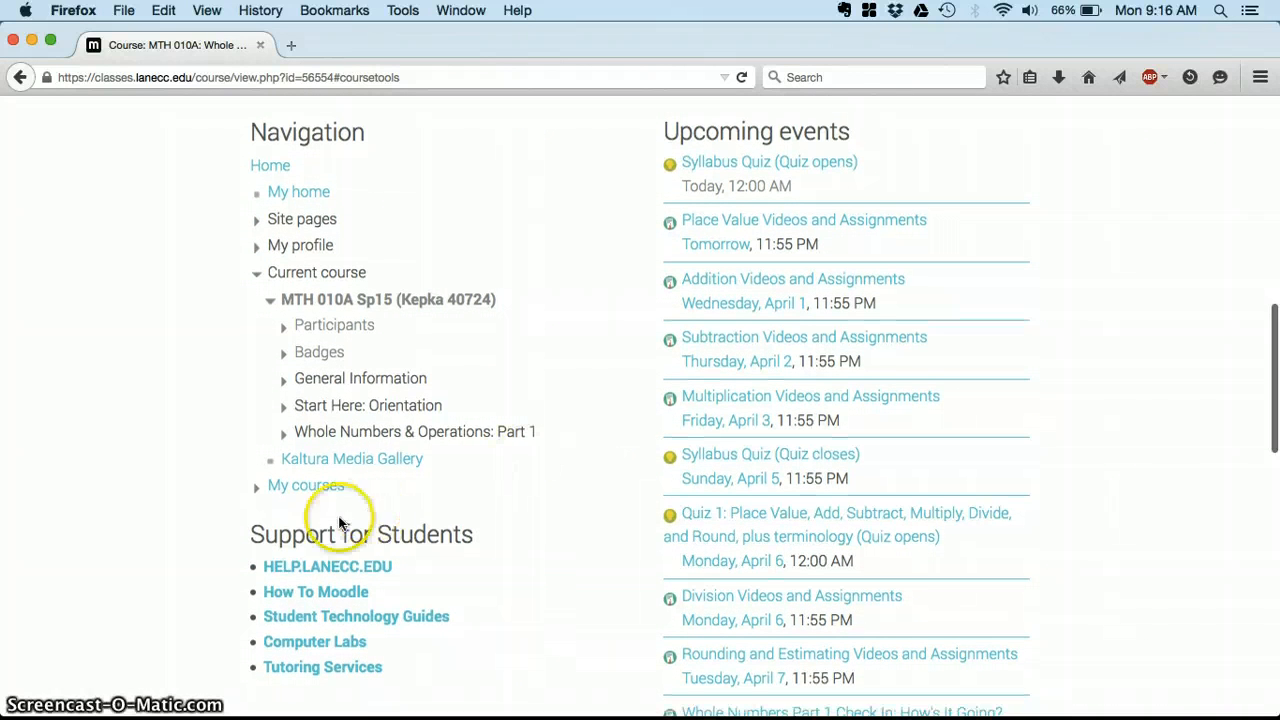
{"action": "scroll", "scroll_direction": "down", "scroll_amount": 3}
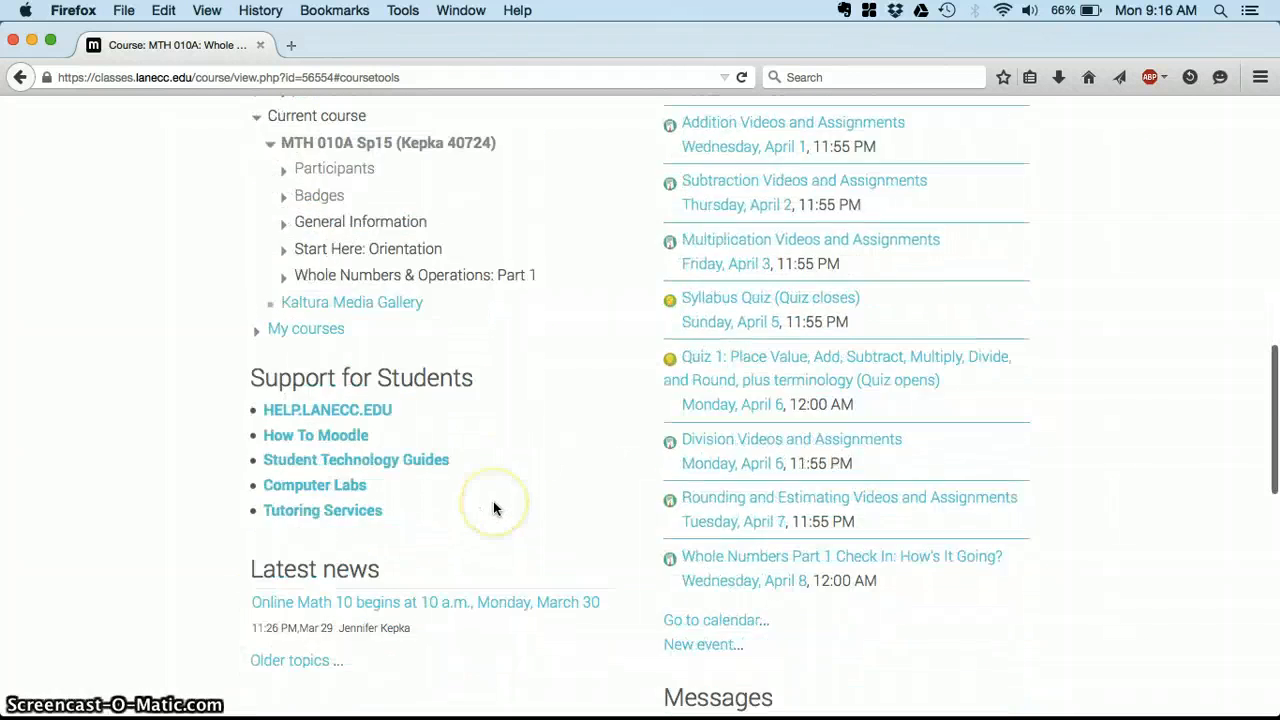
{"action": "scroll", "scroll_direction": "down", "scroll_amount": 3}
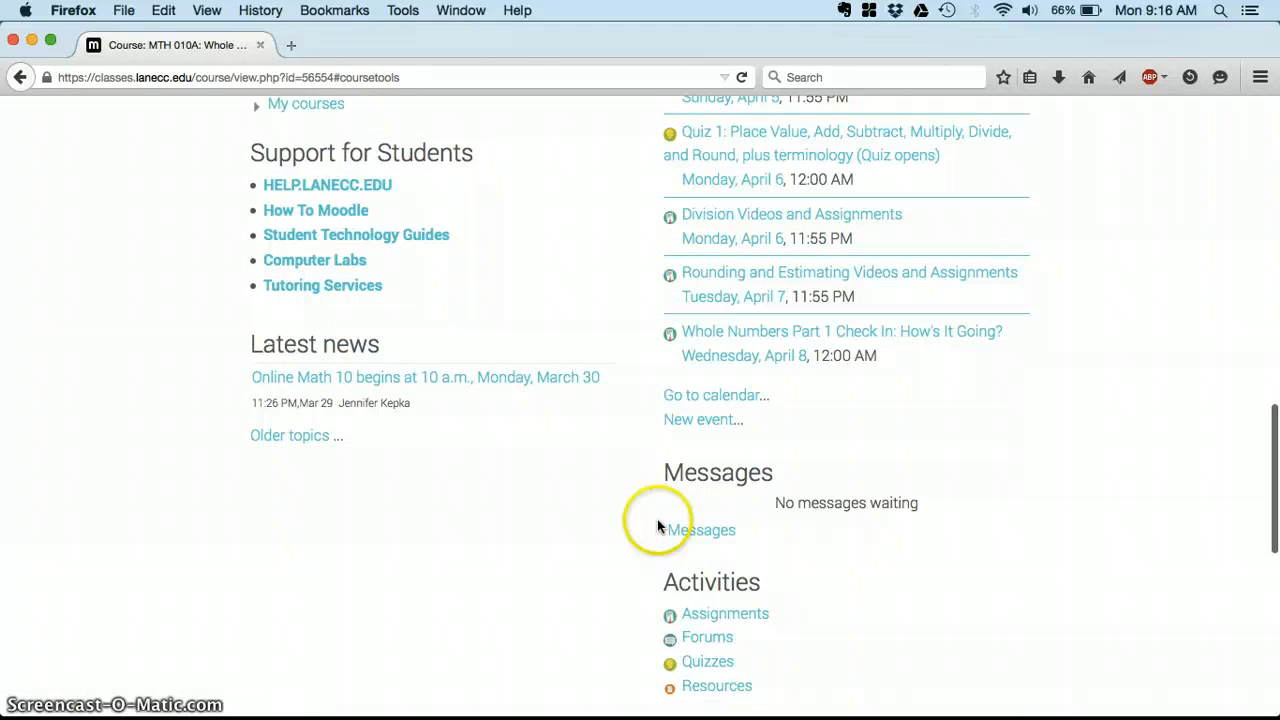
{"action": "mouse_move", "coordinate": [704, 496]}
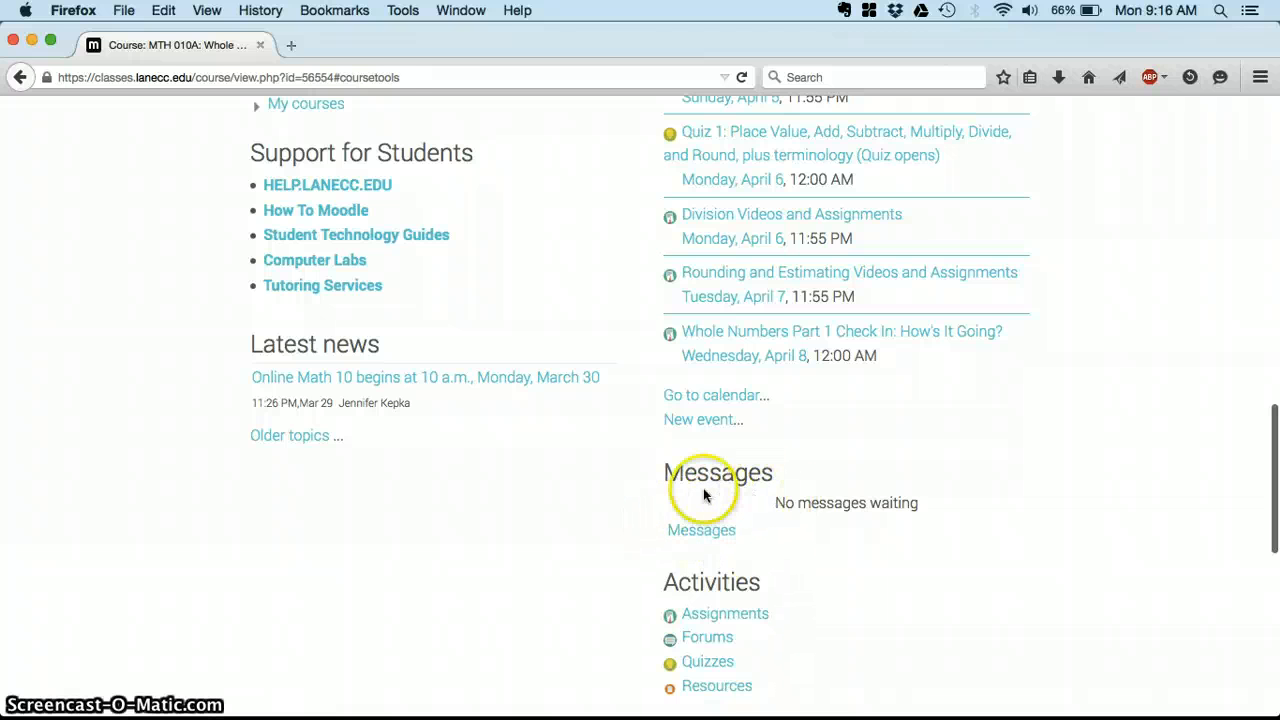
{"action": "scroll", "scroll_direction": "down", "scroll_amount": 3}
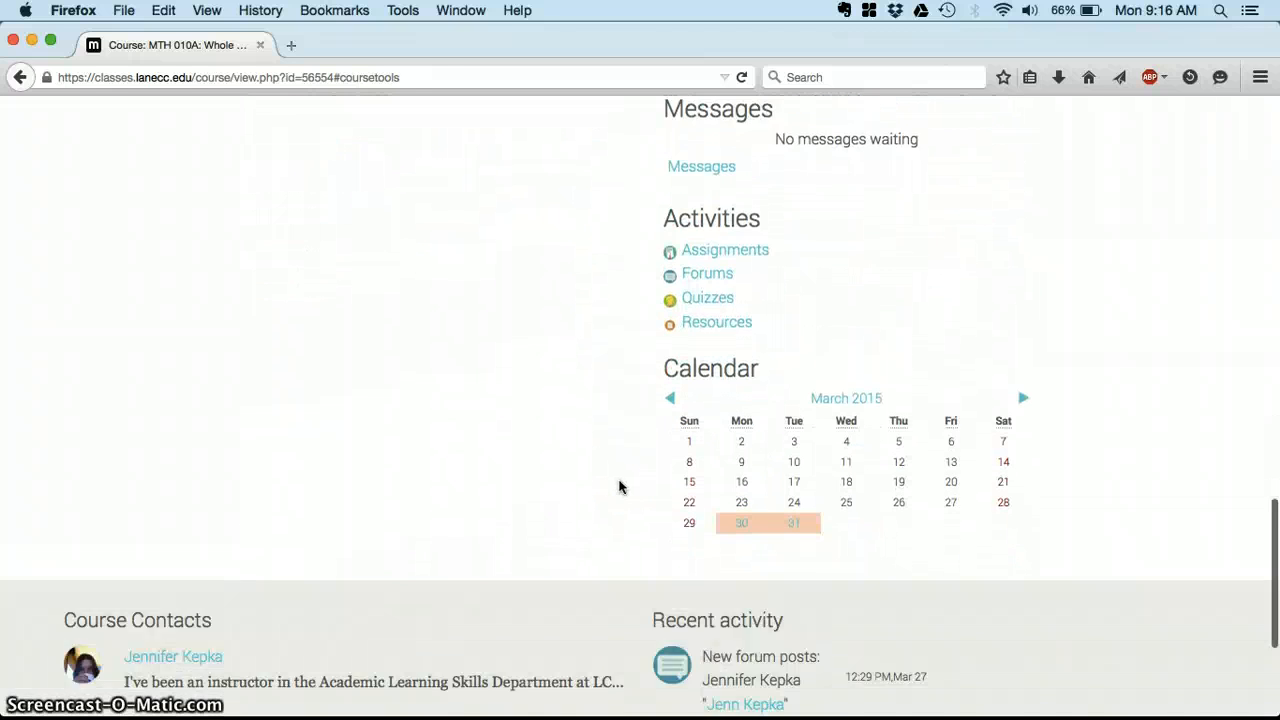
{"action": "scroll", "scroll_direction": "down", "scroll_amount": 3}
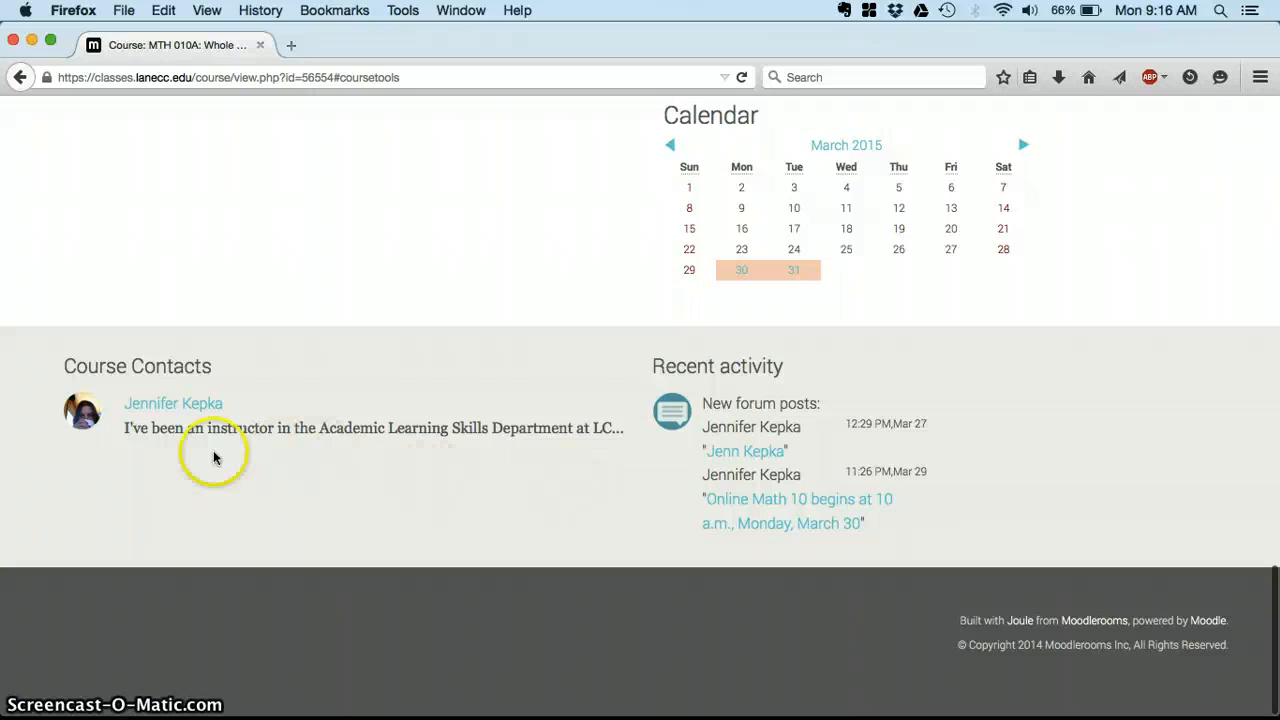
{"action": "mouse_move", "coordinate": [82, 428]}
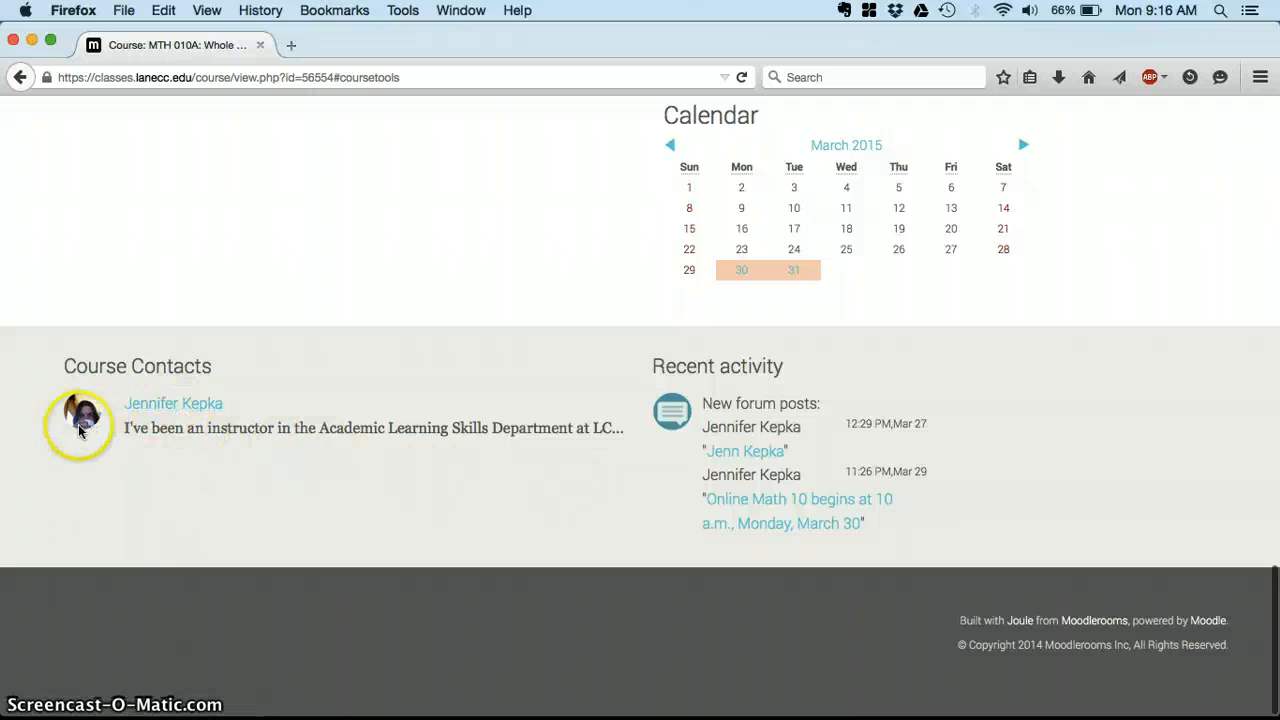
{"action": "mouse_move", "coordinate": [172, 404]}
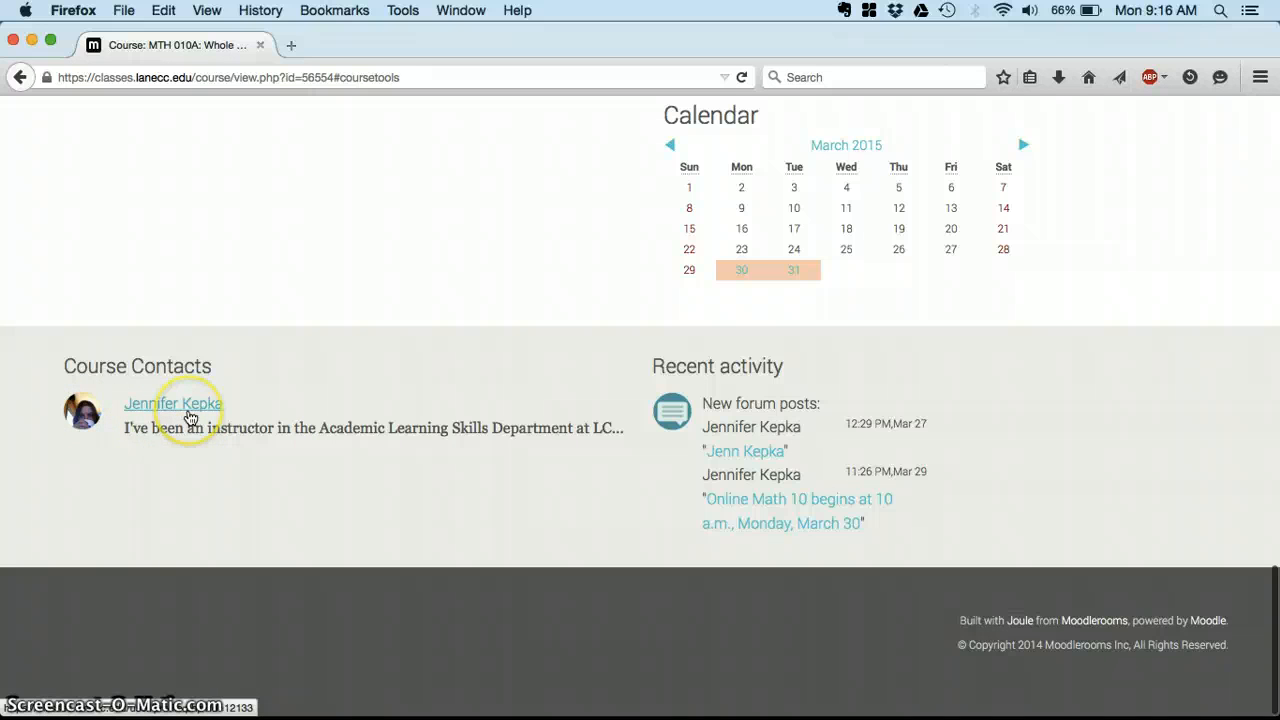
{"action": "mouse_move", "coordinate": [372, 486]}
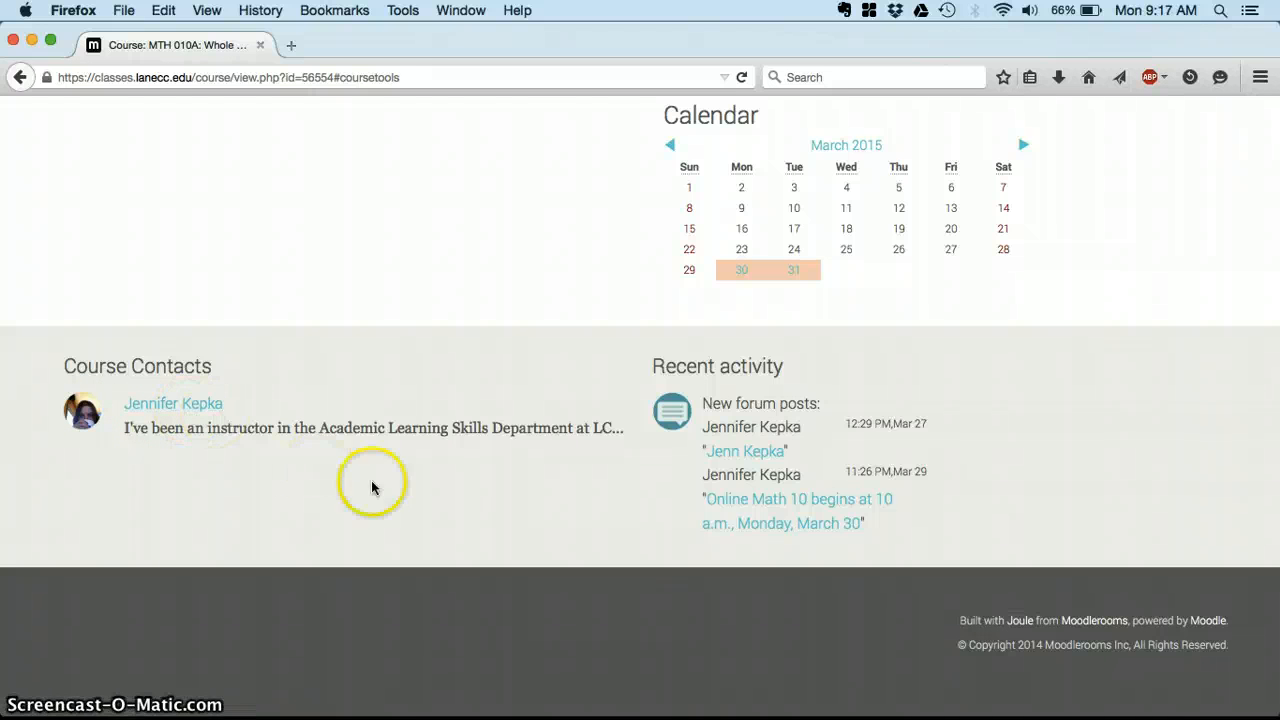
{"action": "mouse_move", "coordinate": [496, 470]}
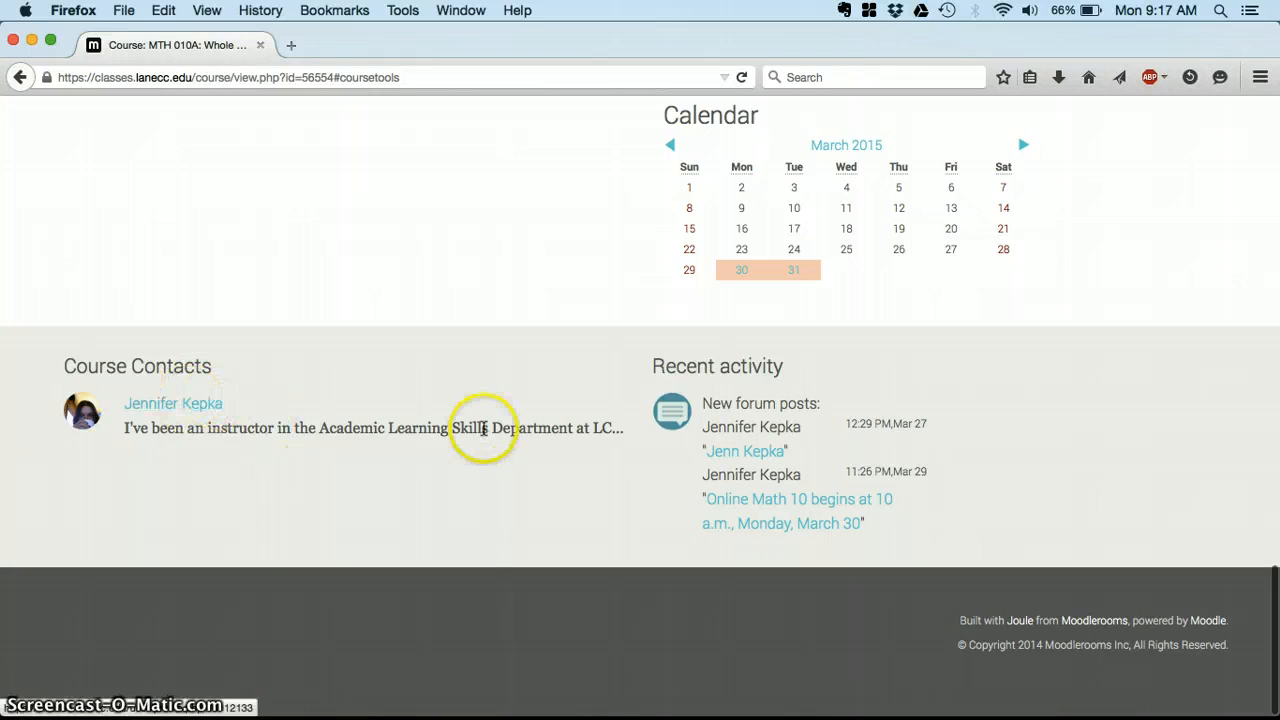
{"action": "scroll", "scroll_direction": "up", "scroll_amount": 3}
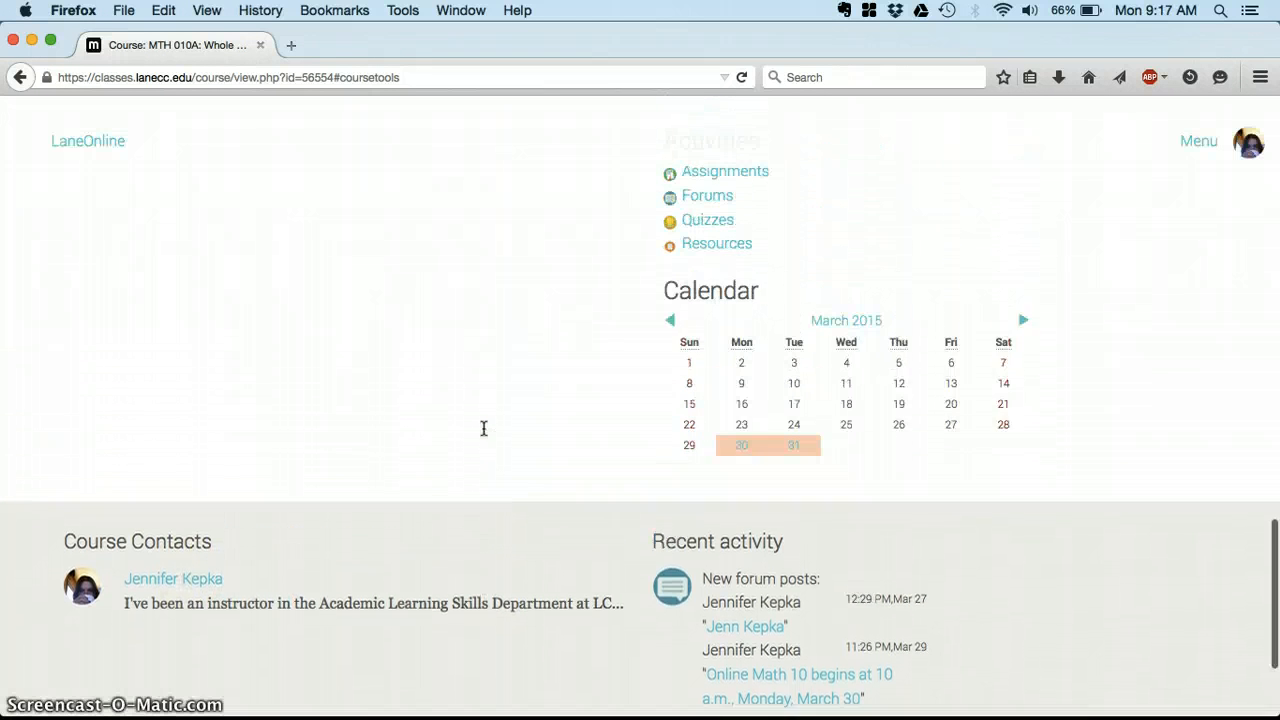
{"action": "scroll", "scroll_direction": "up", "scroll_amount": 3}
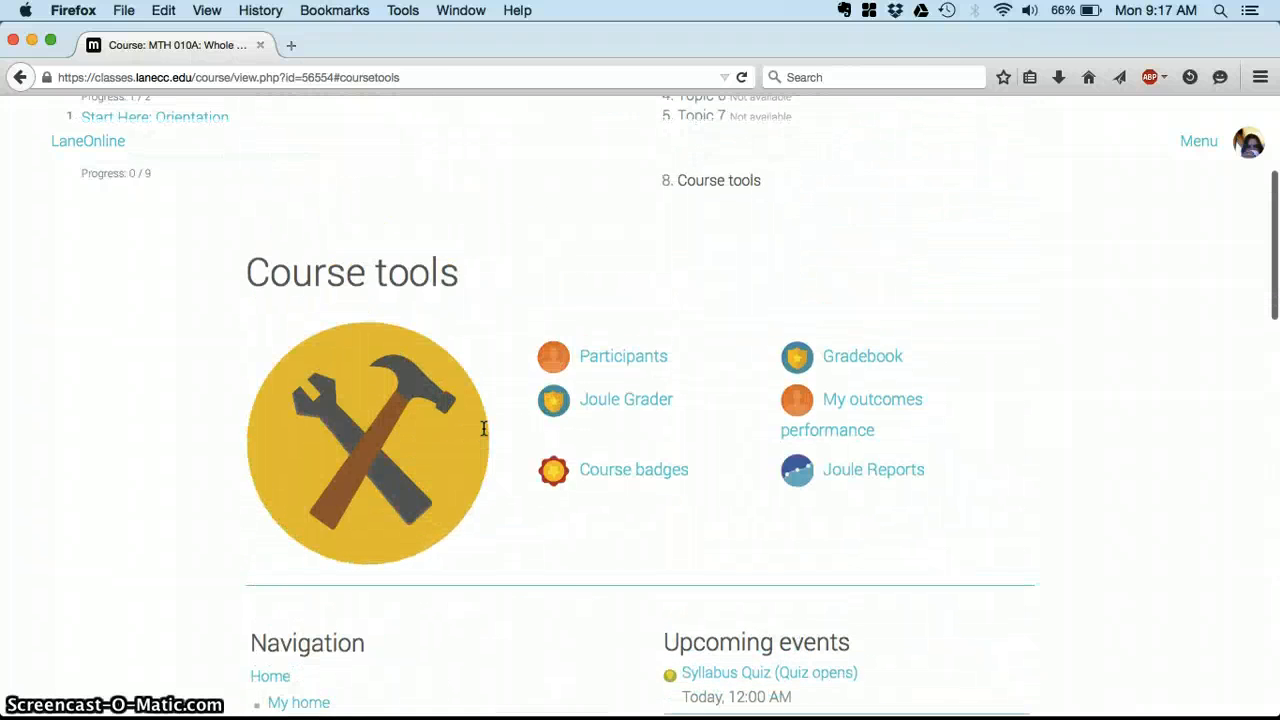
{"action": "scroll", "scroll_direction": "up", "scroll_amount": 3}
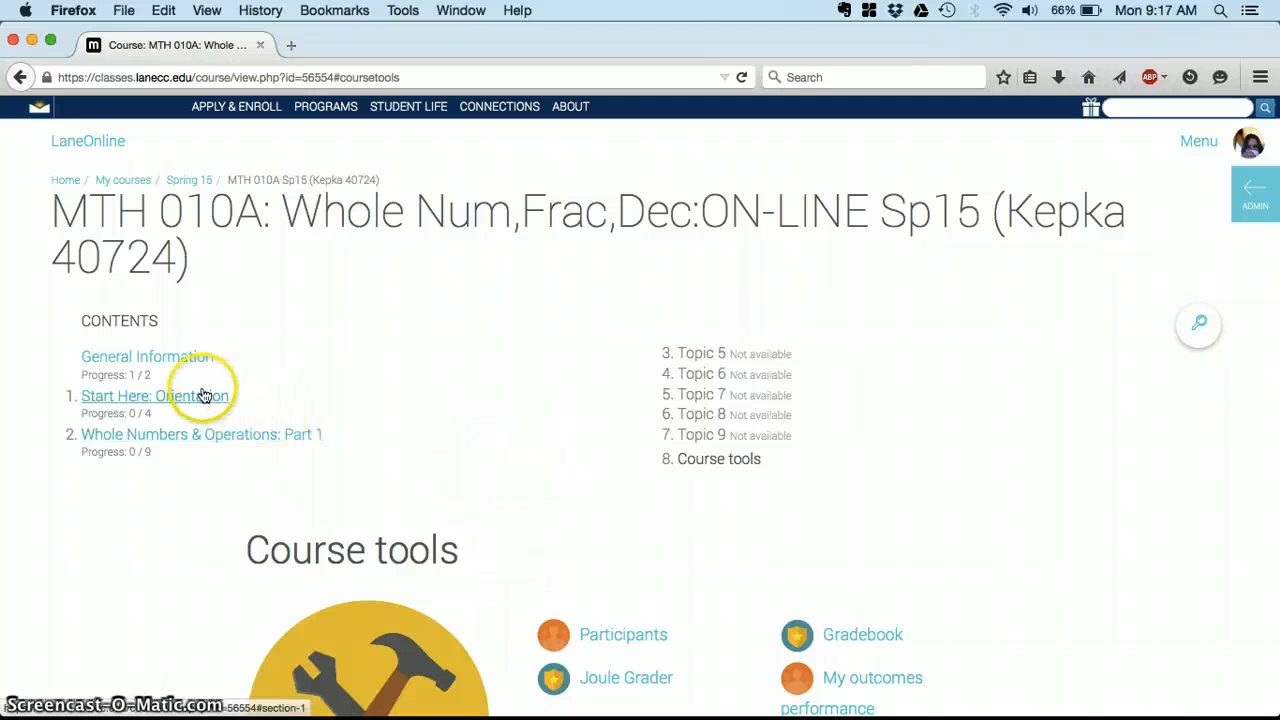
Go to Start Here: Orientation and scroll through its forum, Khan Academy assignments and Syllabus Quiz.
{"action": "left_click", "coordinate": [156, 396]}
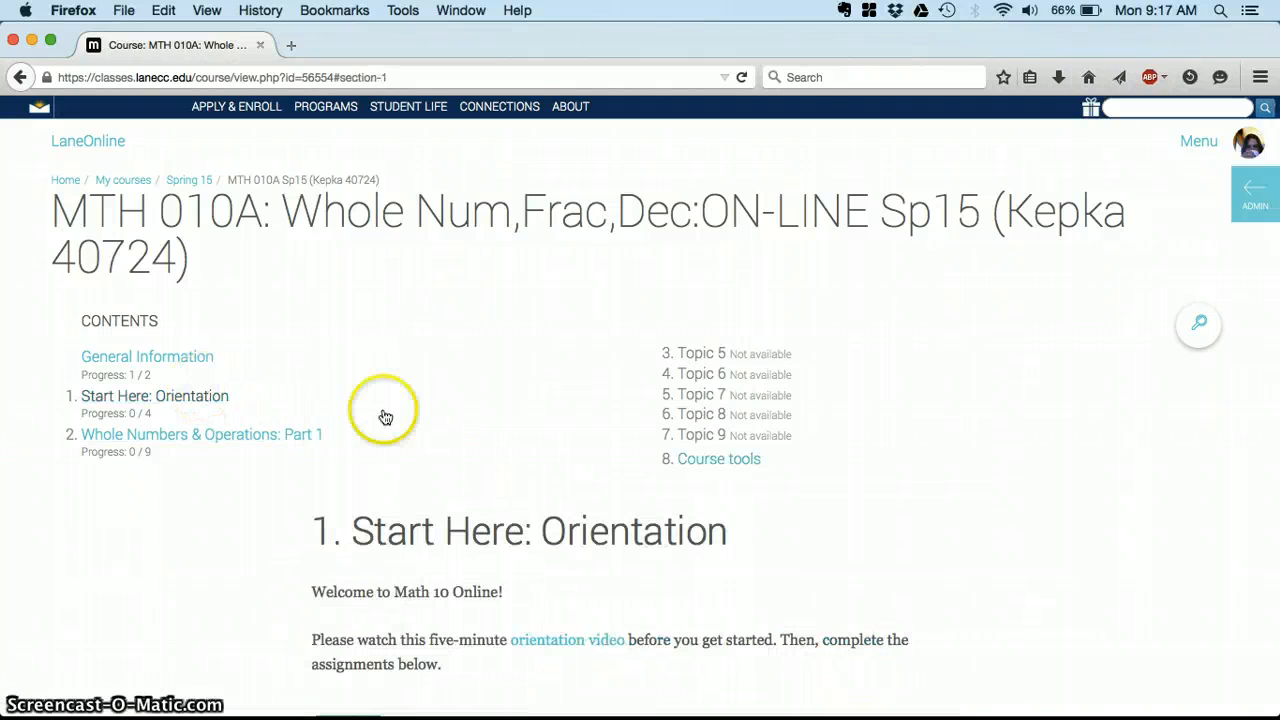
{"action": "scroll", "scroll_direction": "down", "scroll_amount": 3}
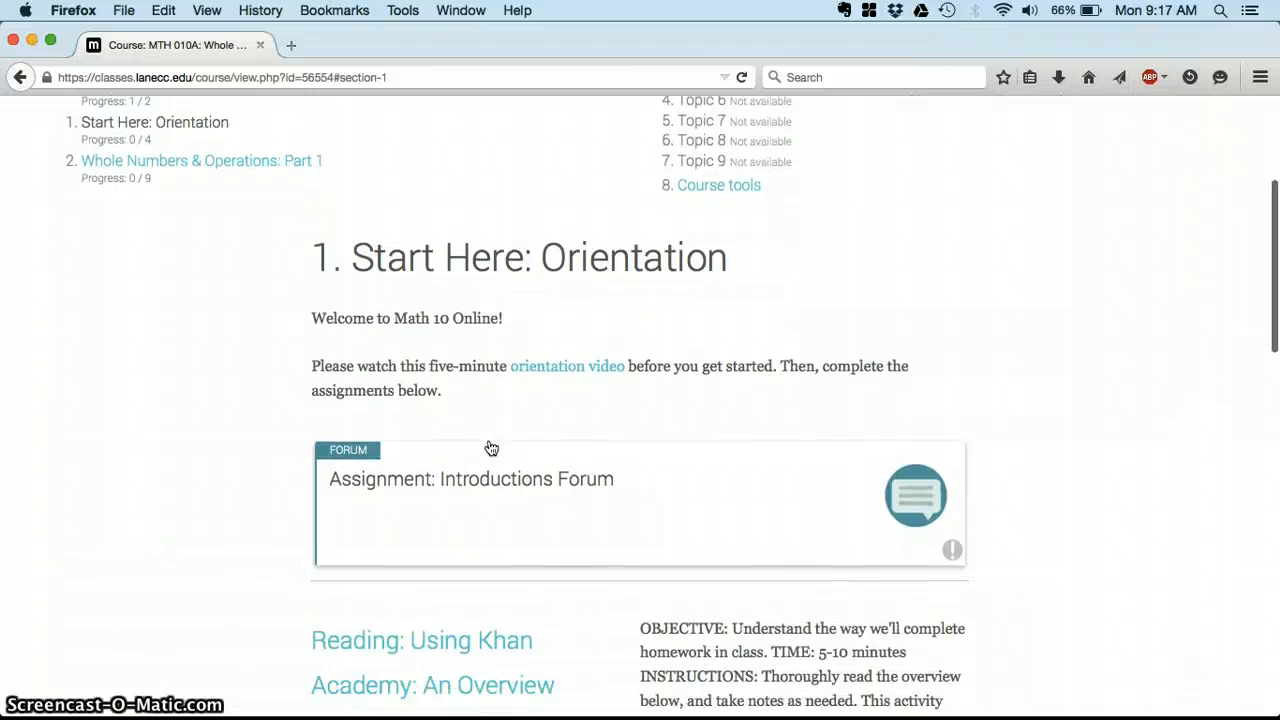
{"action": "scroll", "scroll_direction": "down", "scroll_amount": 3}
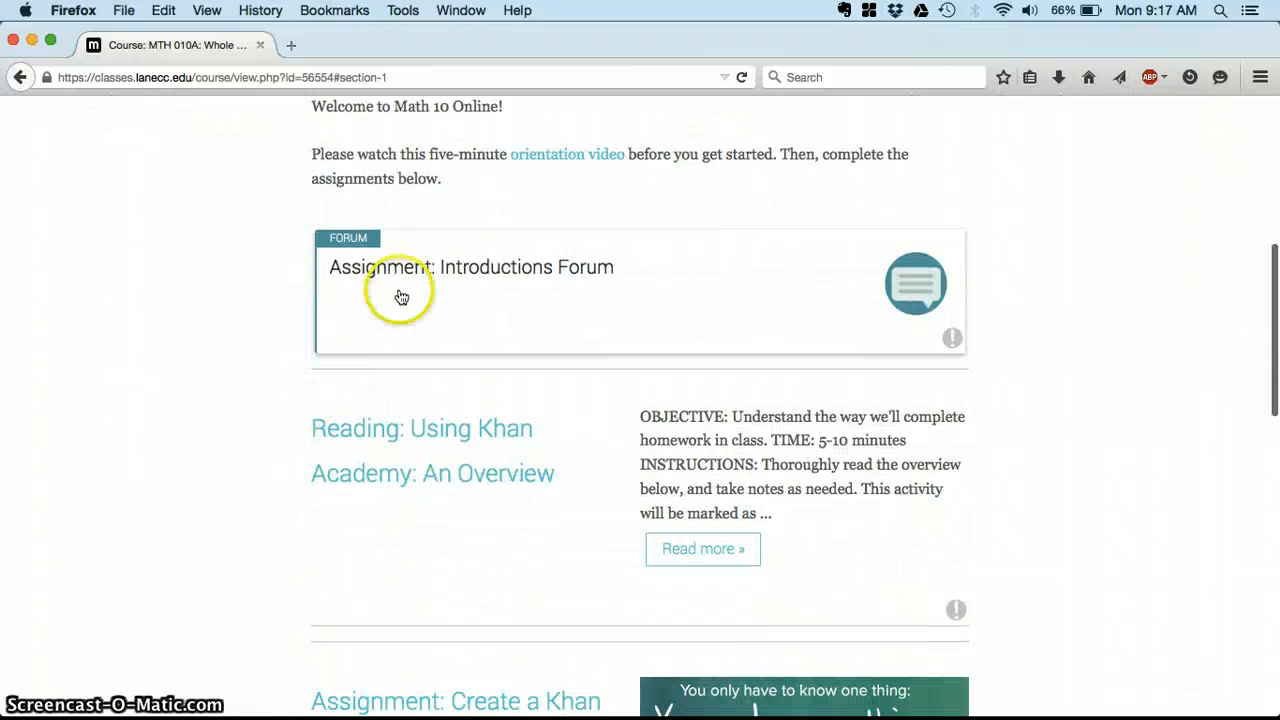
{"action": "scroll", "scroll_direction": "down", "scroll_amount": 3}
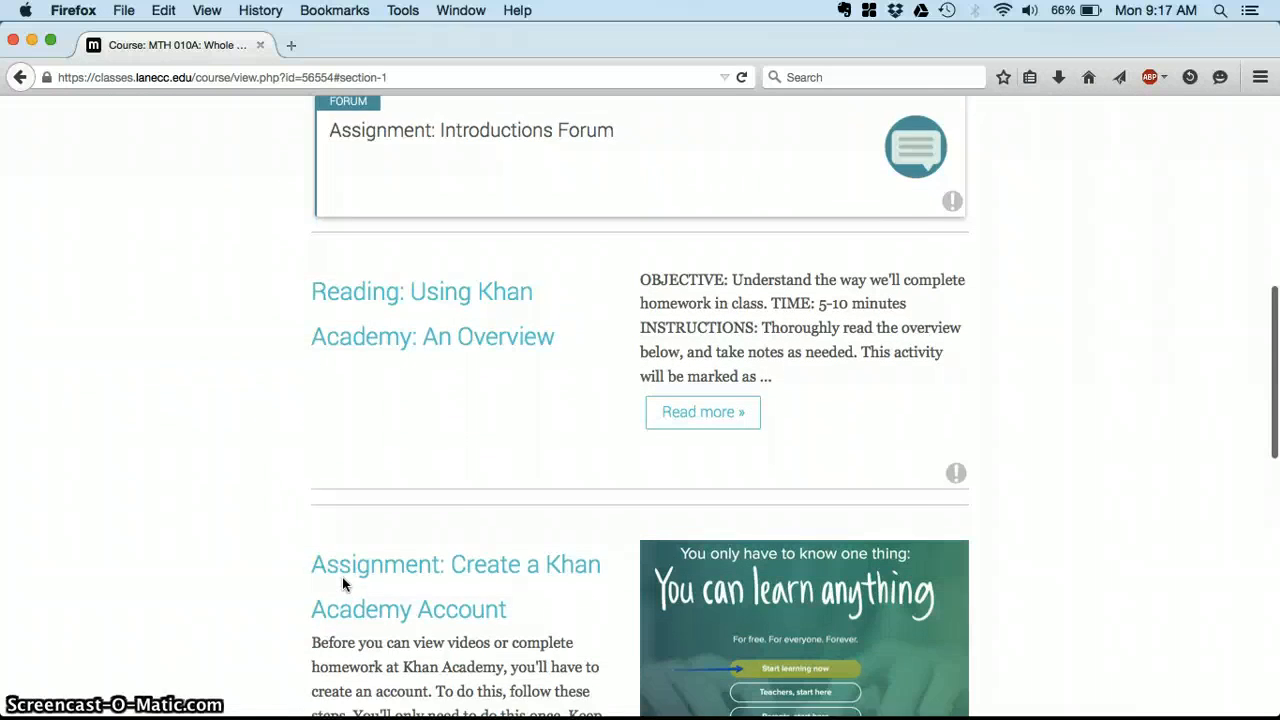
{"action": "scroll", "scroll_direction": "down", "scroll_amount": 3}
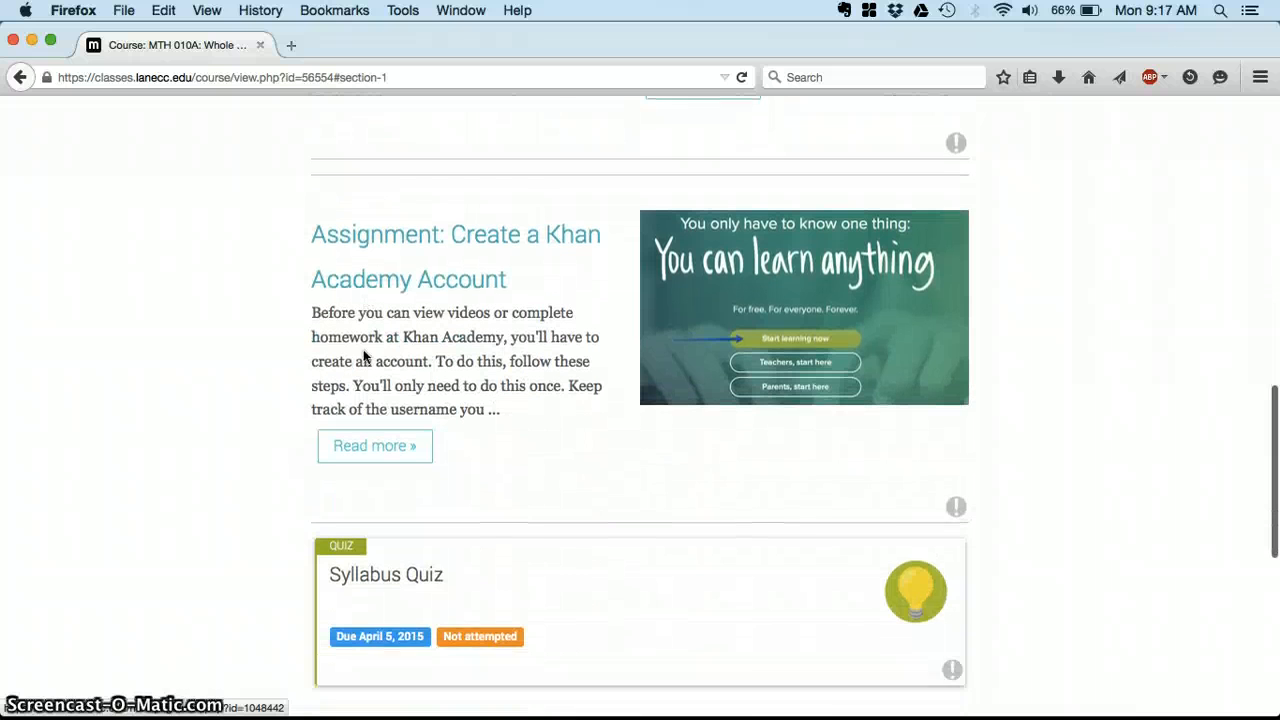
{"action": "scroll", "scroll_direction": "down", "scroll_amount": 3}
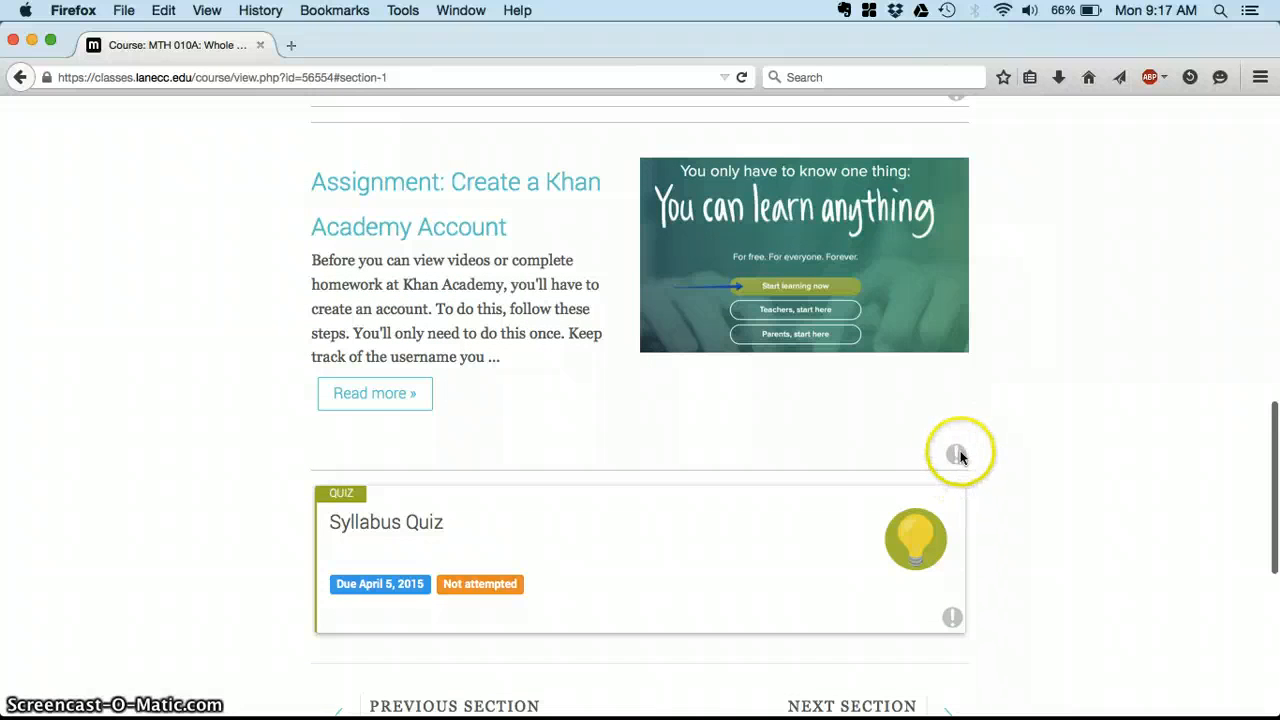
{"action": "mouse_move", "coordinate": [956, 456]}
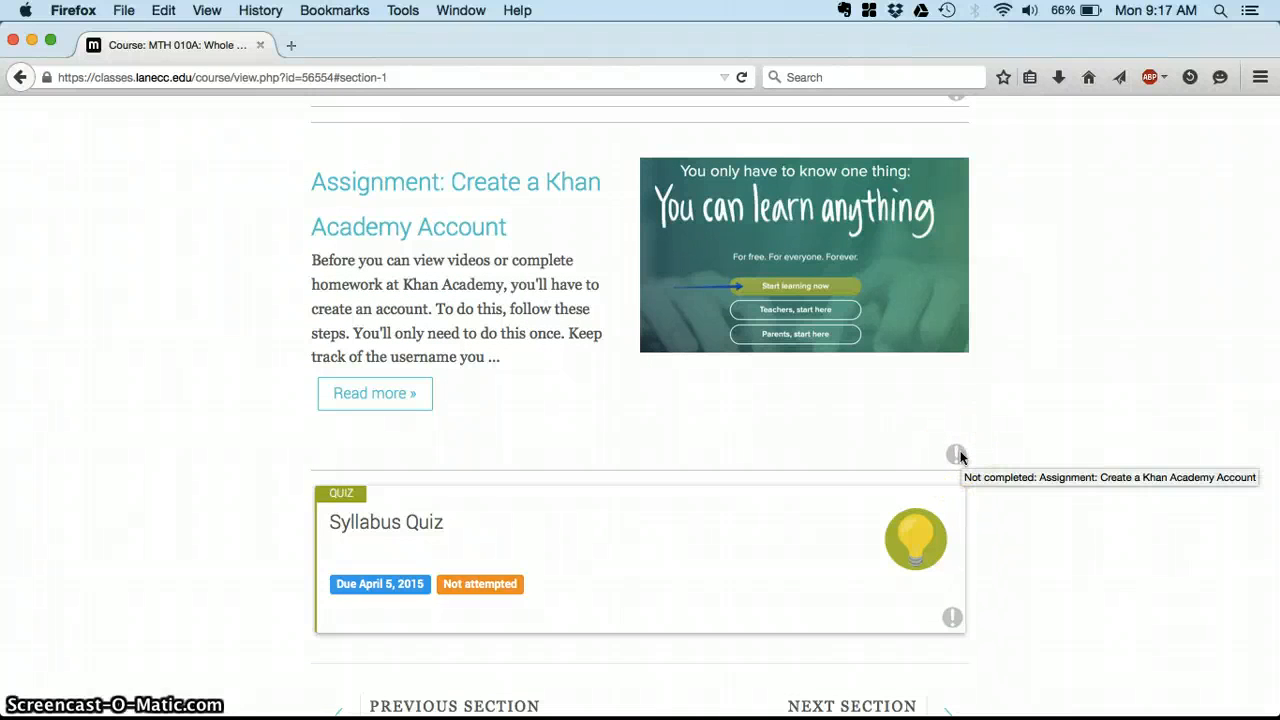
{"action": "scroll", "scroll_direction": "down", "scroll_amount": 3}
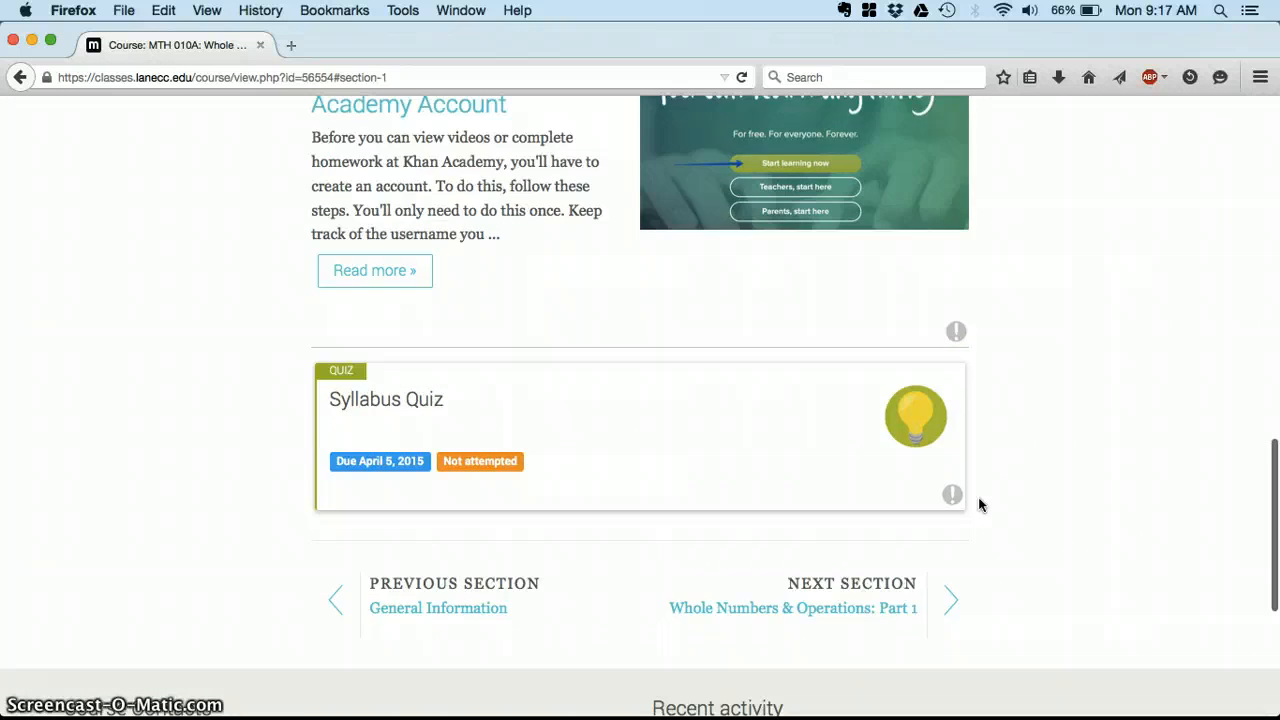
Return to the section top and open the Assignment: Introductions Forum card.
{"action": "scroll", "scroll_direction": "up", "scroll_amount": 3}
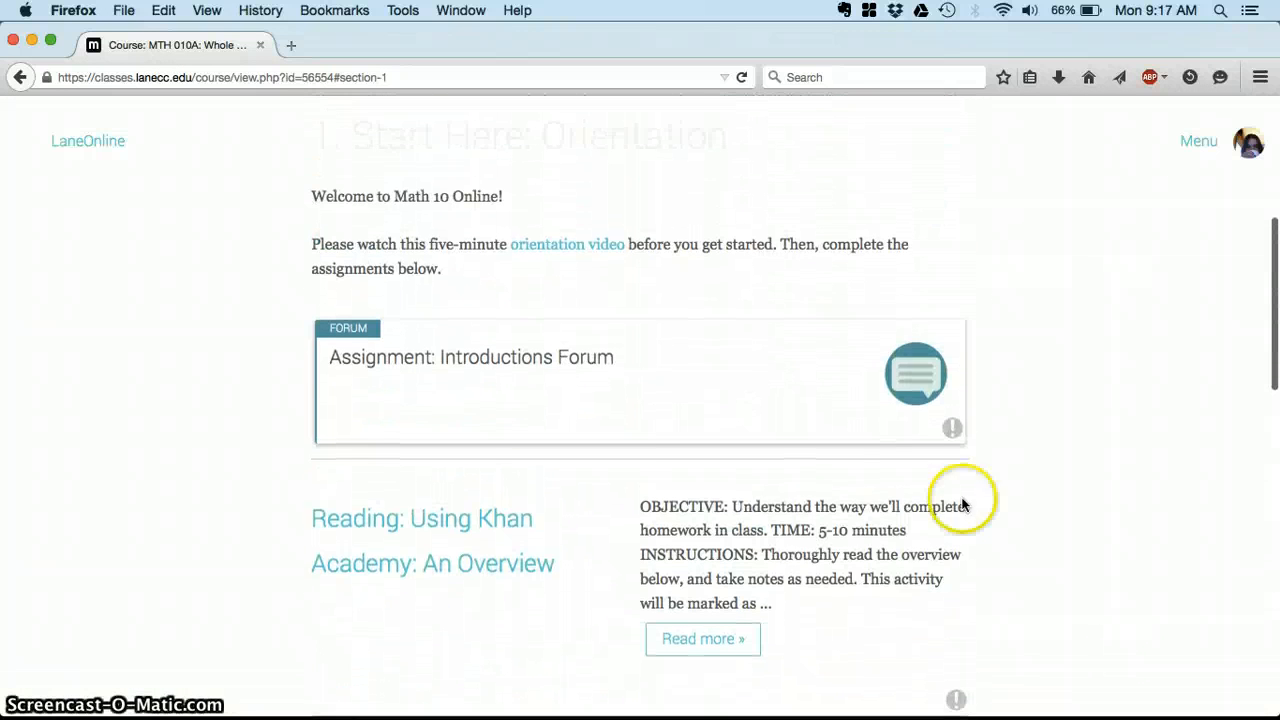
{"action": "left_click", "coordinate": [524, 360]}
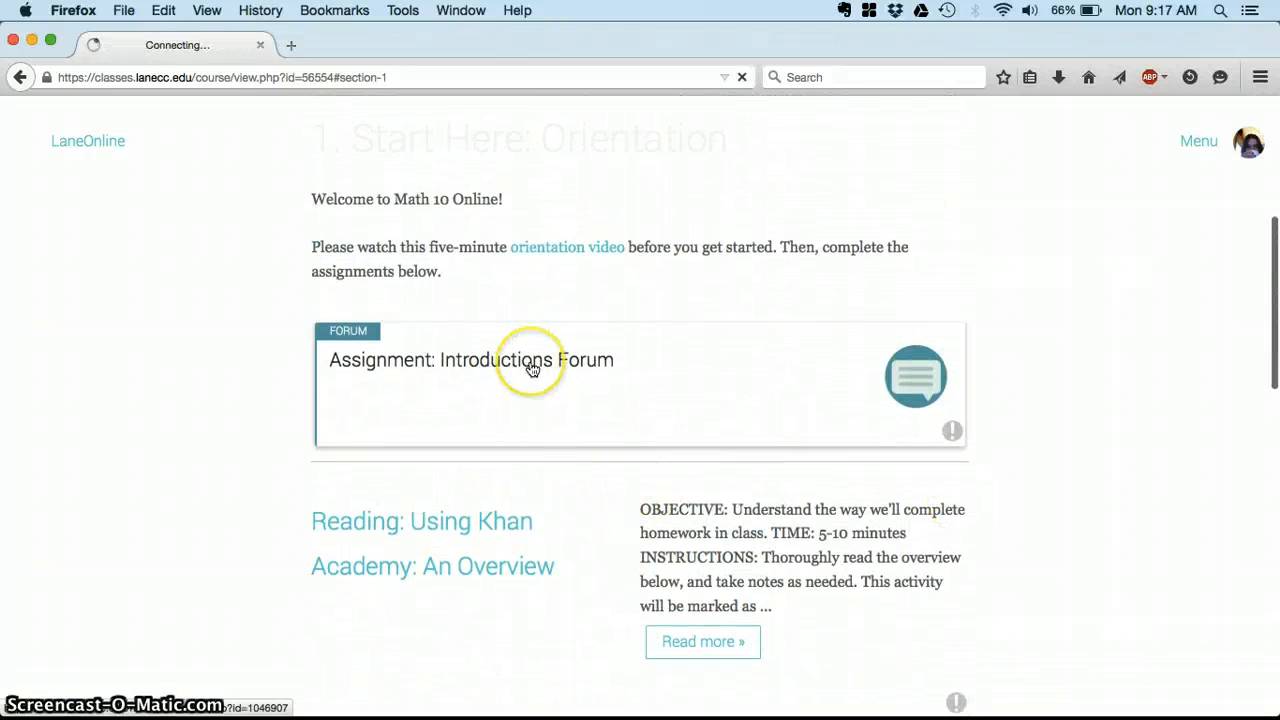
Read the Introductions Forum page: outcomes, time to complete, 10 points, grade category and Wednesday Week 1 deadline.
{"action": "left_click", "coordinate": [524, 360]}
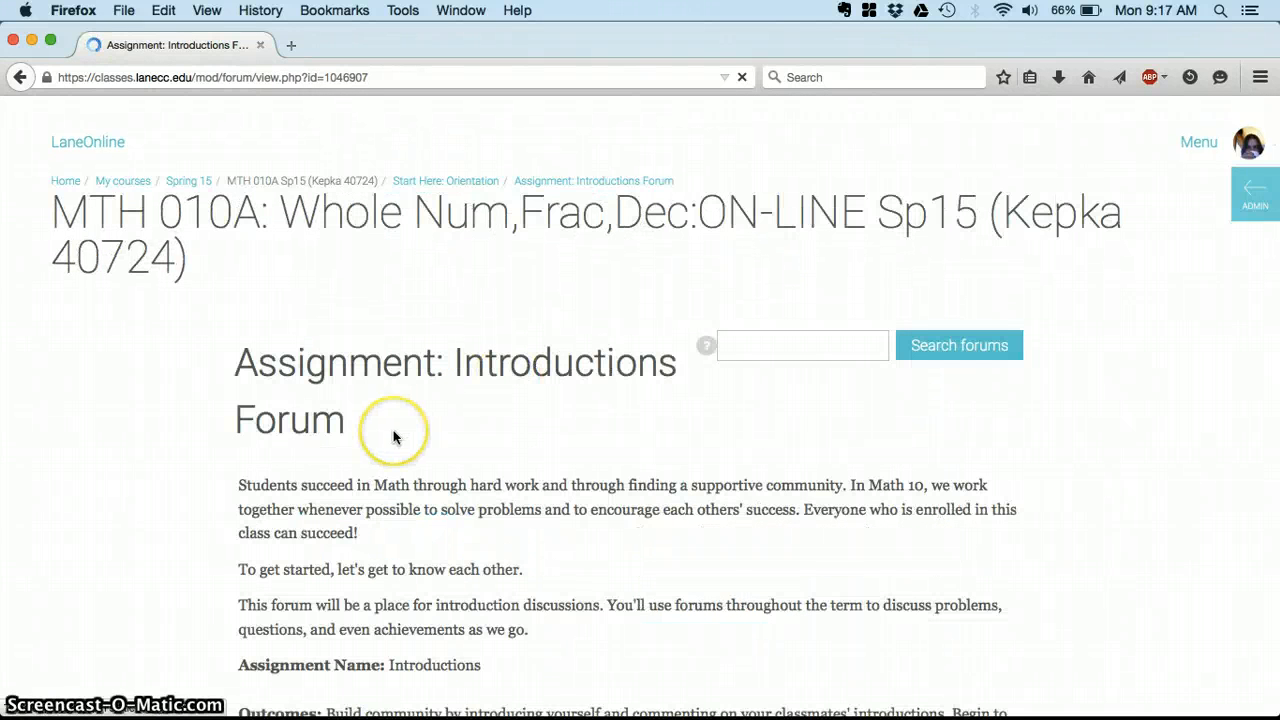
{"action": "scroll", "scroll_direction": "down", "scroll_amount": 3}
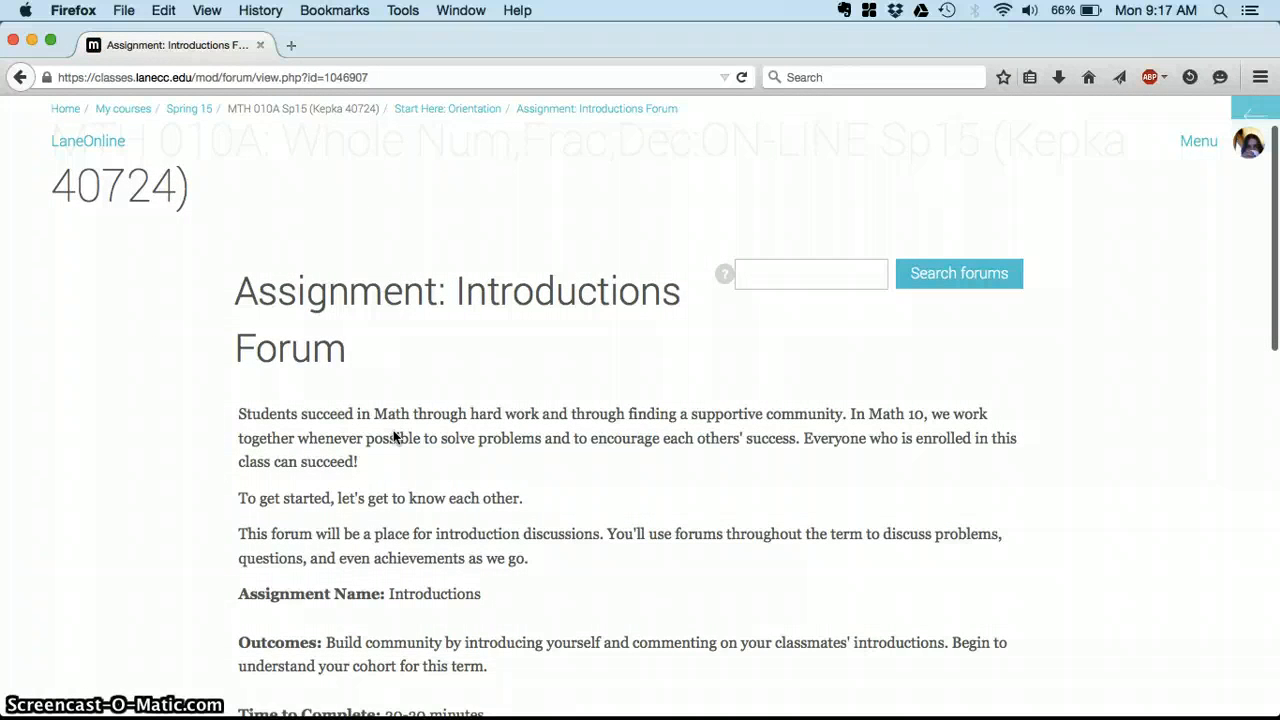
{"action": "scroll", "scroll_direction": "down", "scroll_amount": 3}
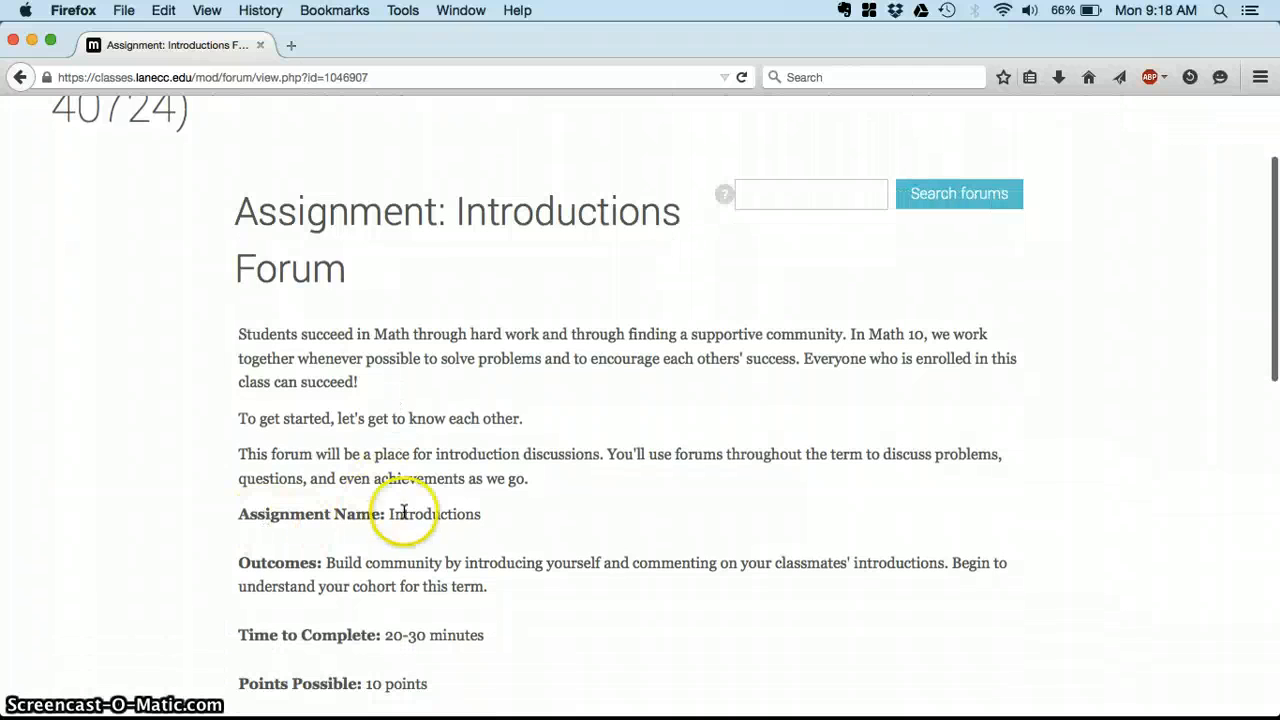
{"action": "mouse_move", "coordinate": [364, 586]}
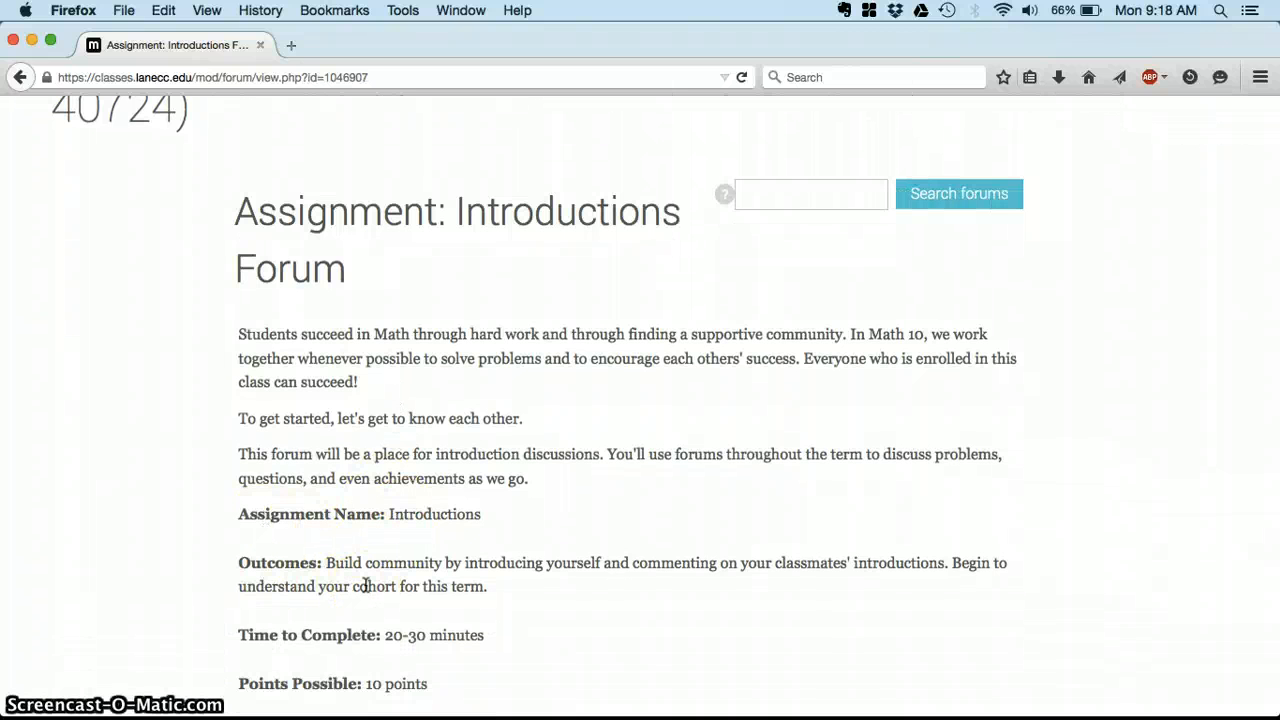
{"action": "scroll", "scroll_direction": "down", "scroll_amount": 3}
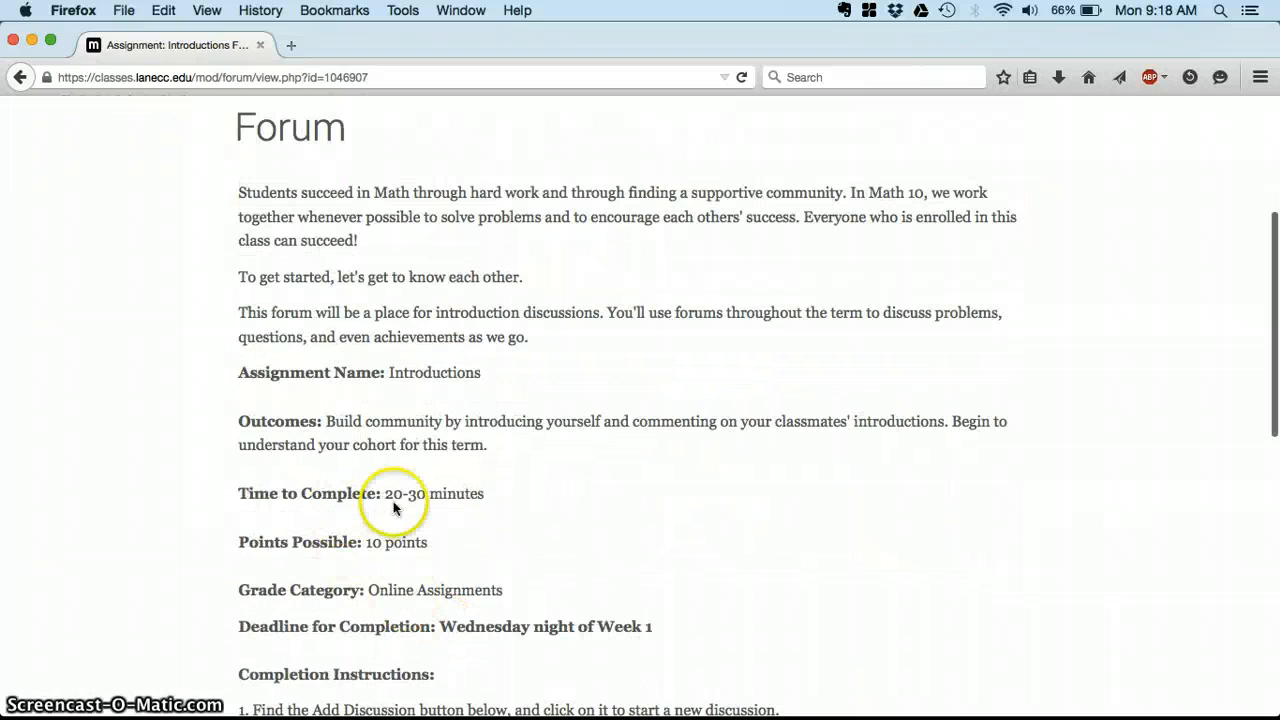
{"action": "mouse_move", "coordinate": [456, 498]}
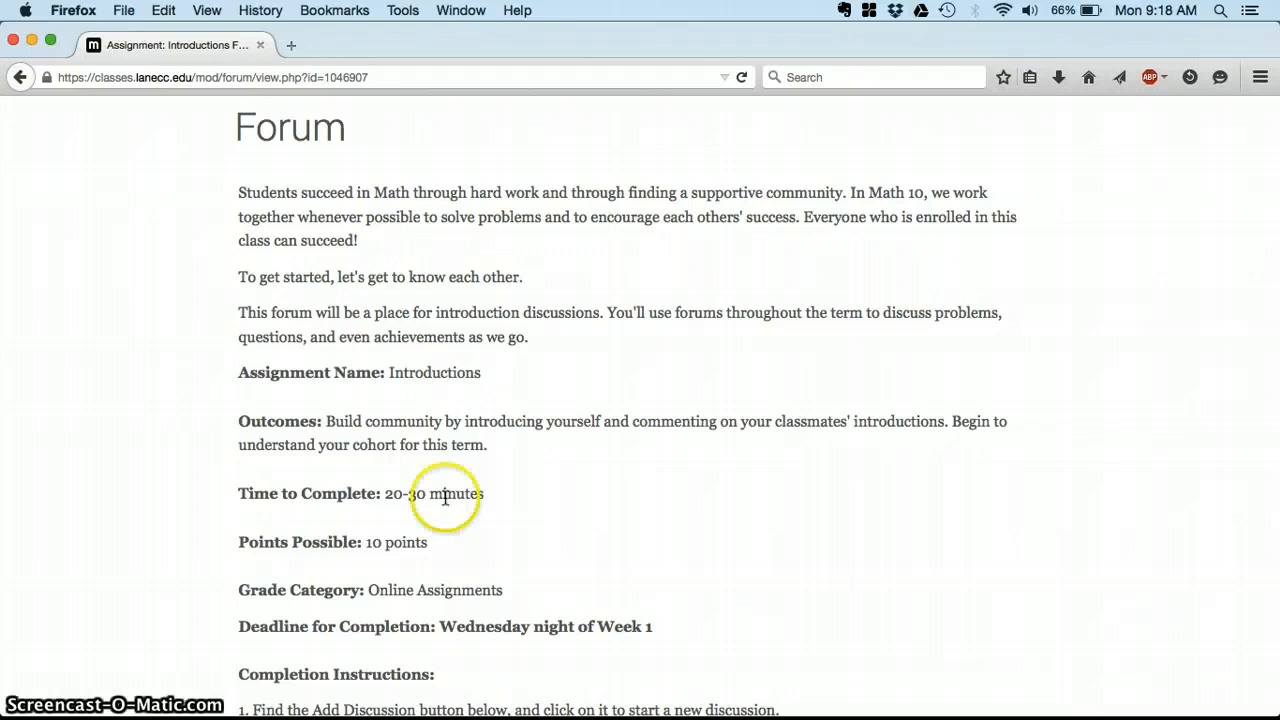
{"action": "mouse_move", "coordinate": [390, 494]}
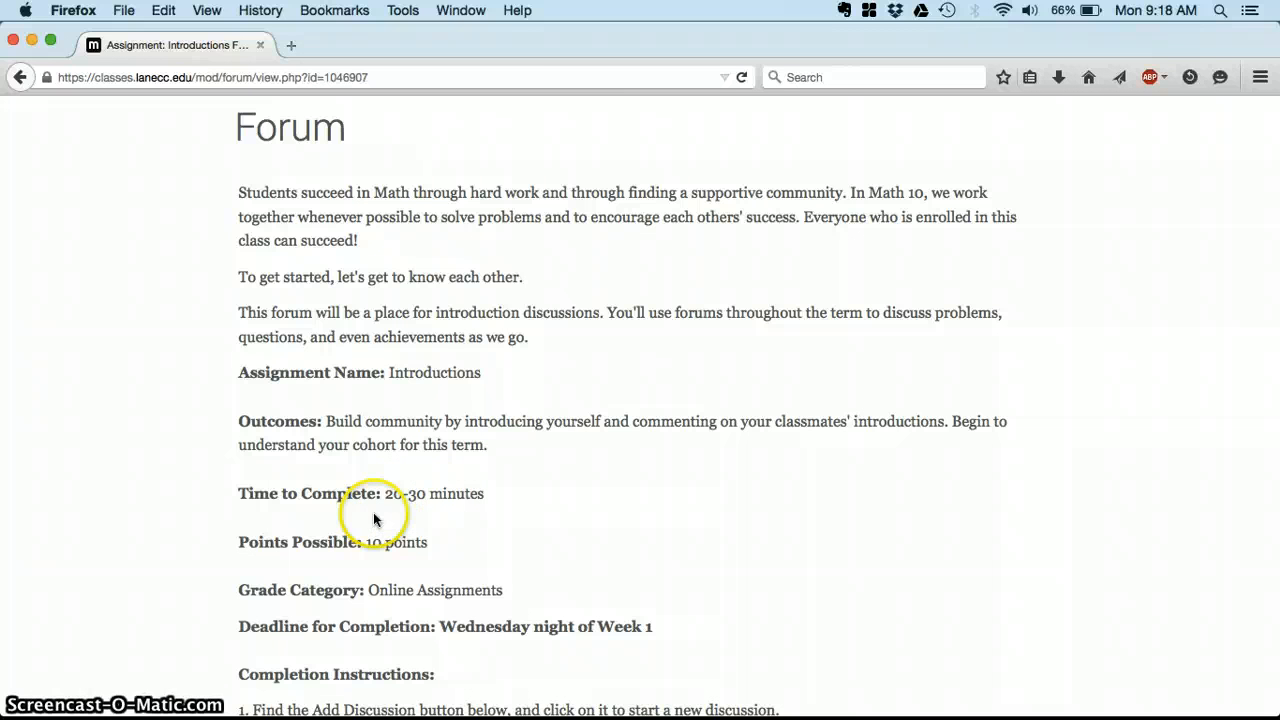
{"action": "mouse_move", "coordinate": [442, 540]}
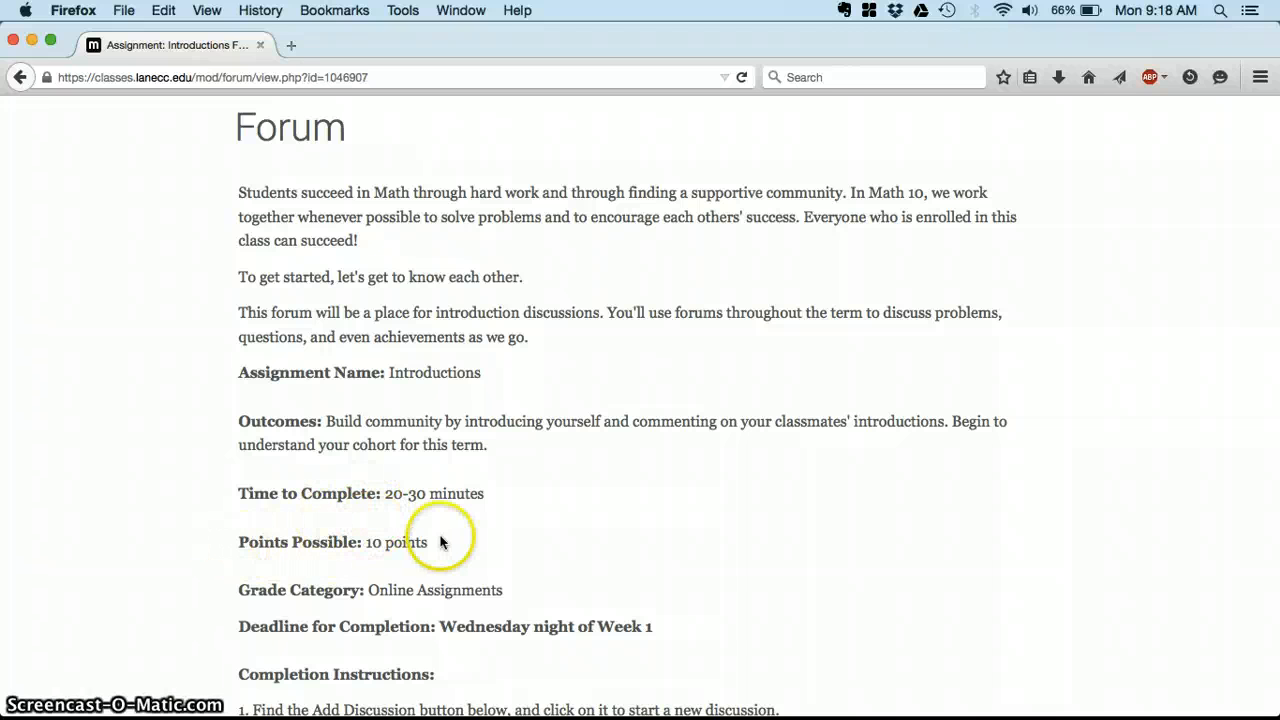
{"action": "scroll", "scroll_direction": "down", "scroll_amount": 3}
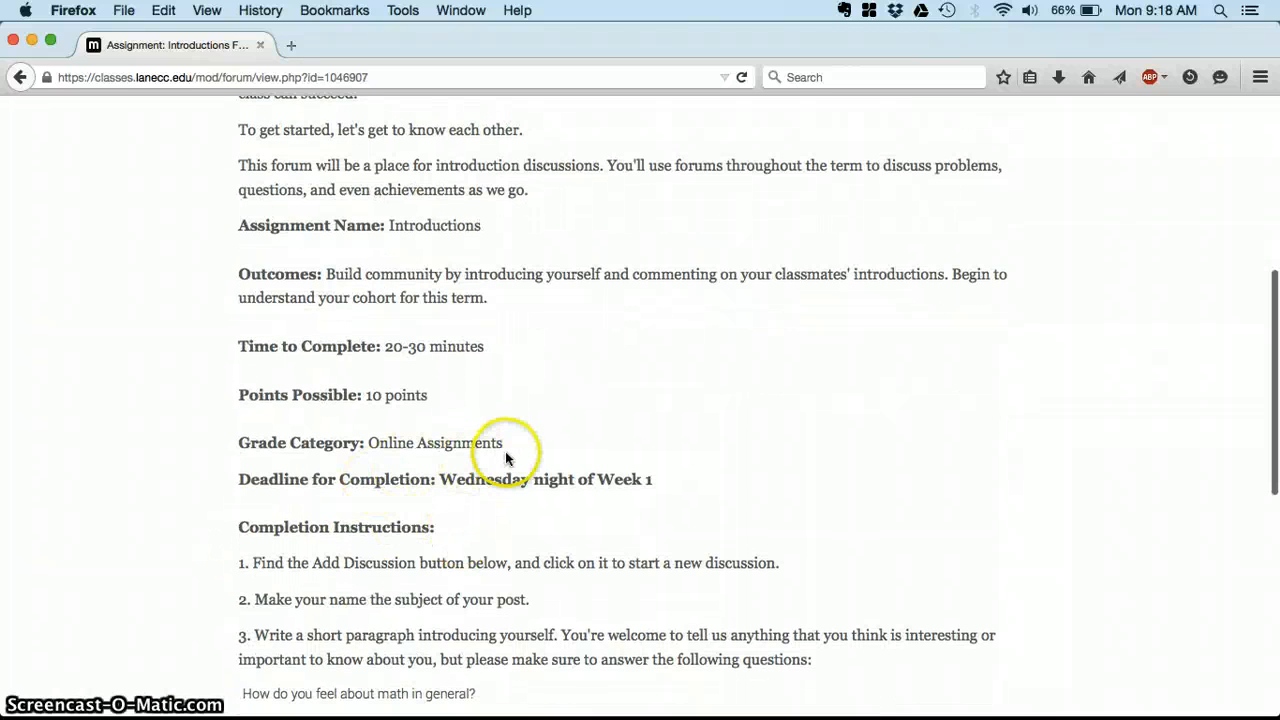
{"action": "mouse_move", "coordinate": [510, 444]}
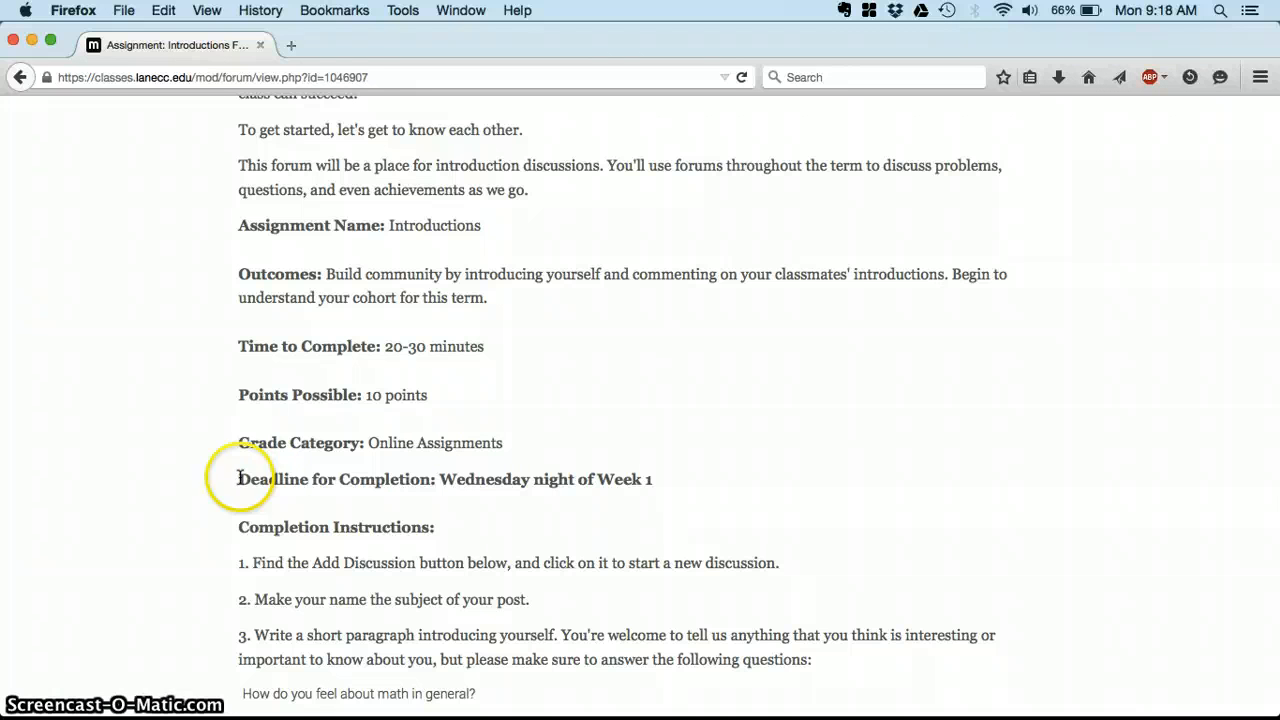
{"action": "mouse_move", "coordinate": [576, 472]}
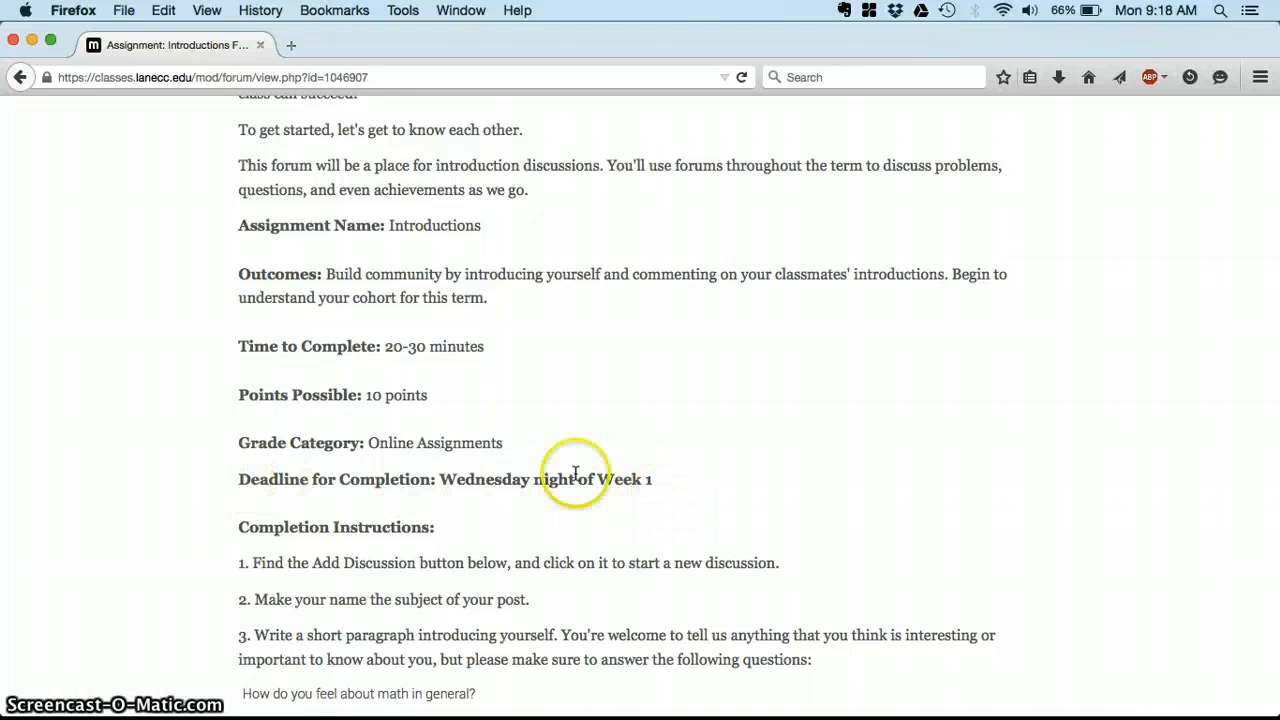
{"action": "mouse_move", "coordinate": [664, 480]}
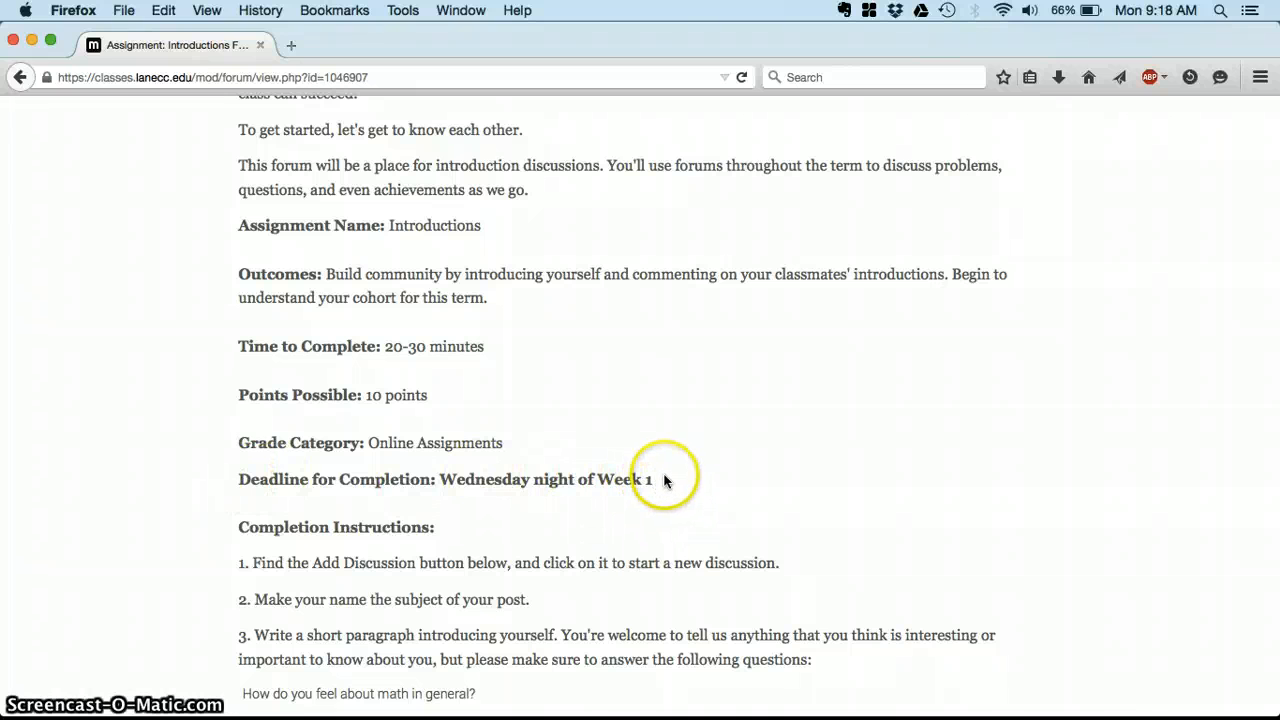
{"action": "mouse_move", "coordinate": [664, 480]}
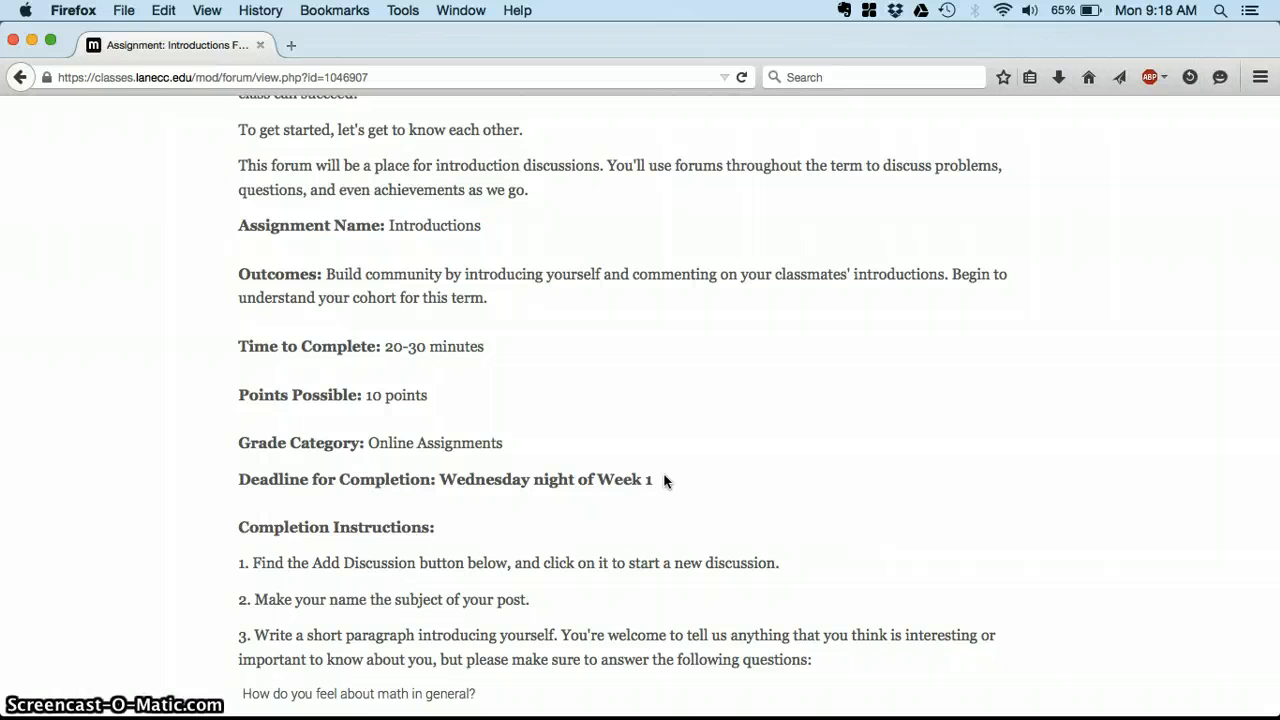
{"action": "scroll", "scroll_direction": "down", "scroll_amount": 3}
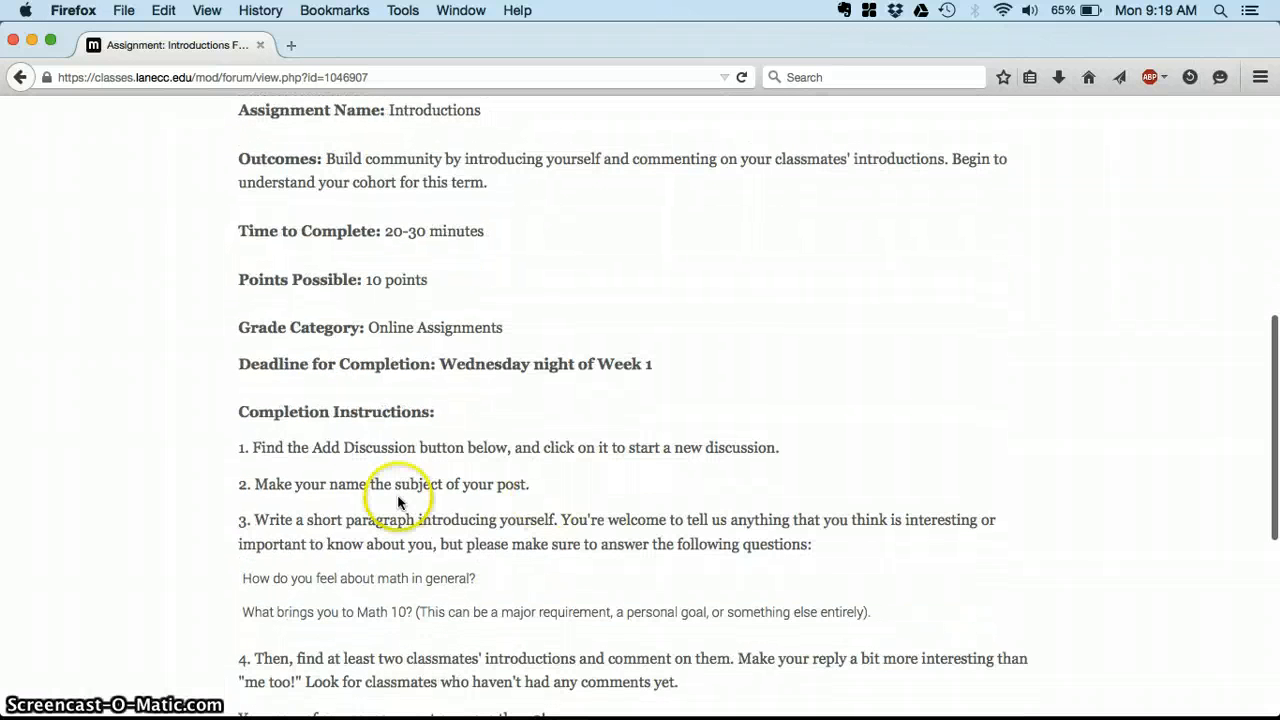
{"action": "mouse_move", "coordinate": [508, 482]}
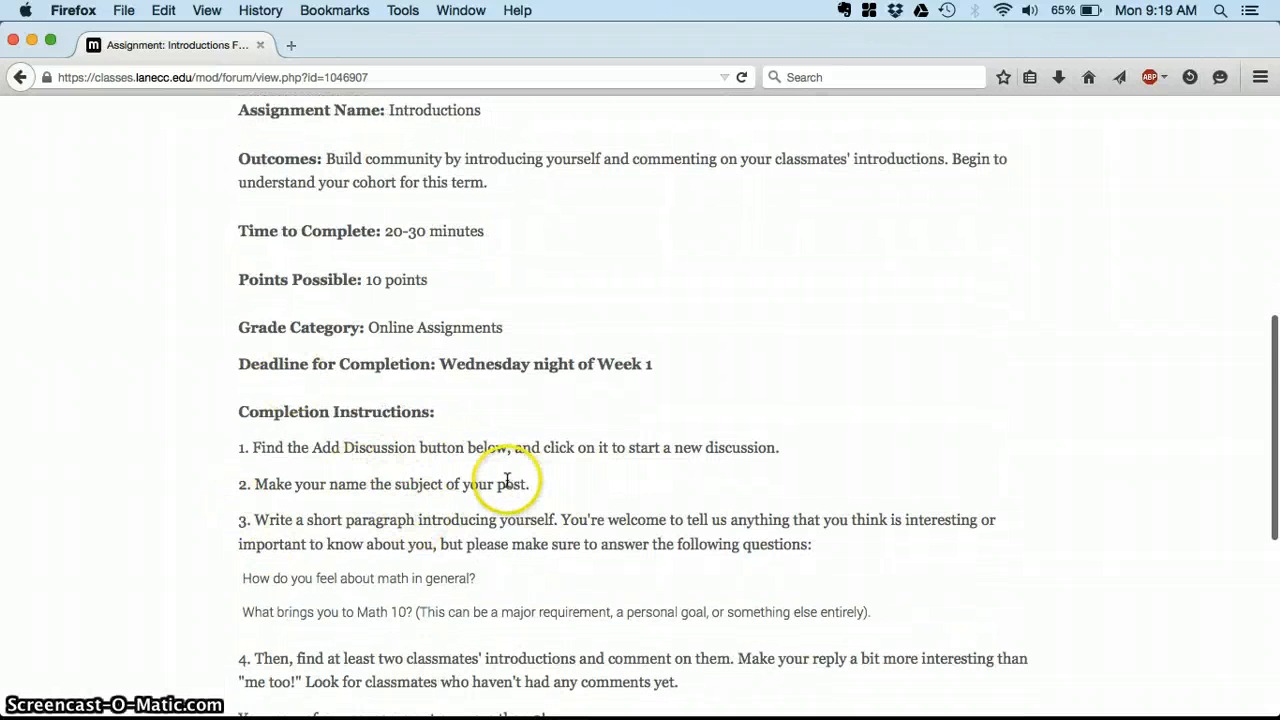
{"action": "scroll", "scroll_direction": "down", "scroll_amount": 3}
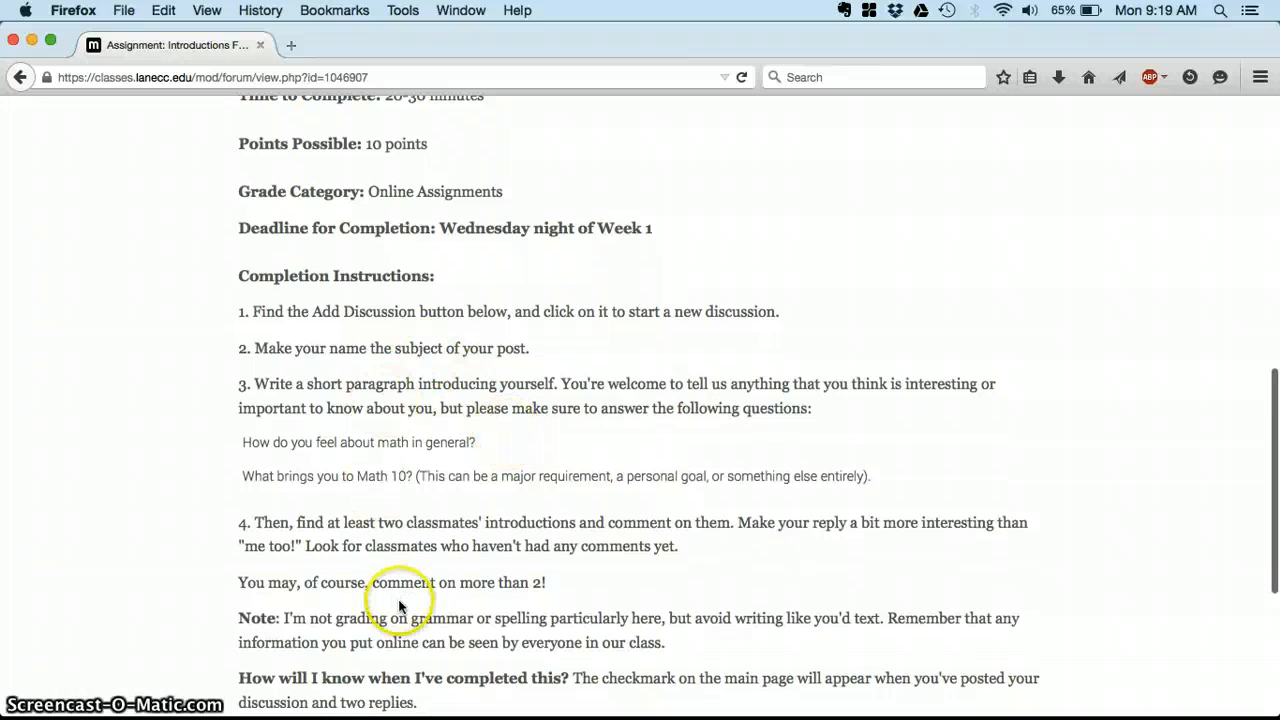
{"action": "scroll", "scroll_direction": "down", "scroll_amount": 3}
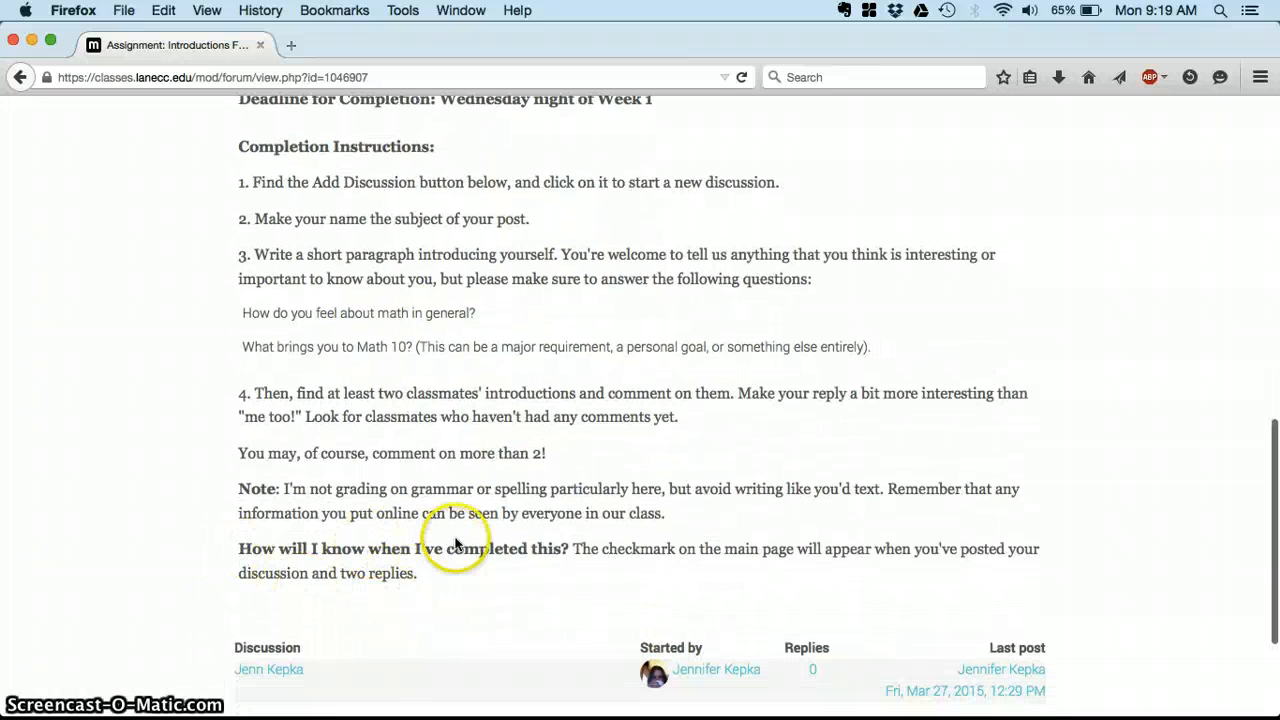
{"action": "mouse_move", "coordinate": [456, 570]}
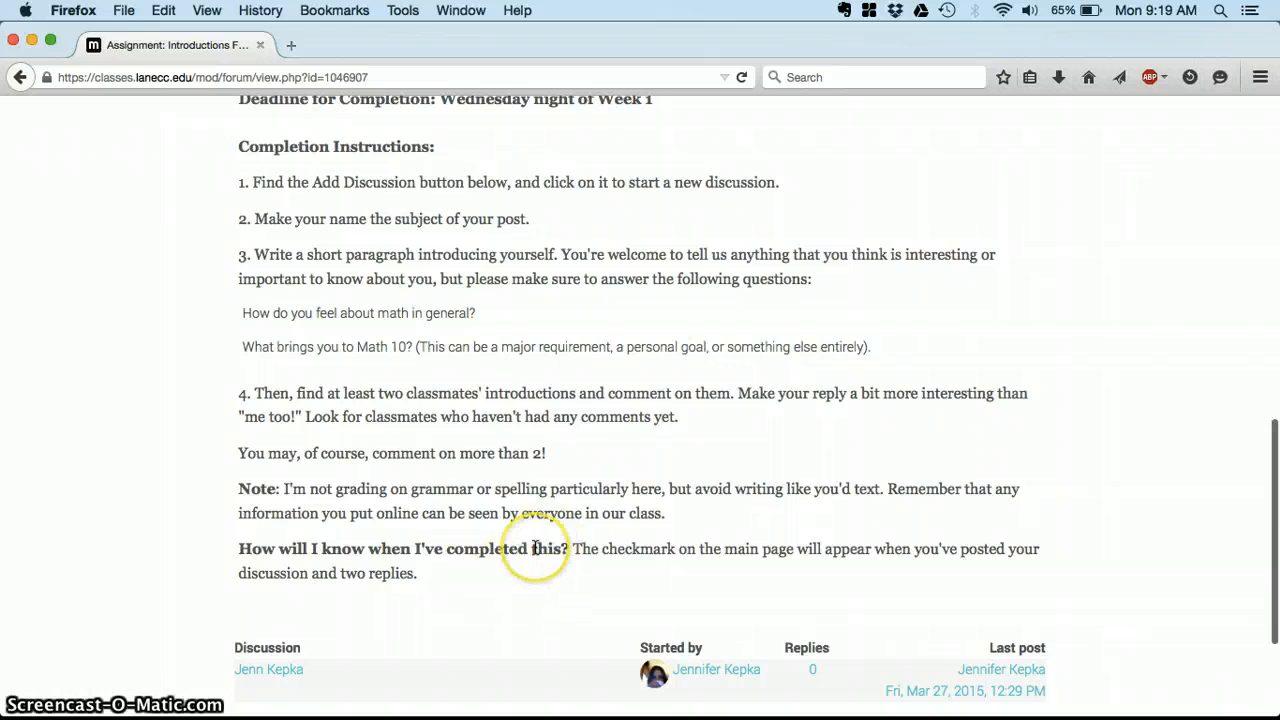
{"action": "scroll", "scroll_direction": "up", "scroll_amount": 3}
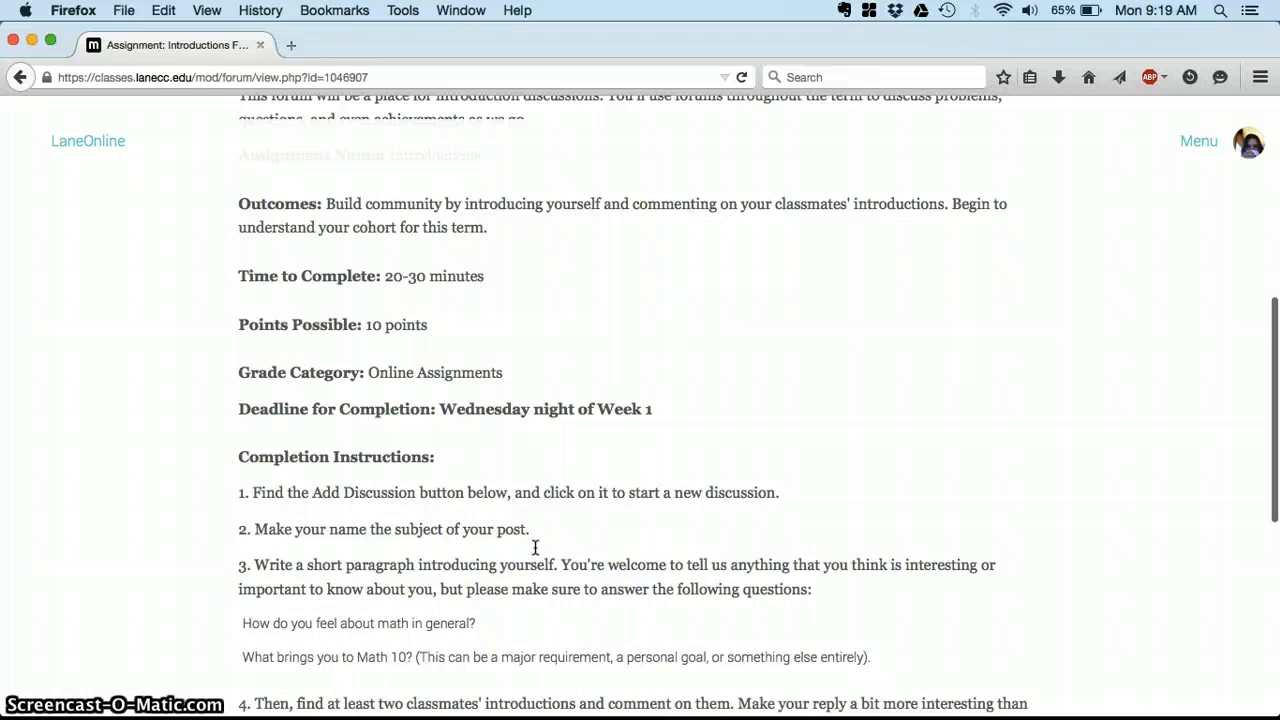
{"action": "scroll", "scroll_direction": "up", "scroll_amount": 3}
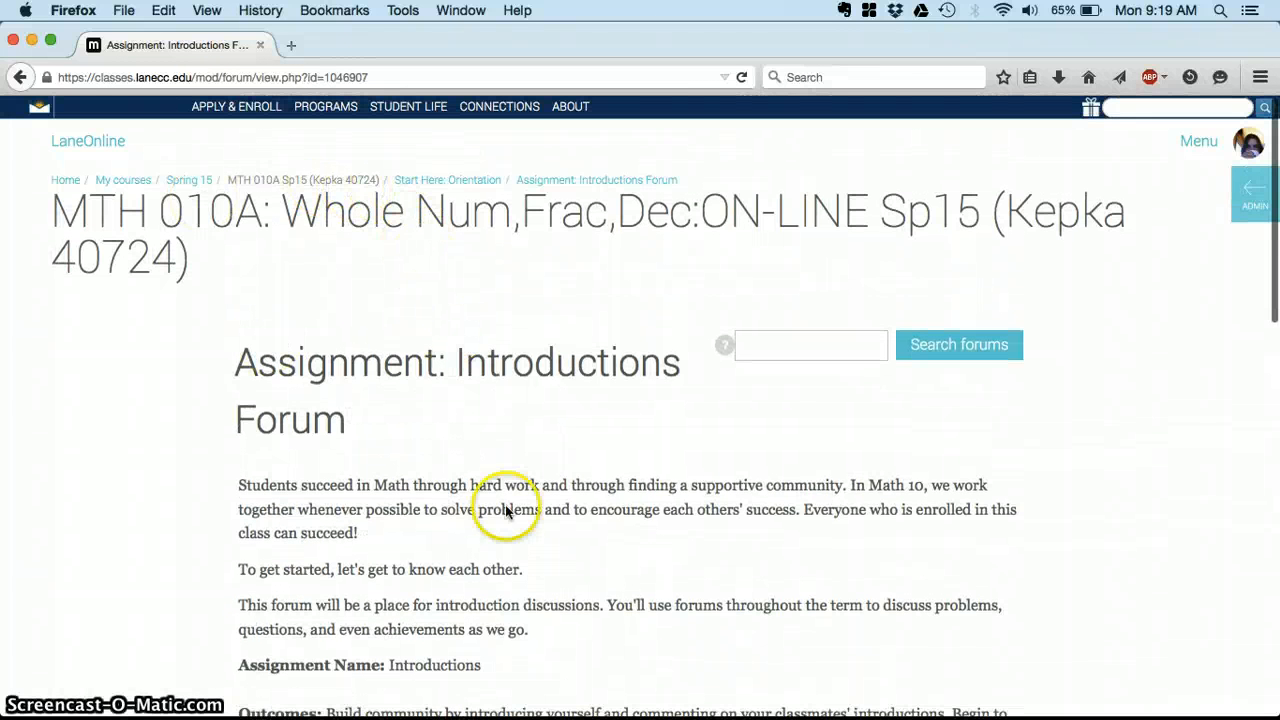
{"action": "mouse_move", "coordinate": [292, 184]}
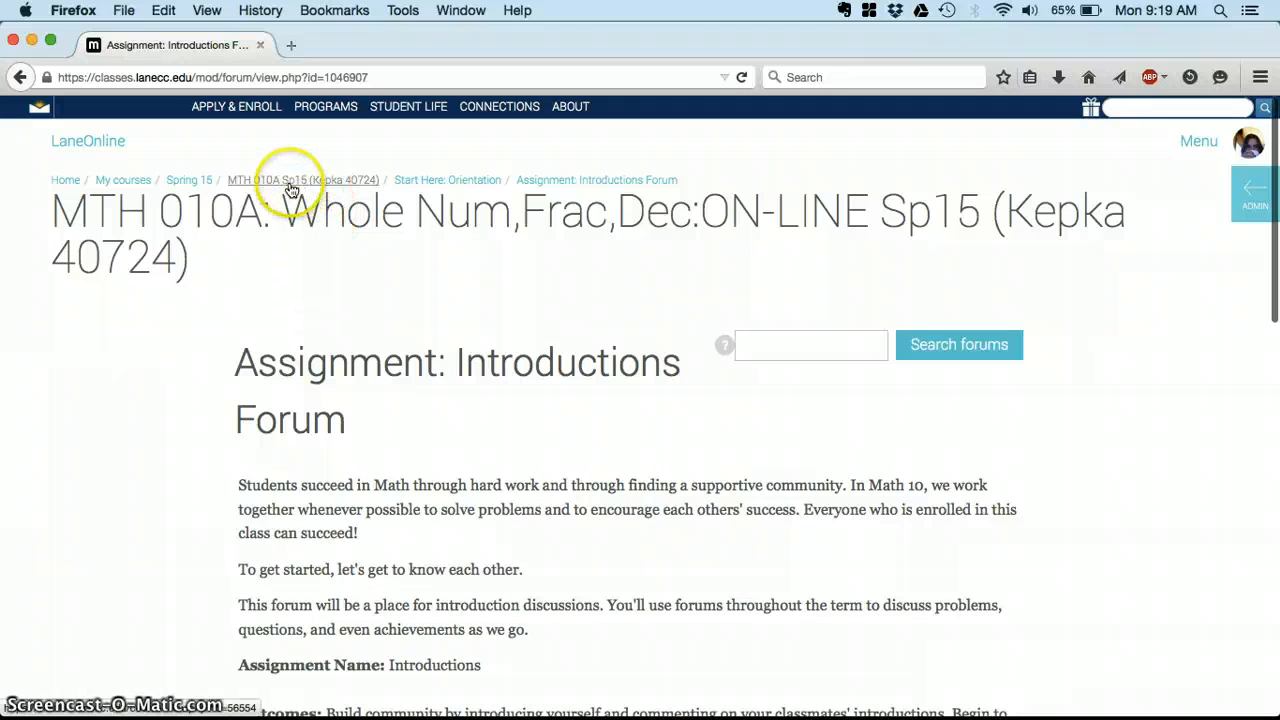
{"action": "left_click", "coordinate": [304, 180]}
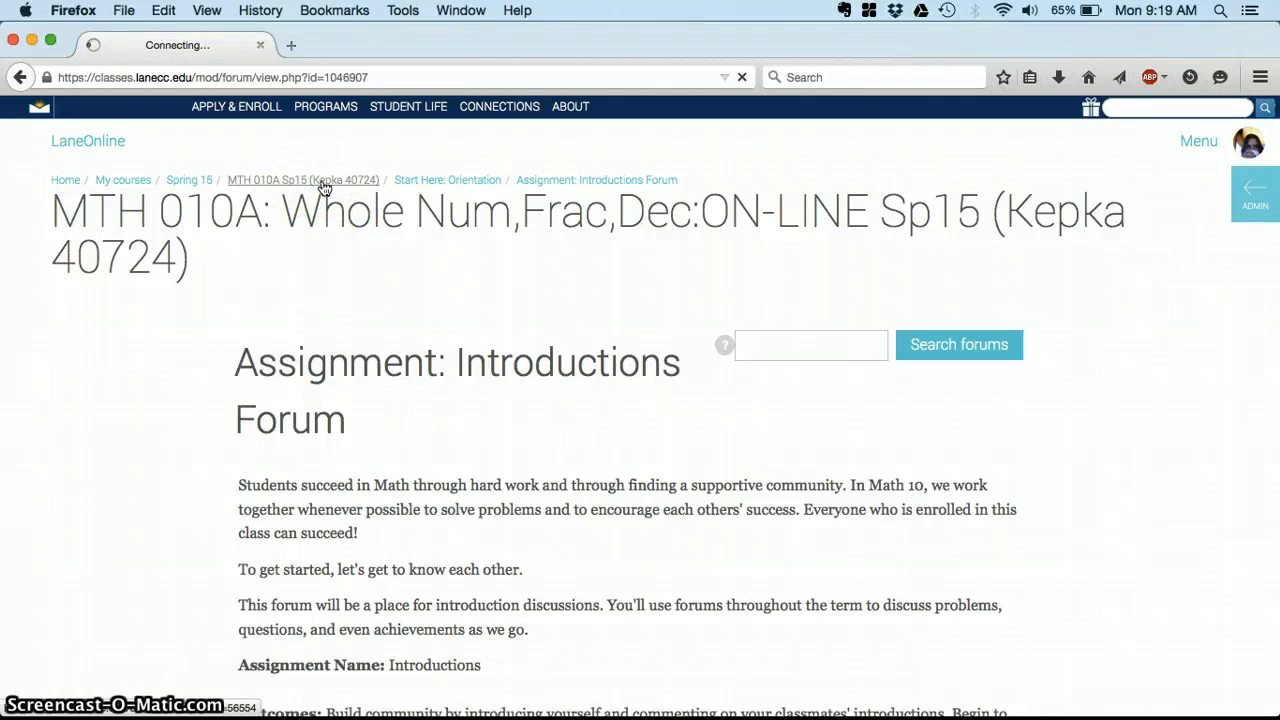
{"action": "left_click", "coordinate": [302, 180]}
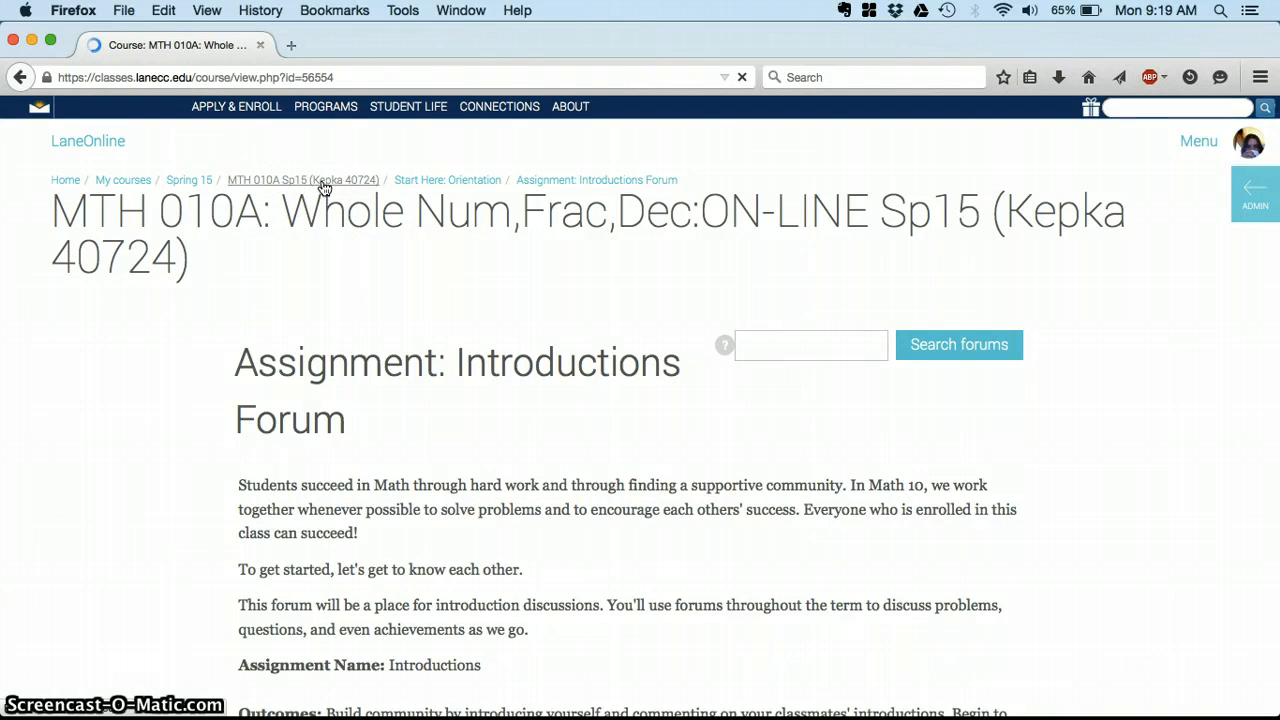
{"action": "left_click", "coordinate": [266, 180]}
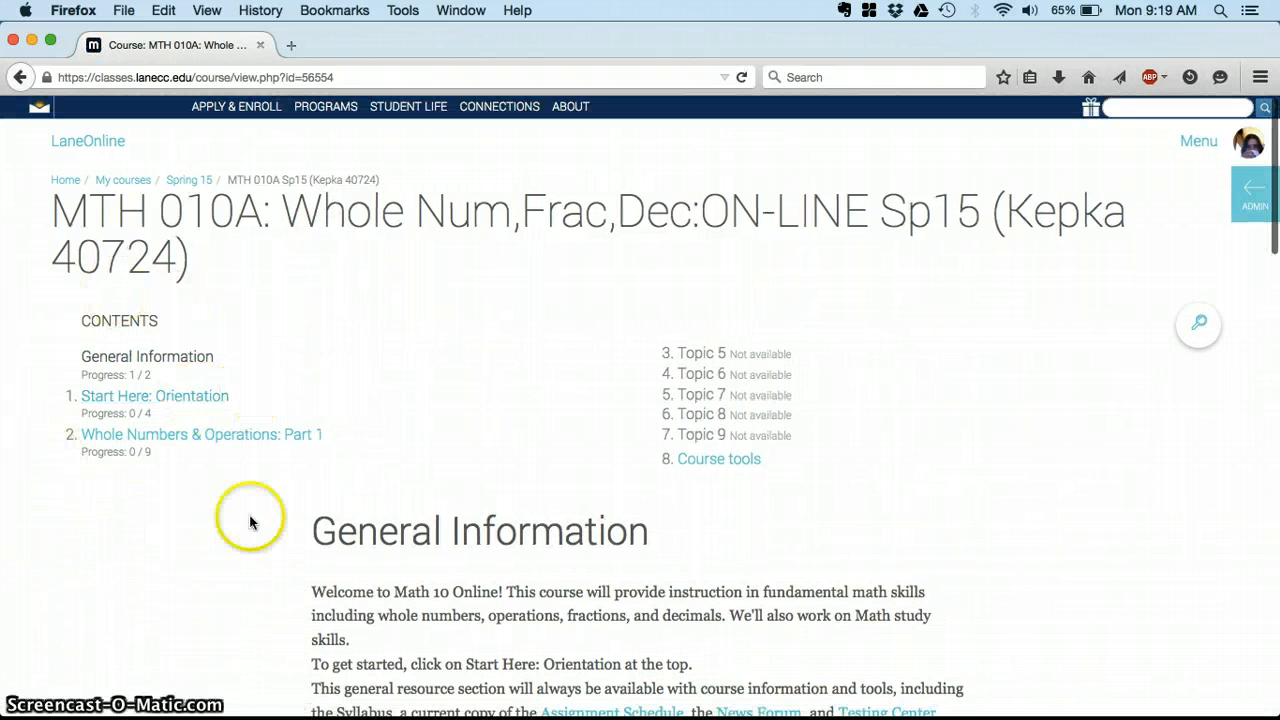
{"action": "mouse_move", "coordinate": [144, 418]}
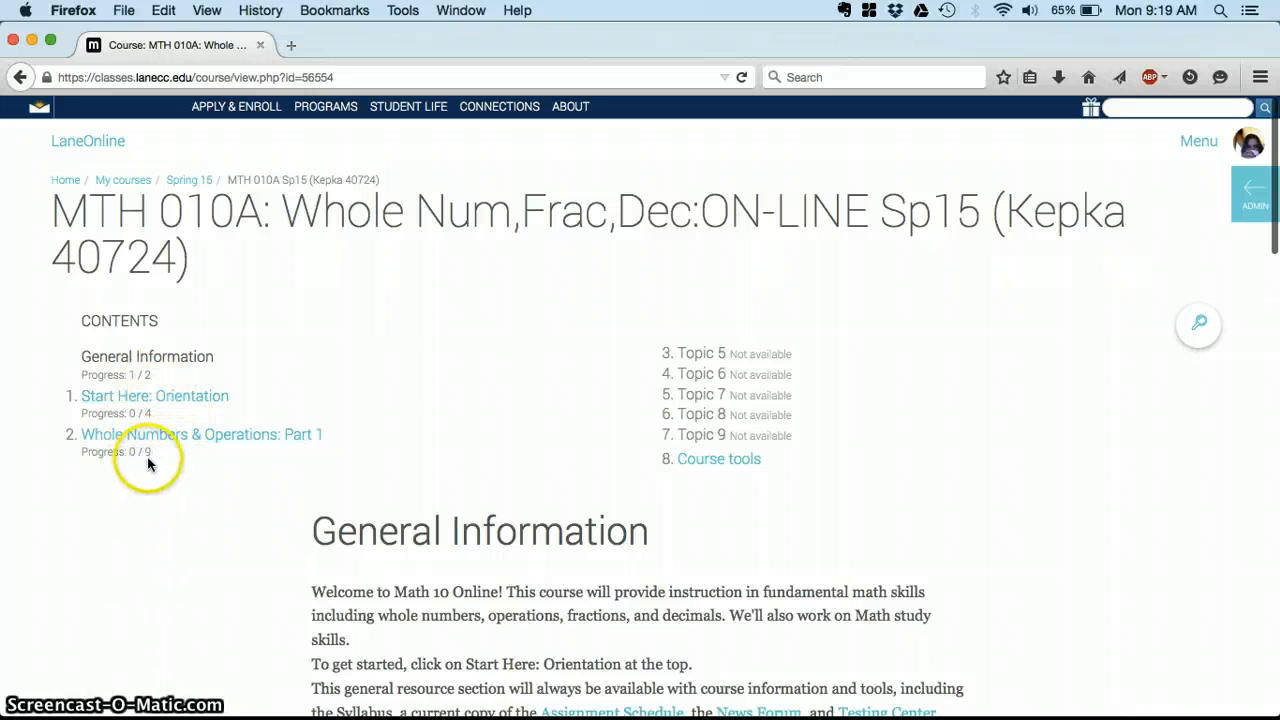
{"action": "mouse_move", "coordinate": [202, 434]}
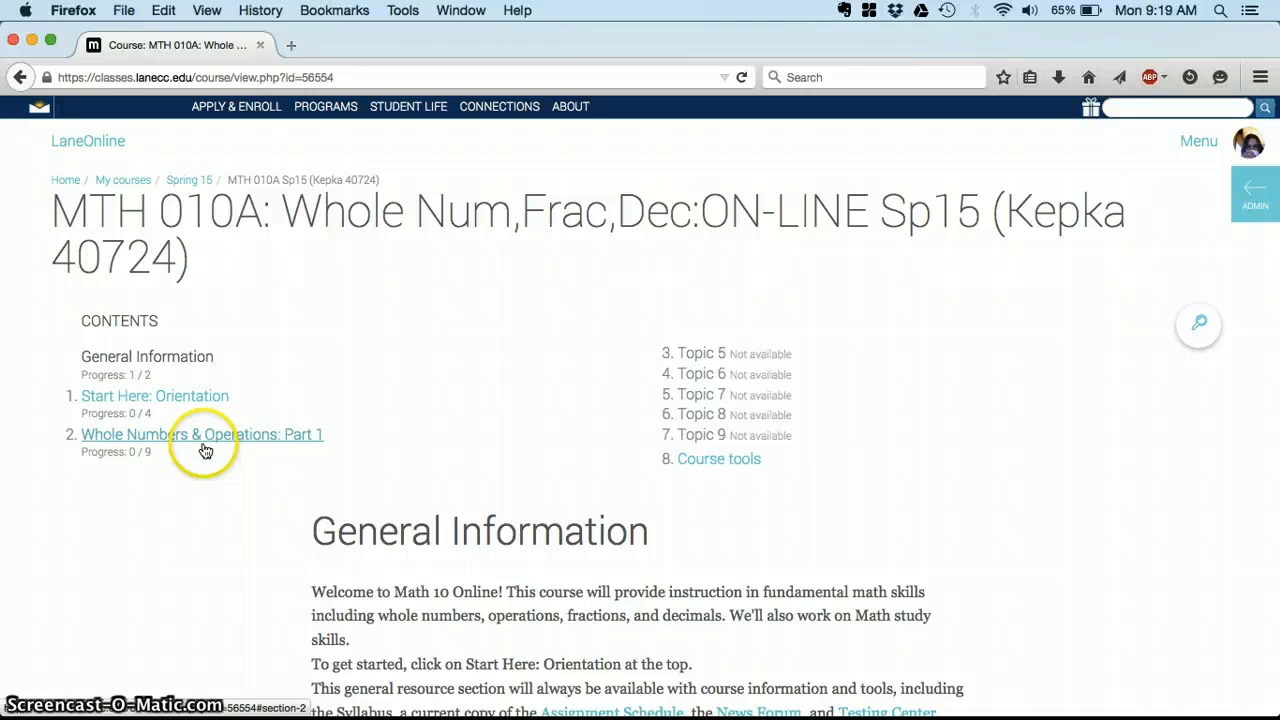
{"action": "mouse_move", "coordinate": [324, 420]}
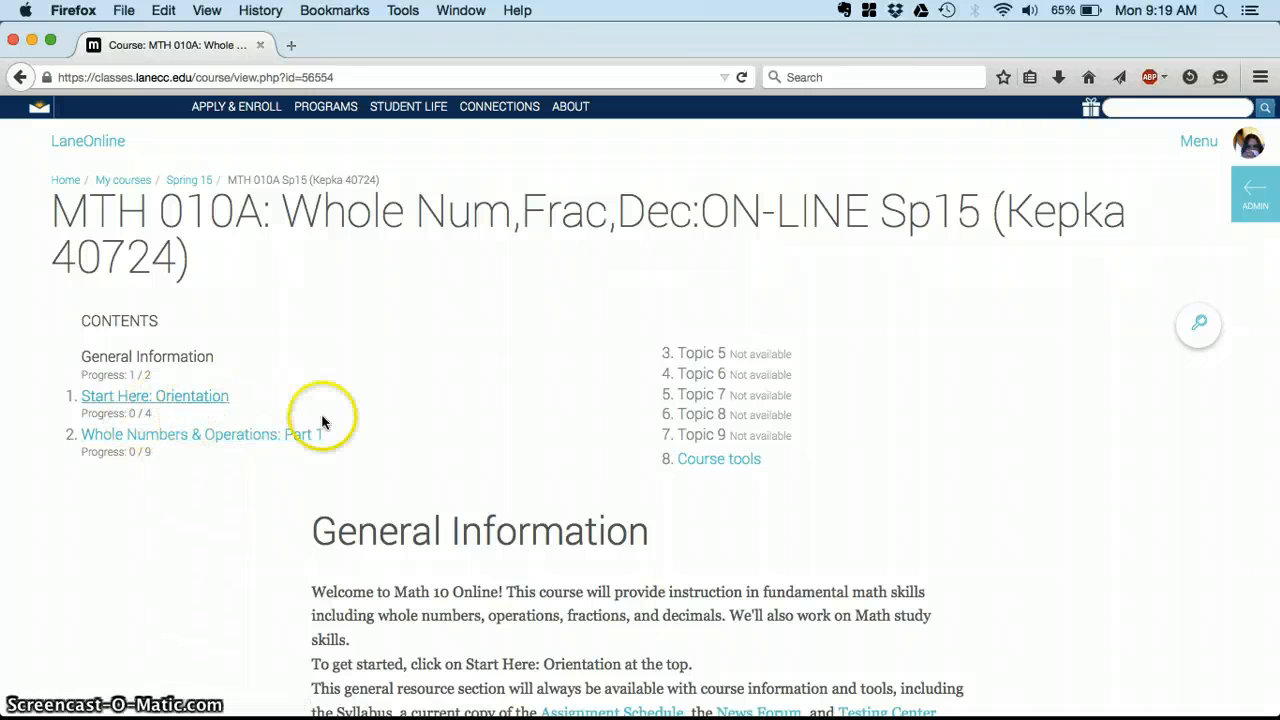
{"action": "scroll", "scroll_direction": "down", "scroll_amount": 3}
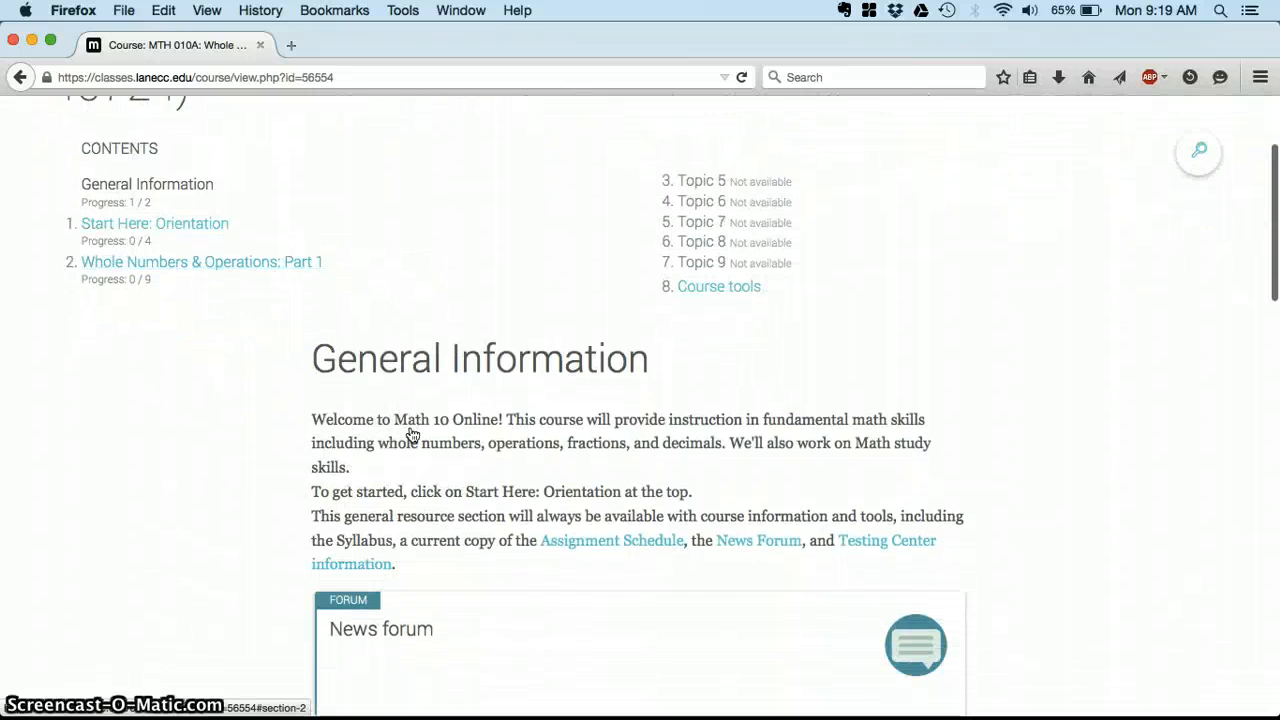
{"action": "scroll", "scroll_direction": "down", "scroll_amount": 3}
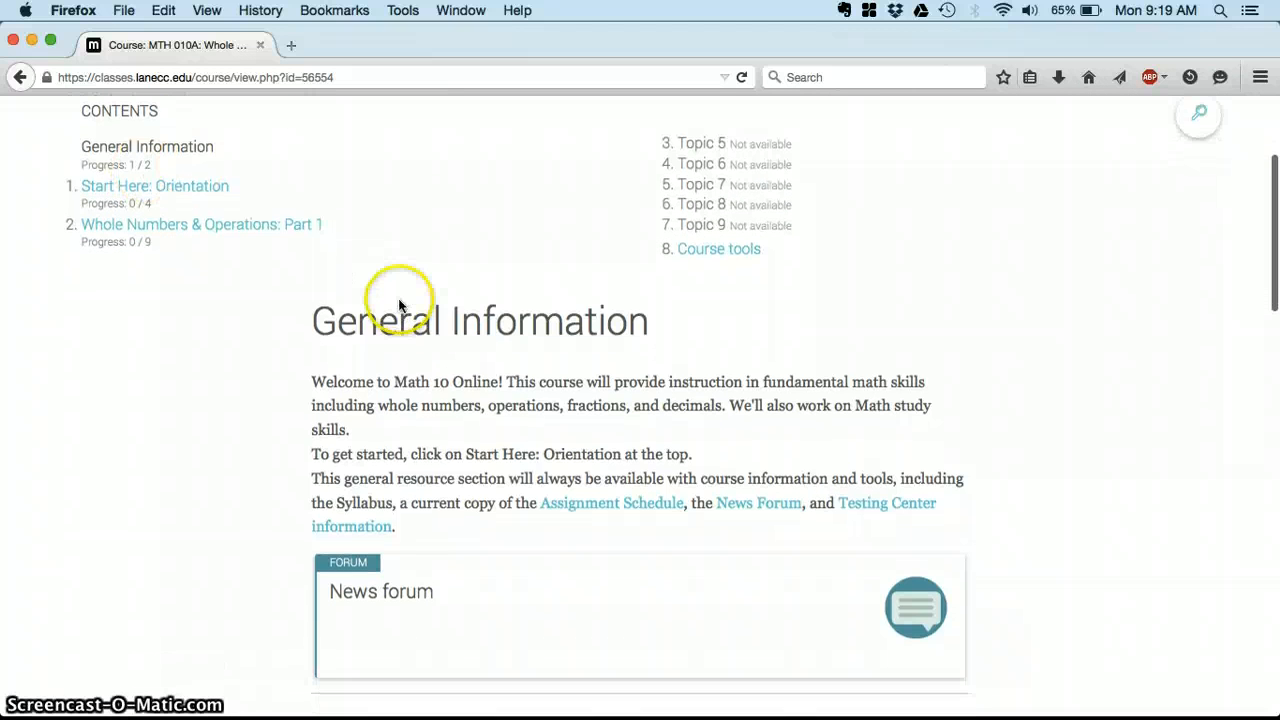
Open Start Here: Orientation and glance through its opening items and Introductions Forum.
{"action": "left_click", "coordinate": [156, 186]}
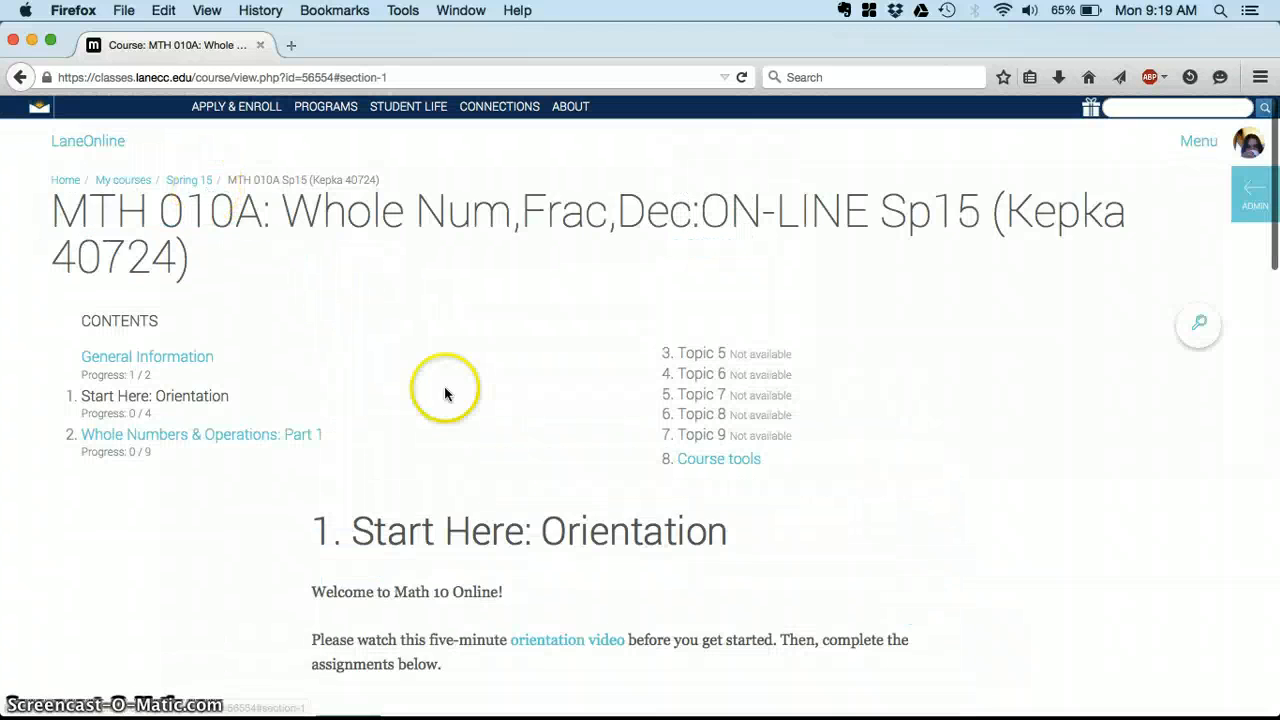
{"action": "scroll", "scroll_direction": "down", "scroll_amount": 3}
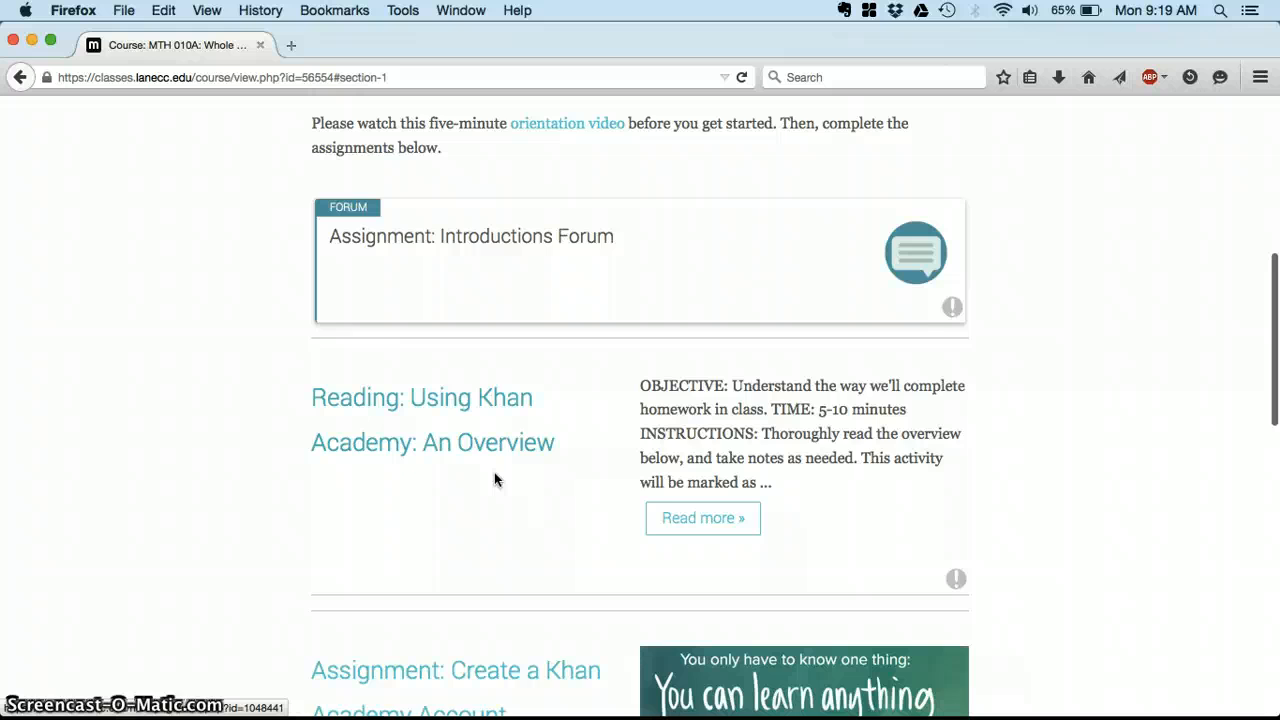
{"action": "scroll", "scroll_direction": "down", "scroll_amount": 3}
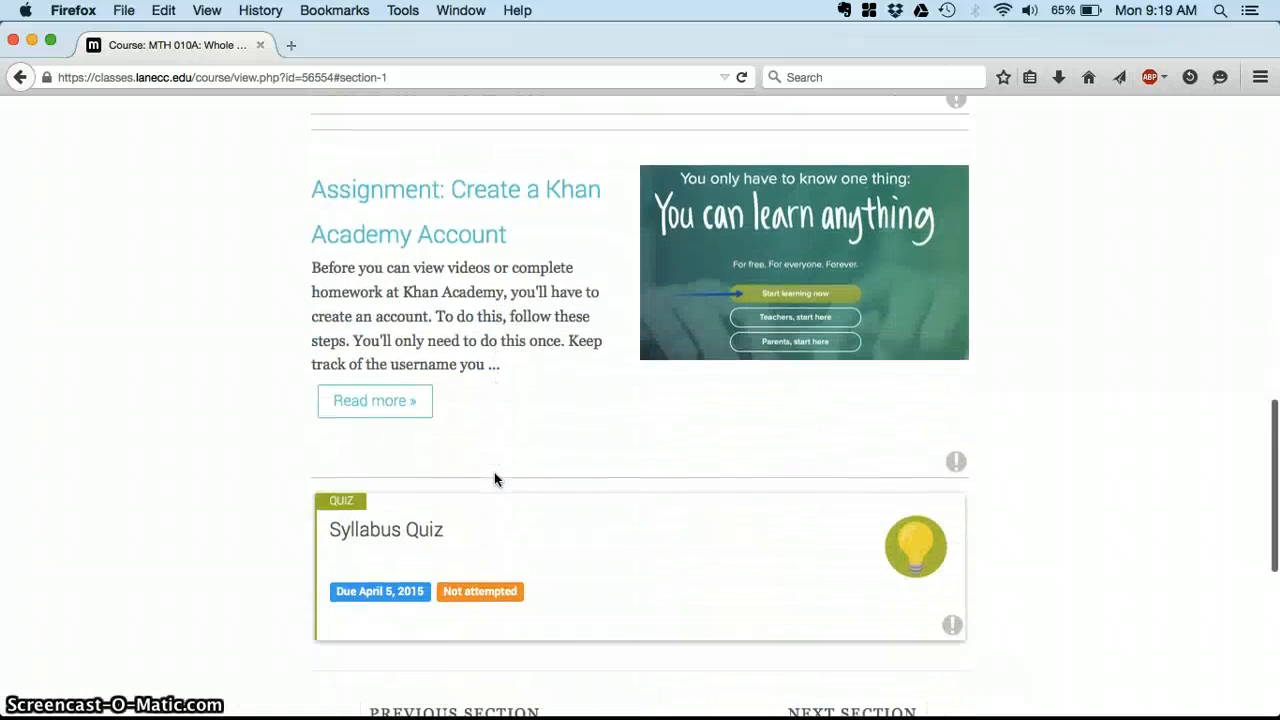
{"action": "scroll", "scroll_direction": "up", "scroll_amount": 3}
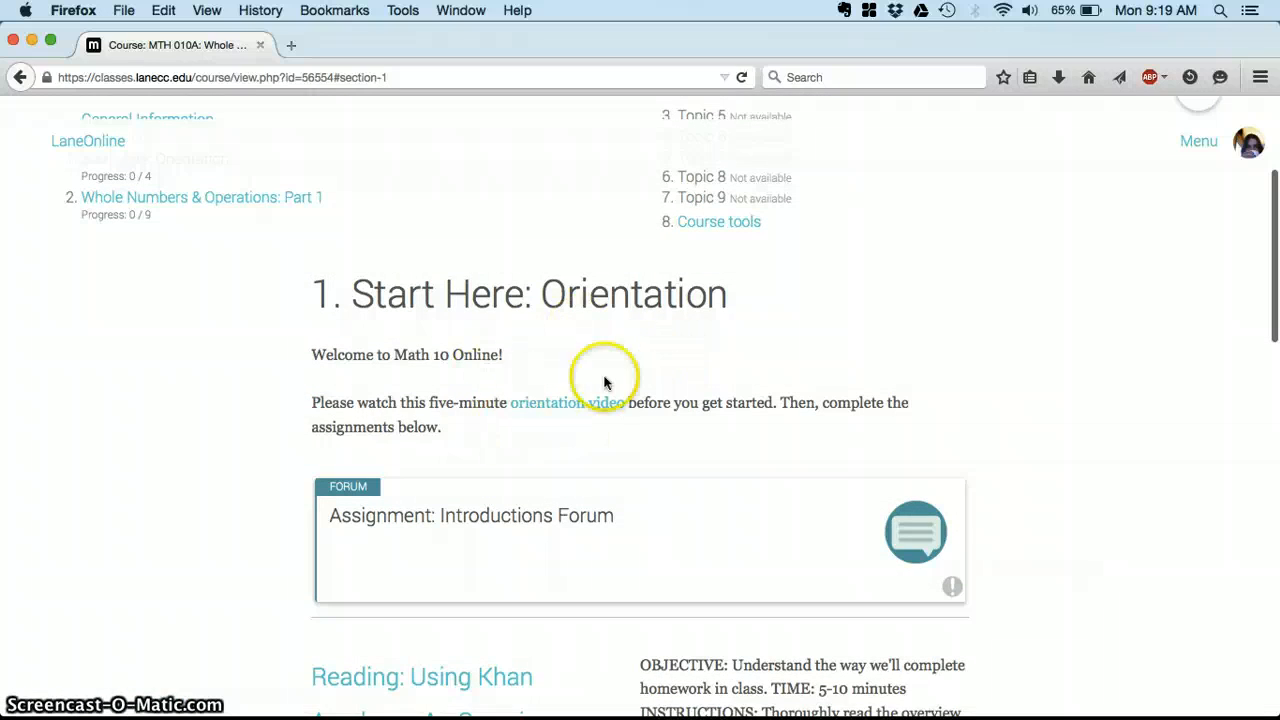
{"action": "mouse_move", "coordinate": [604, 544]}
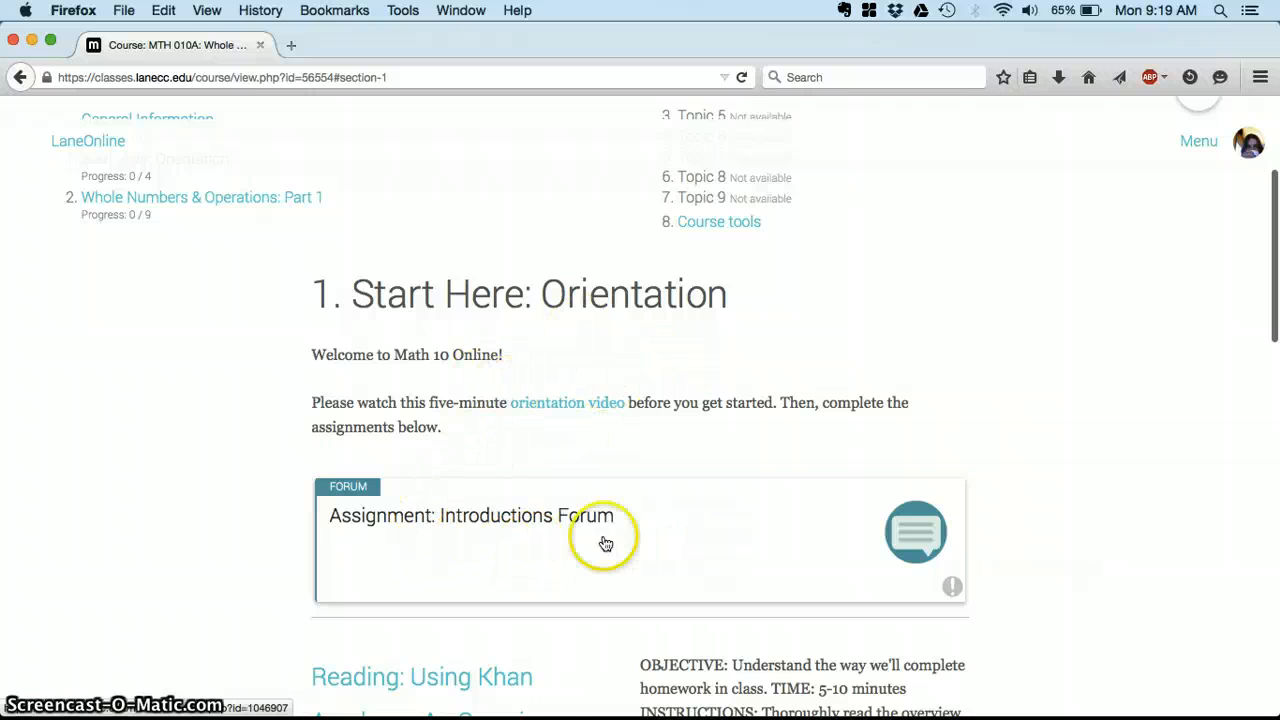
{"action": "mouse_move", "coordinate": [722, 558]}
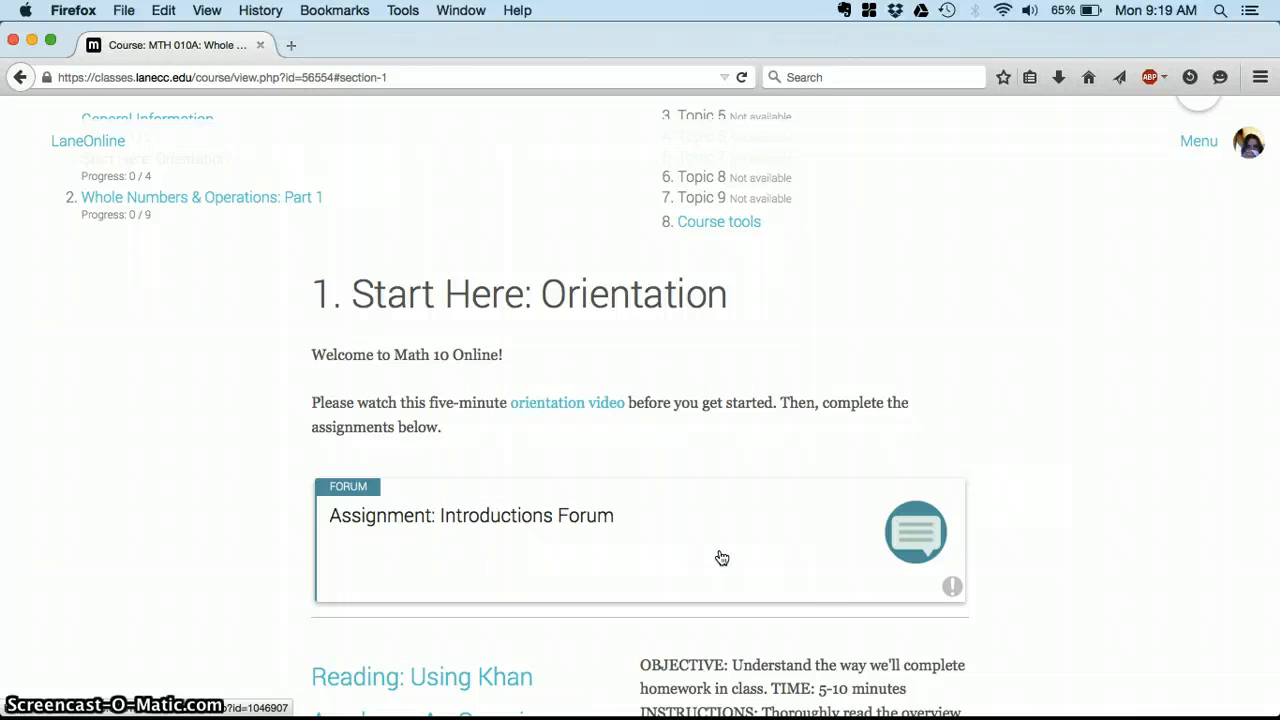
{"action": "mouse_move", "coordinate": [528, 560]}
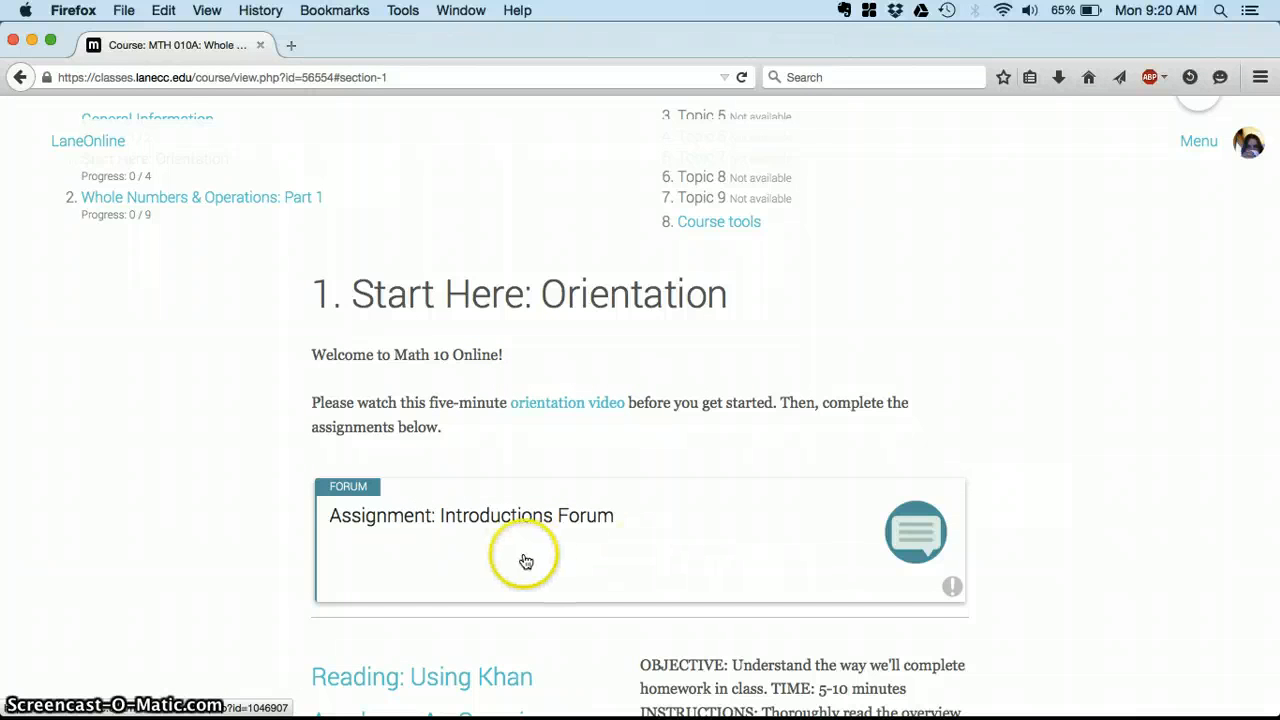
Scroll down through the Khan Academy assignments to the unattempted Syllabus Quiz.
{"action": "scroll", "scroll_direction": "down", "scroll_amount": 3}
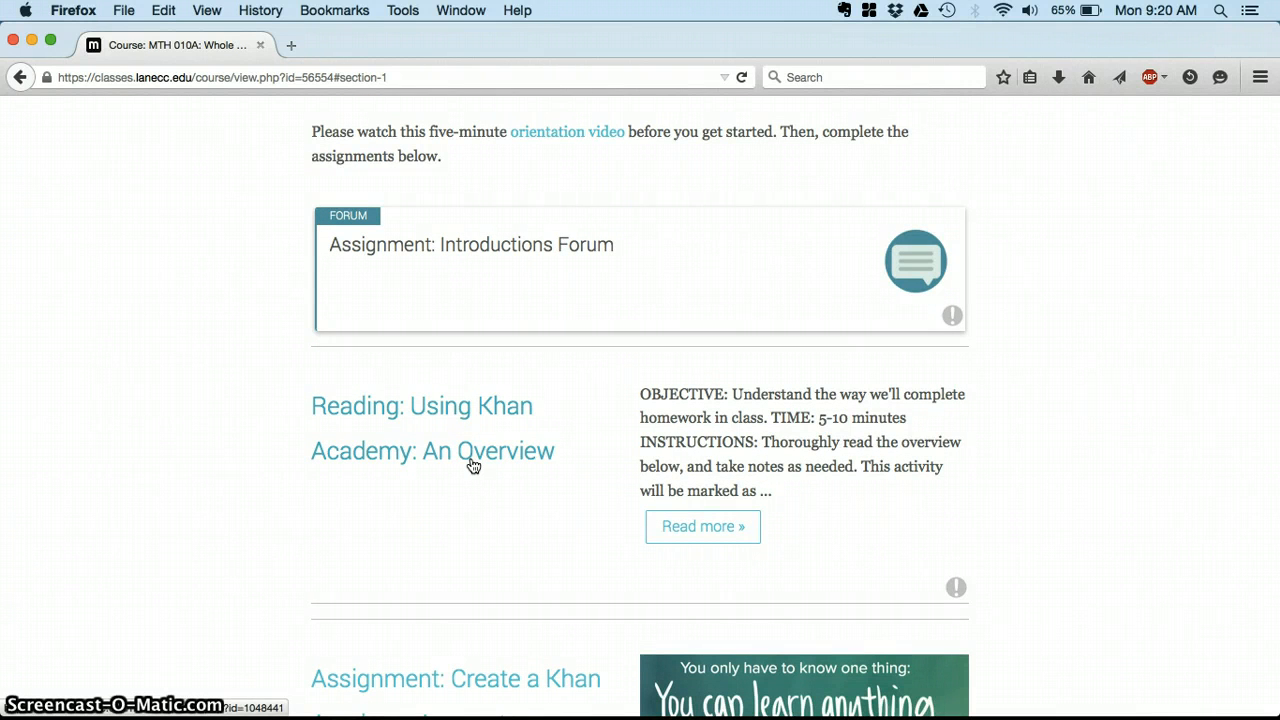
{"action": "scroll", "scroll_direction": "down", "scroll_amount": 3}
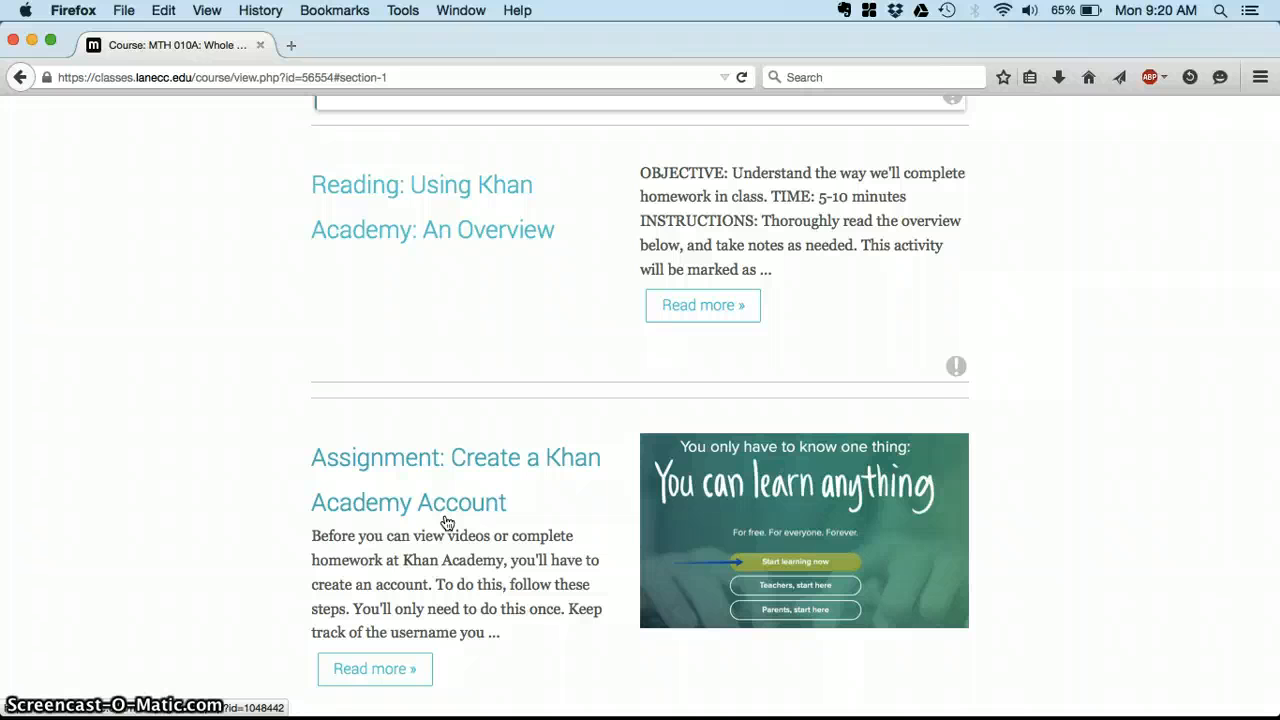
{"action": "scroll", "scroll_direction": "down", "scroll_amount": 3}
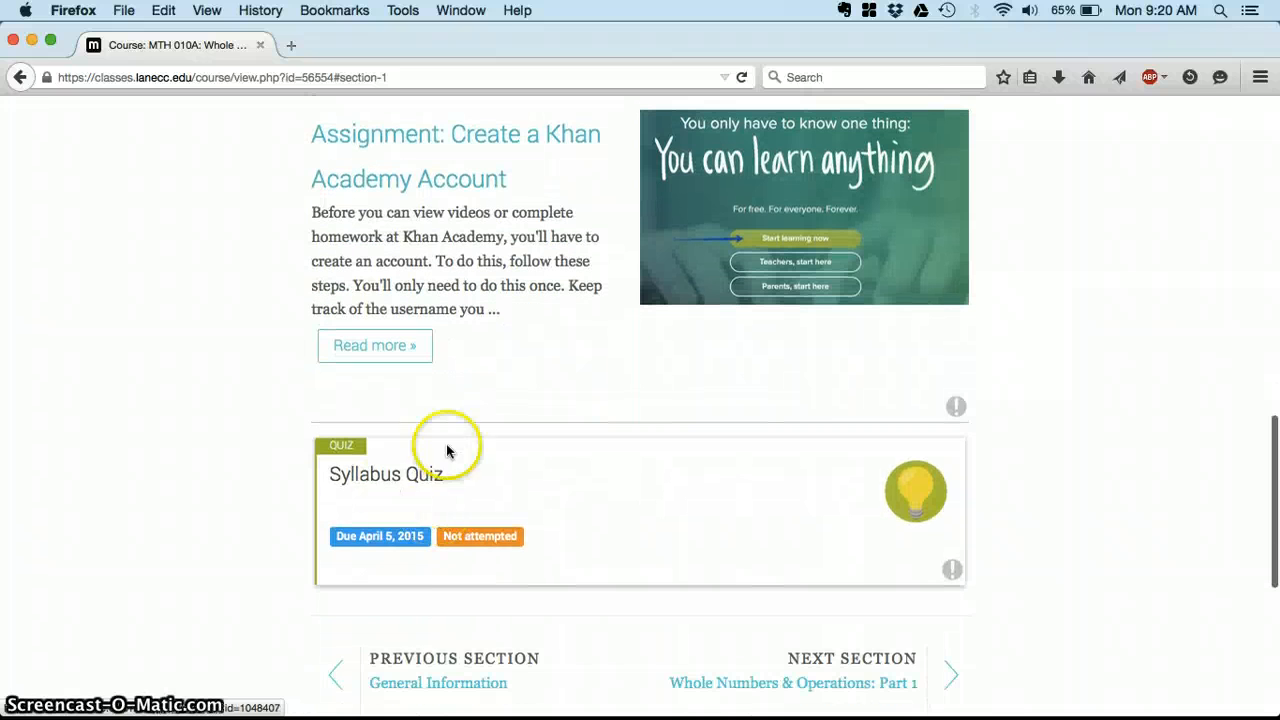
{"action": "mouse_move", "coordinate": [556, 488]}
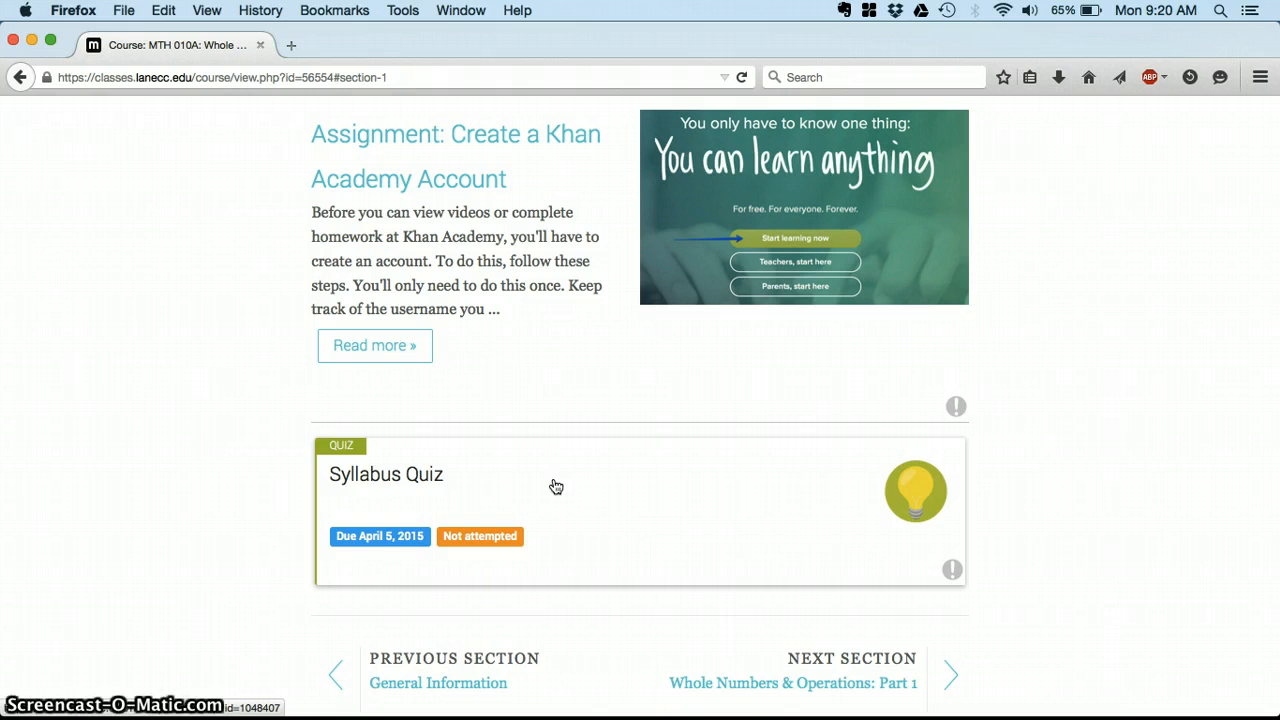
{"action": "scroll", "scroll_direction": "down", "scroll_amount": 3}
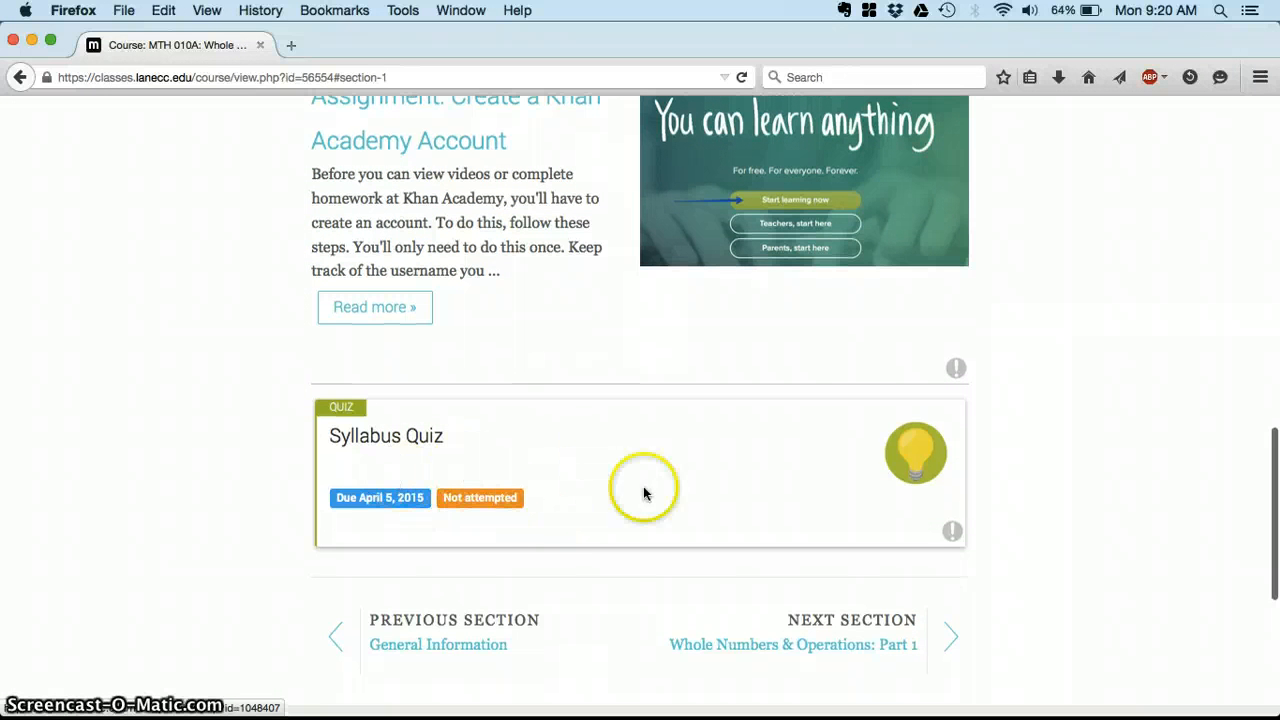
{"action": "mouse_move", "coordinate": [504, 650]}
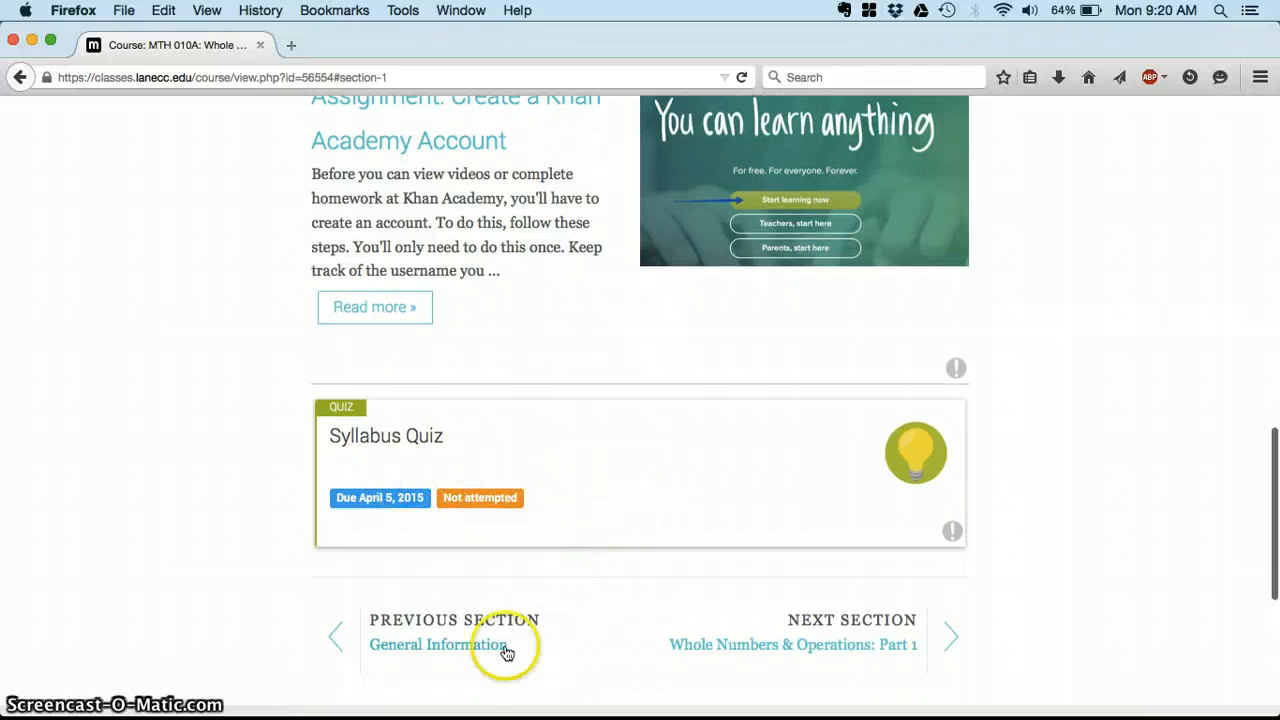
{"action": "mouse_move", "coordinate": [480, 644]}
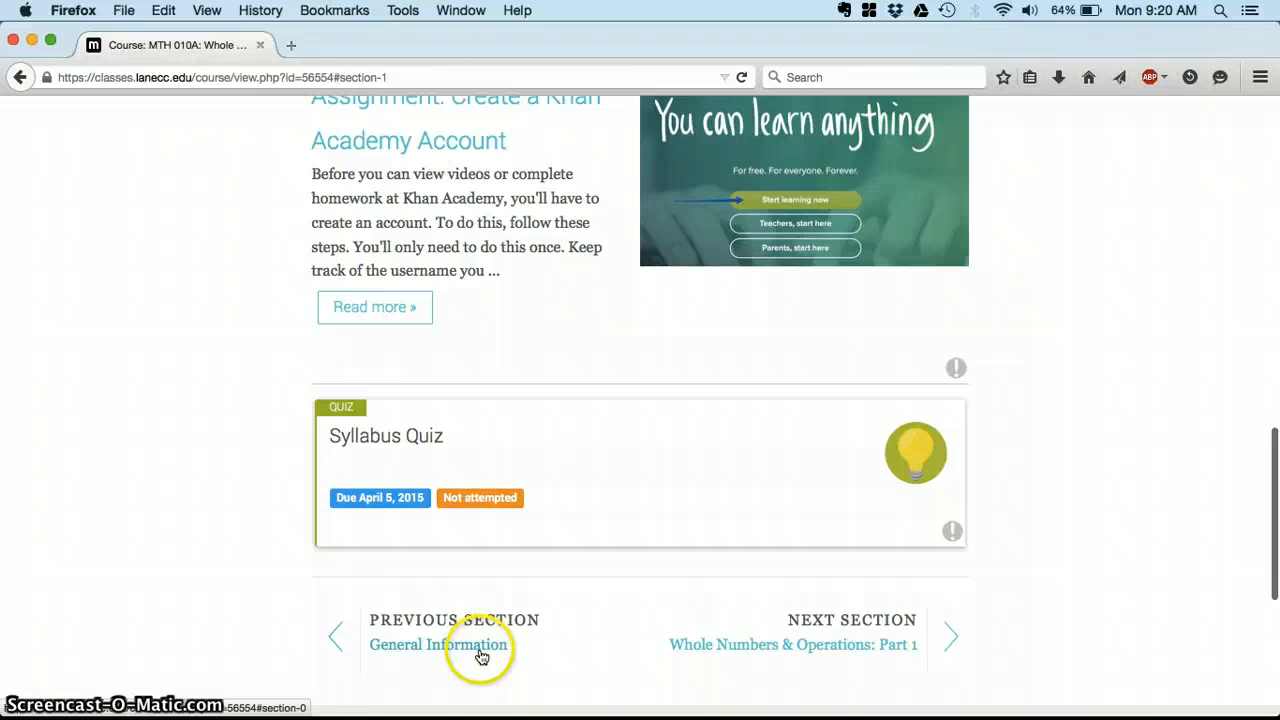
Go back to the General Information section and scroll to its next-section link.
{"action": "left_click", "coordinate": [438, 644]}
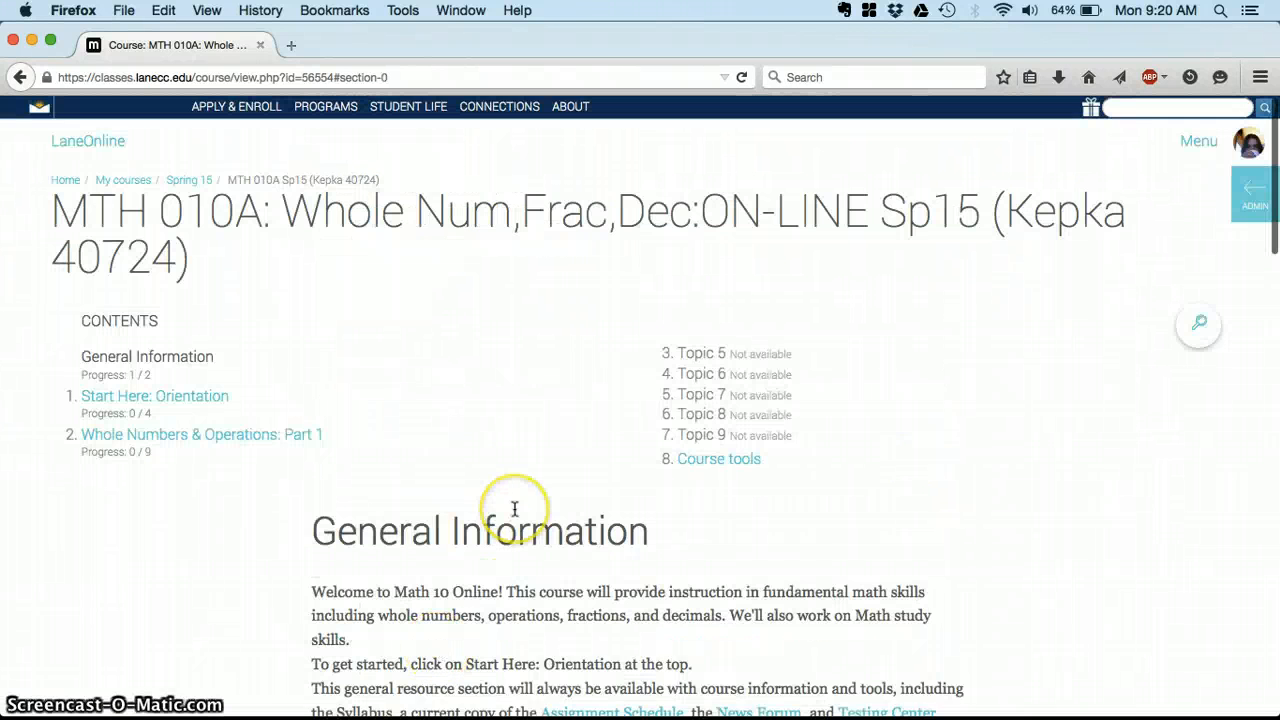
{"action": "scroll", "scroll_direction": "down", "scroll_amount": 3}
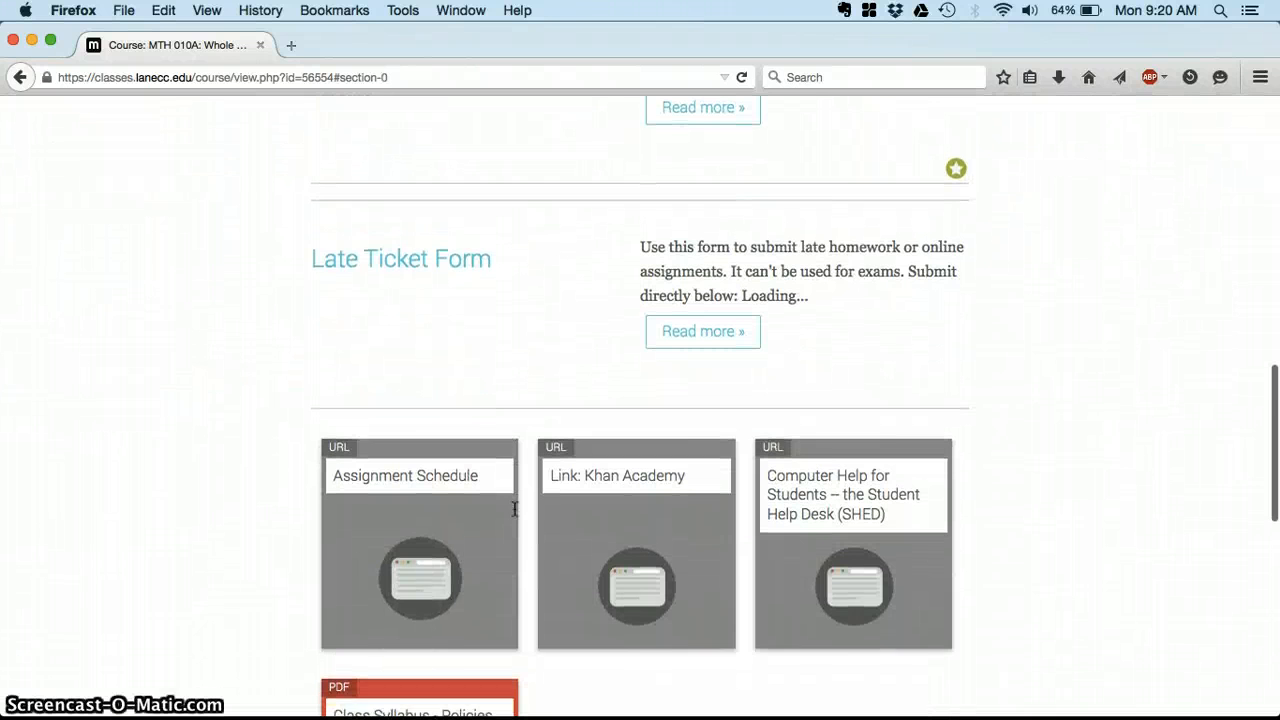
{"action": "scroll", "scroll_direction": "down", "scroll_amount": 3}
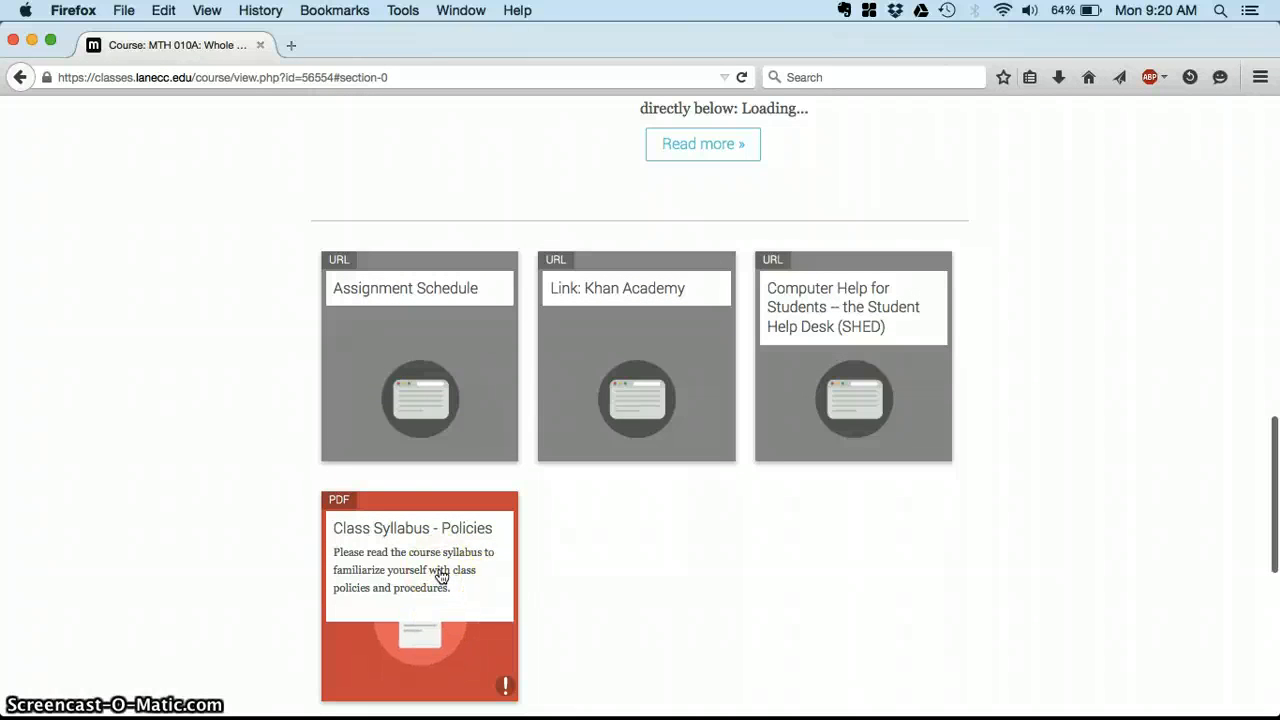
{"action": "mouse_move", "coordinate": [740, 556]}
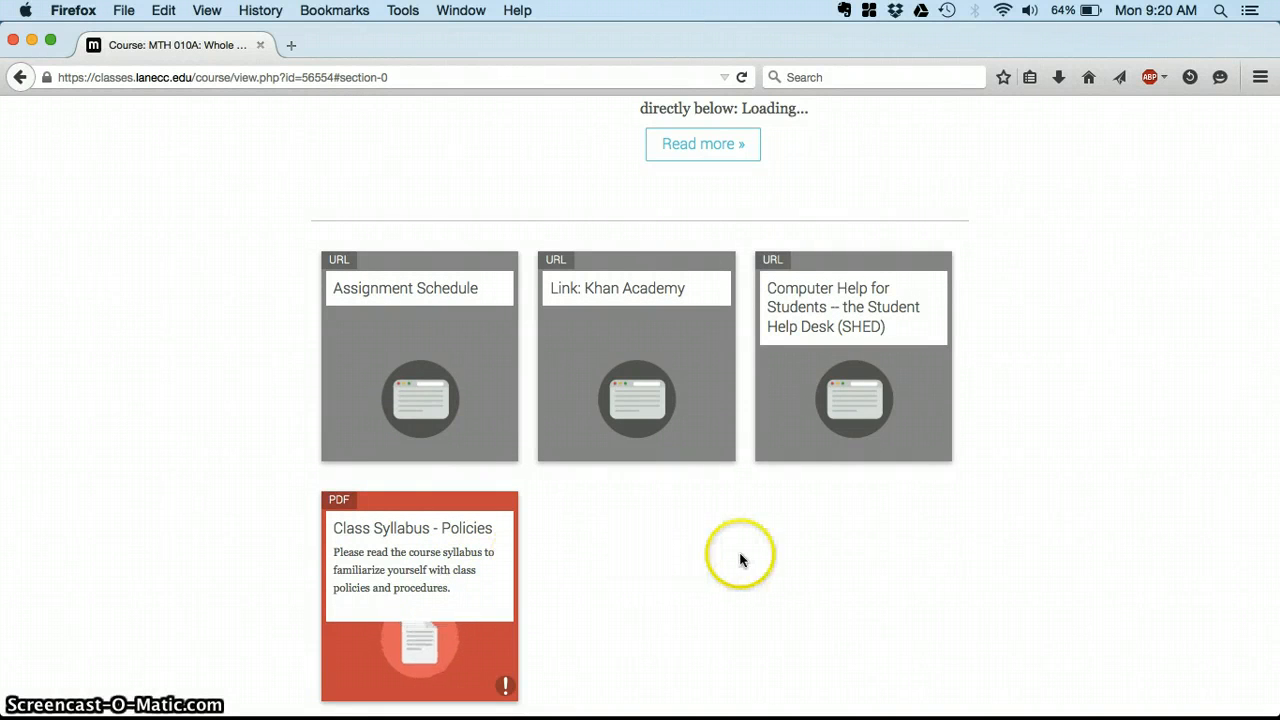
{"action": "scroll", "scroll_direction": "down", "scroll_amount": 3}
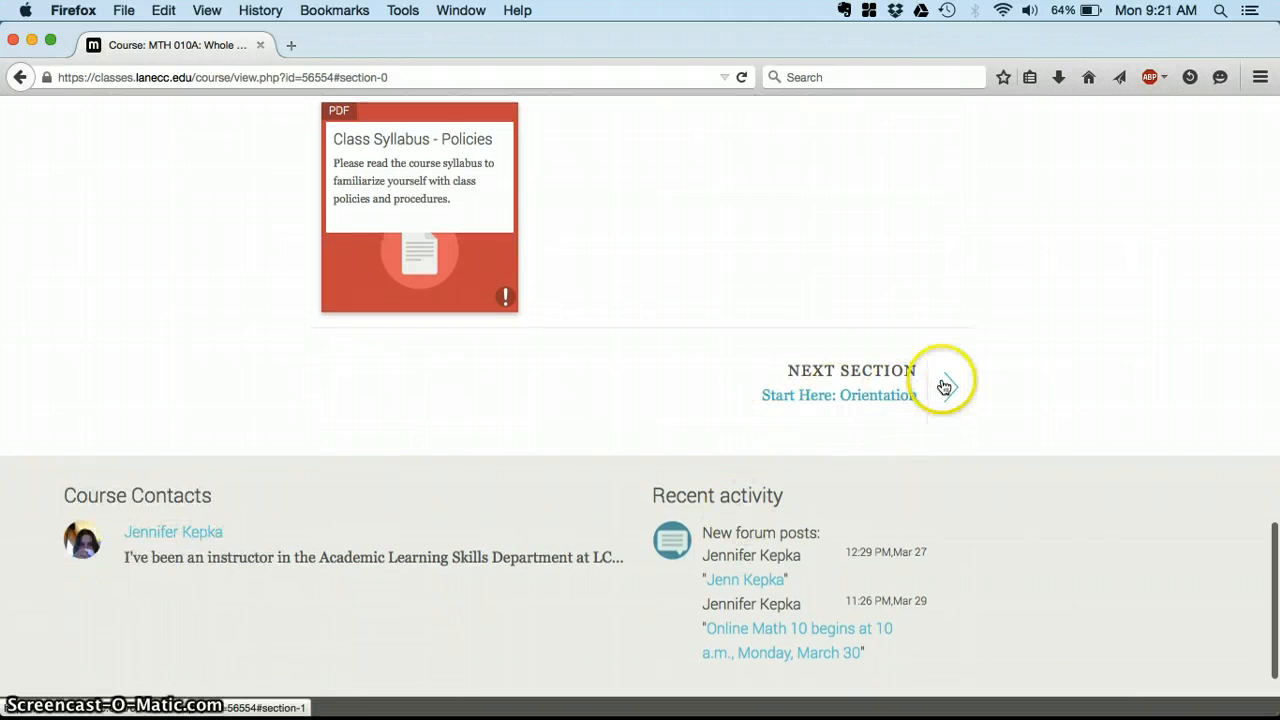
Move on to Start Here: Orientation and scroll to its end, past the Syllabus Quiz to the Previous/Next Section links.
{"action": "left_click", "coordinate": [944, 388]}
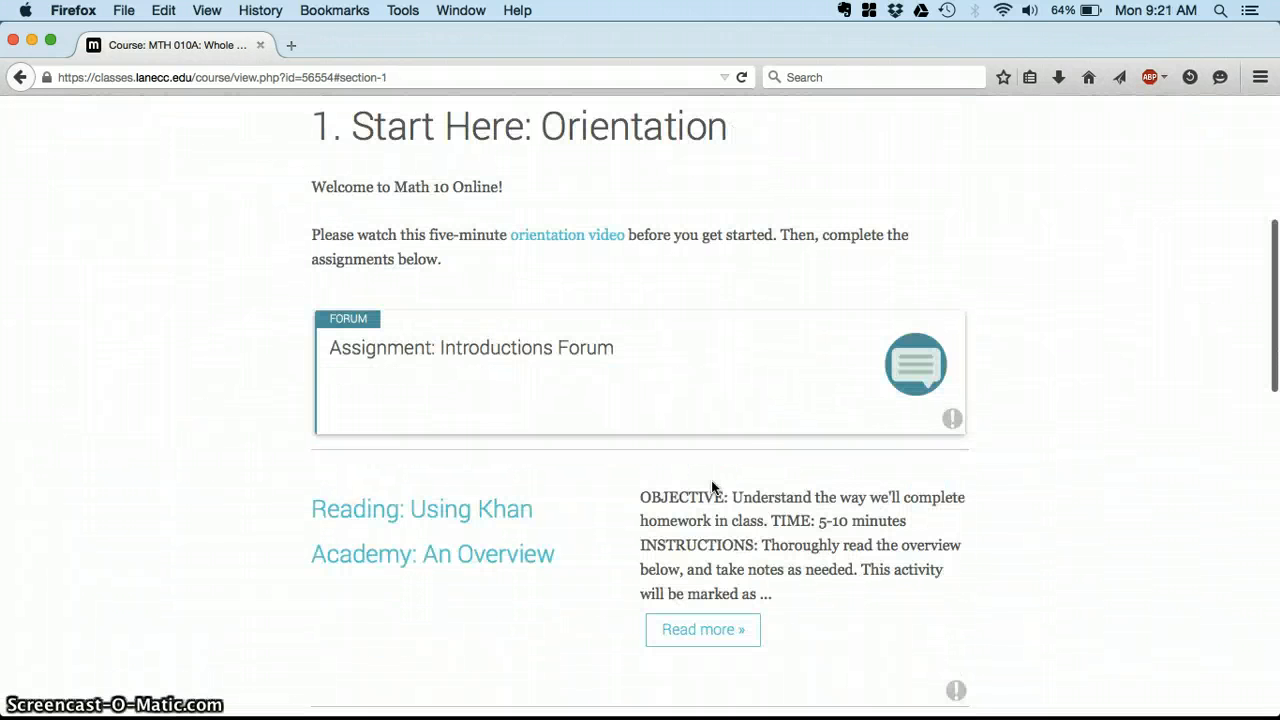
{"action": "scroll", "scroll_direction": "down", "scroll_amount": 3}
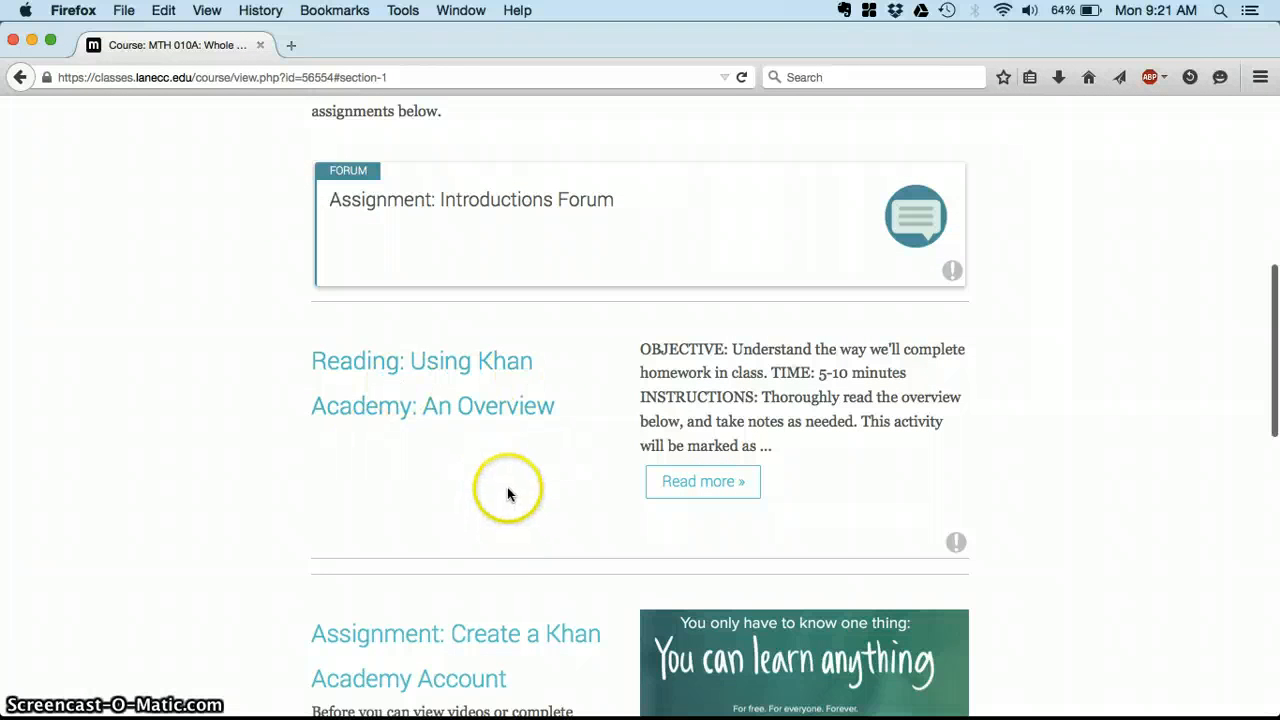
{"action": "scroll", "scroll_direction": "down", "scroll_amount": 3}
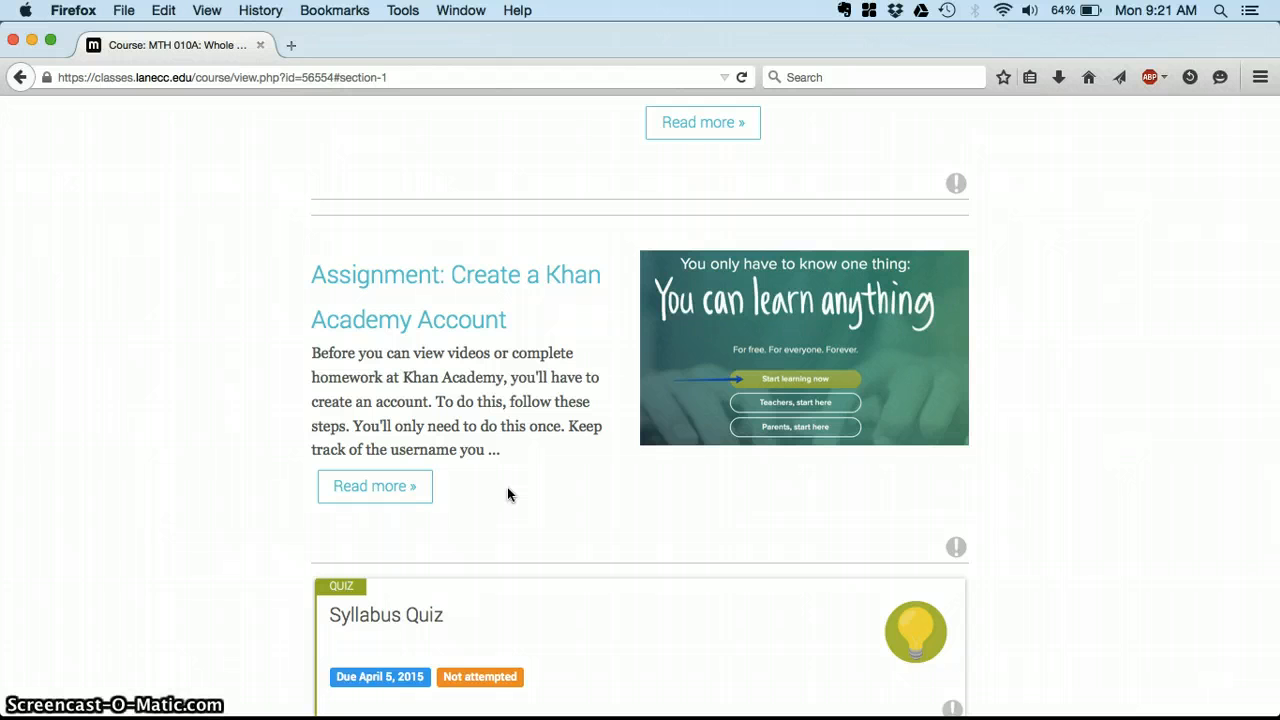
{"action": "scroll", "scroll_direction": "down", "scroll_amount": 3}
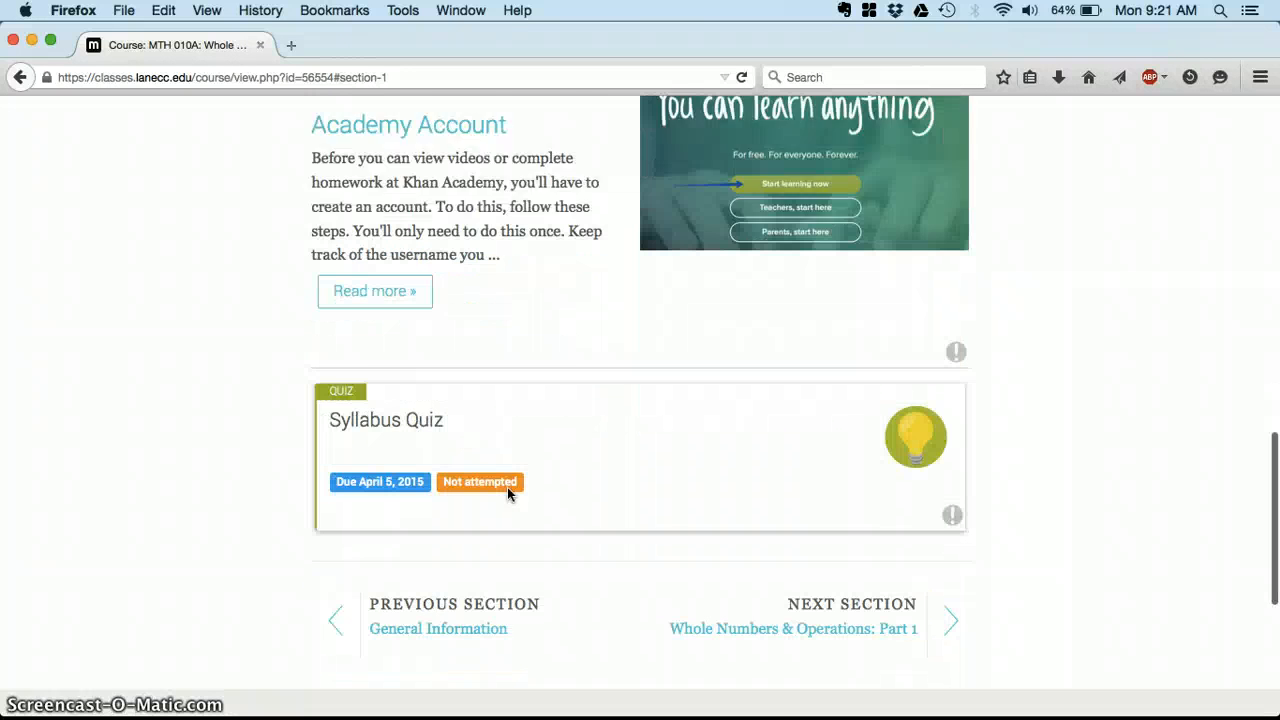
{"action": "scroll", "scroll_direction": "down", "scroll_amount": 3}
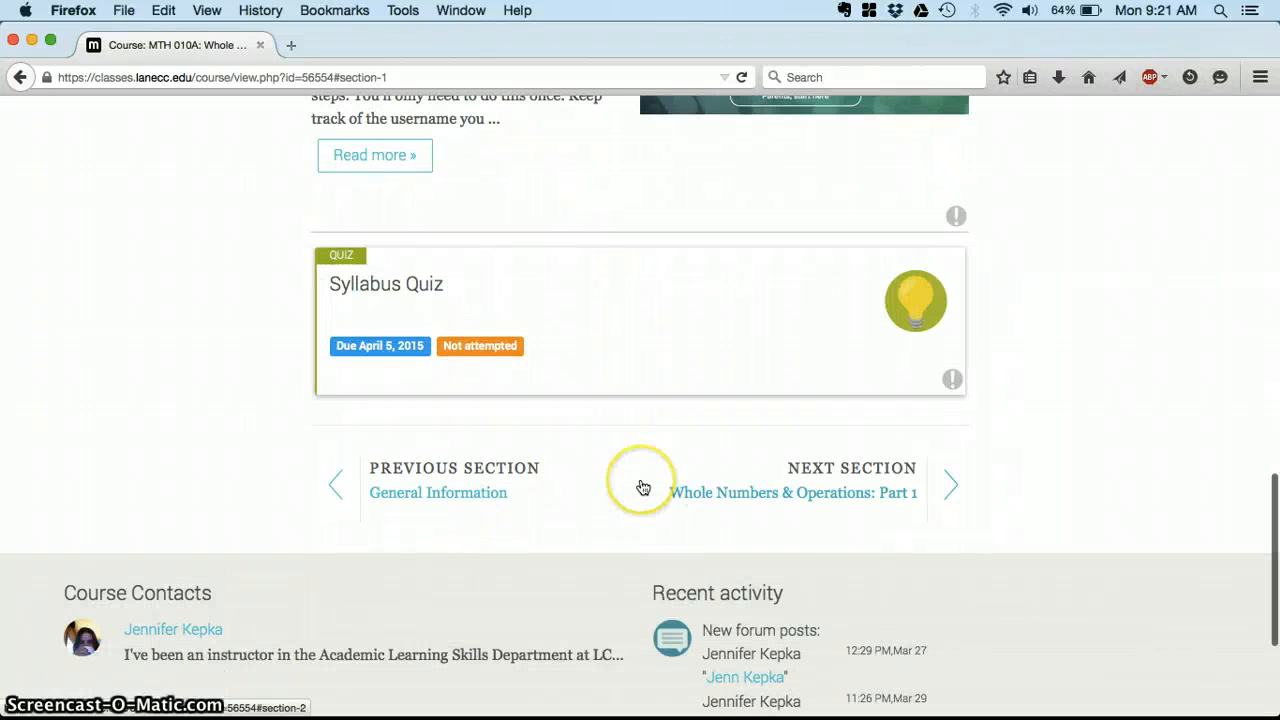
{"action": "mouse_move", "coordinate": [500, 446]}
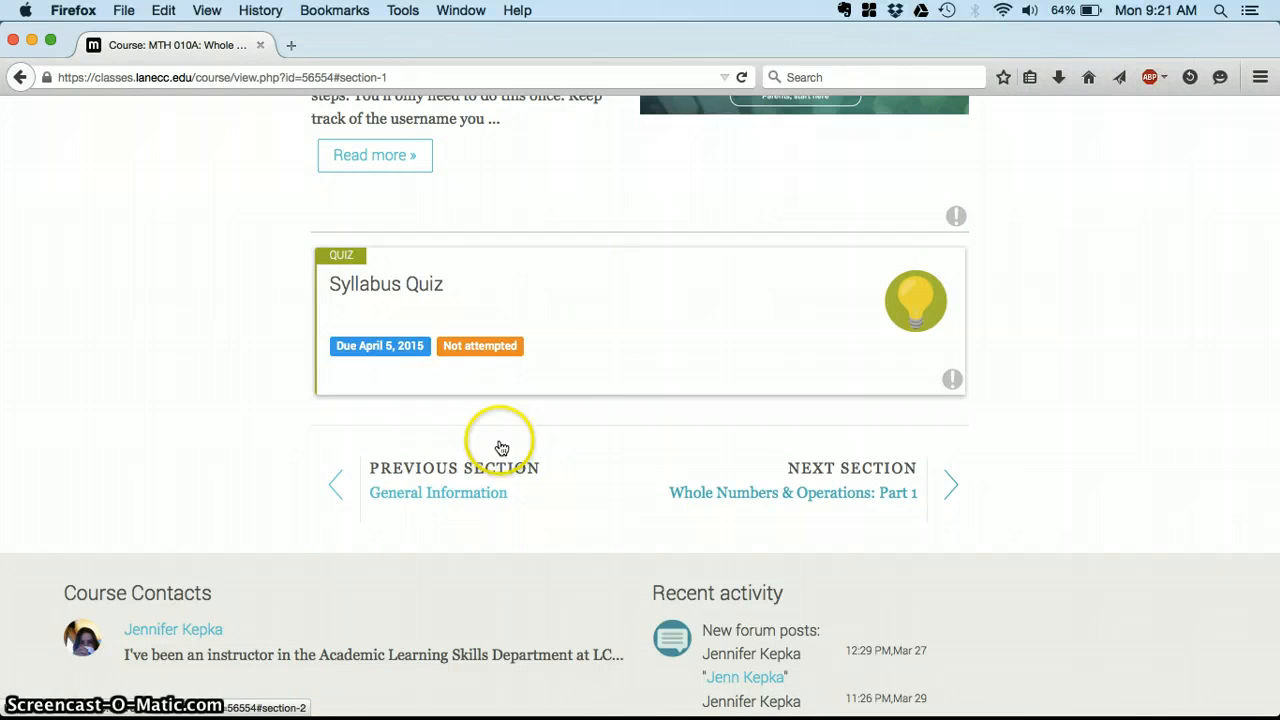
{"action": "mouse_move", "coordinate": [704, 480]}
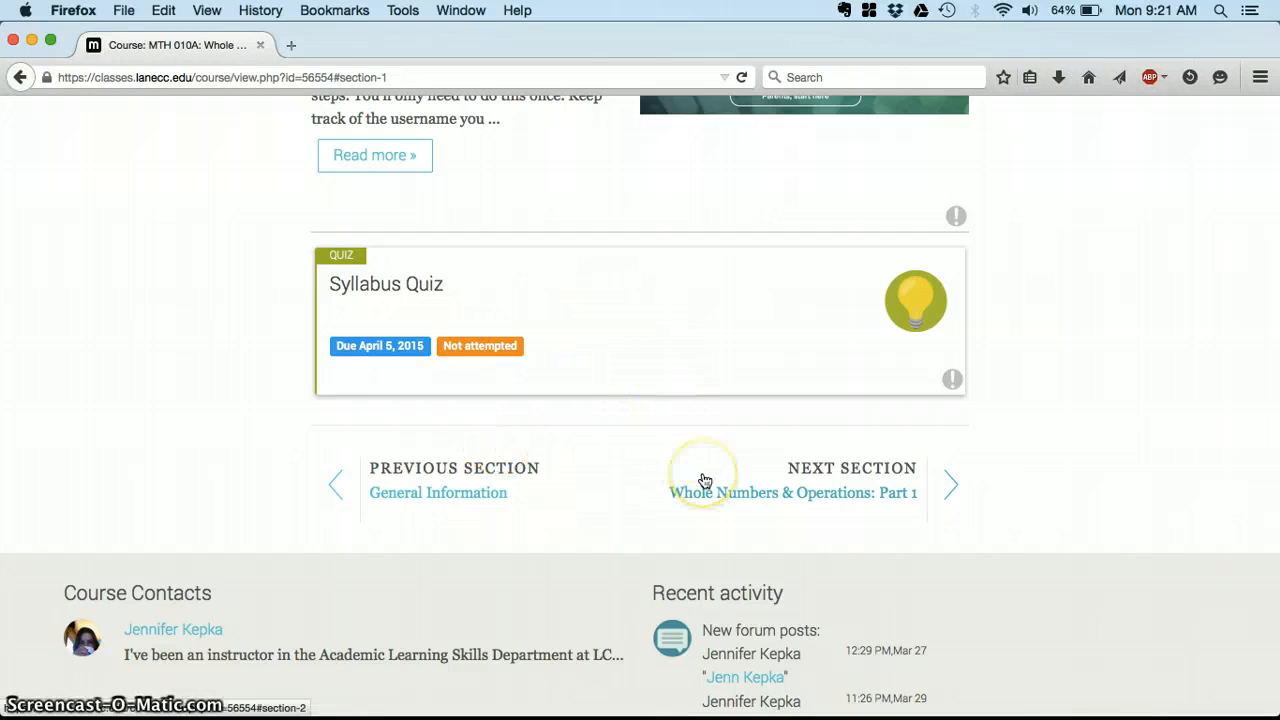
{"action": "mouse_move", "coordinate": [704, 480]}
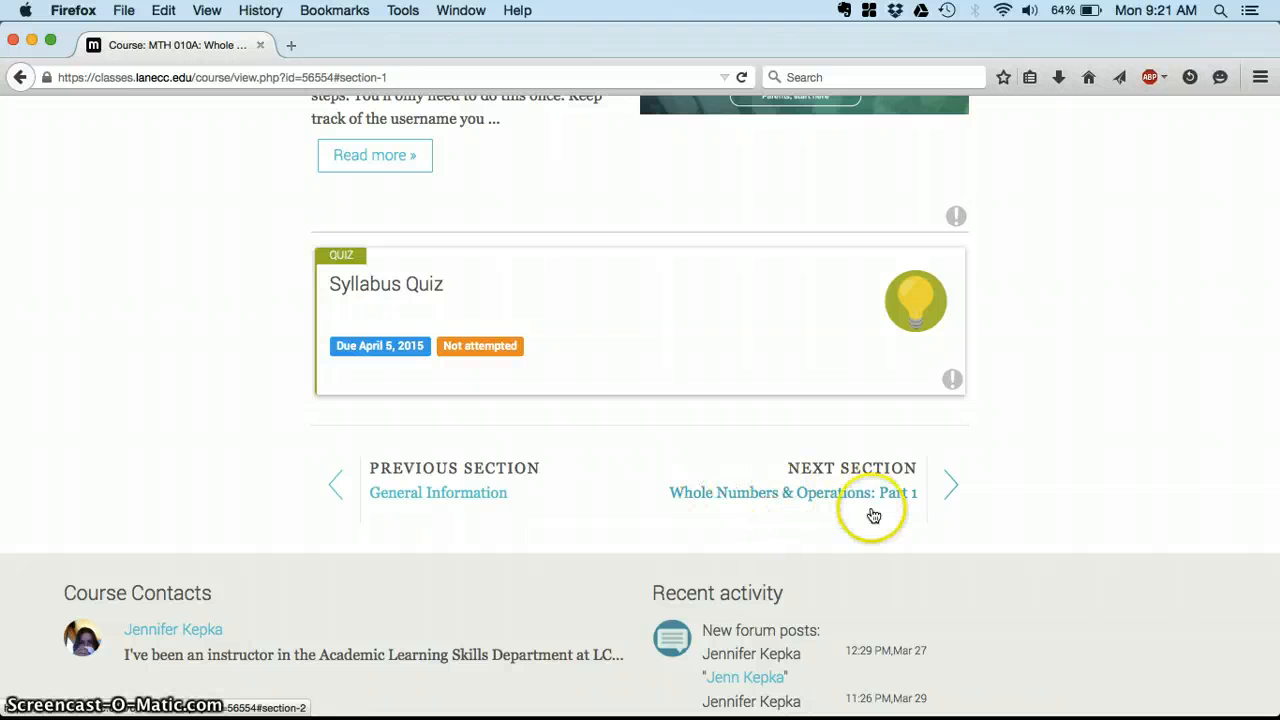
{"action": "mouse_move", "coordinate": [872, 500]}
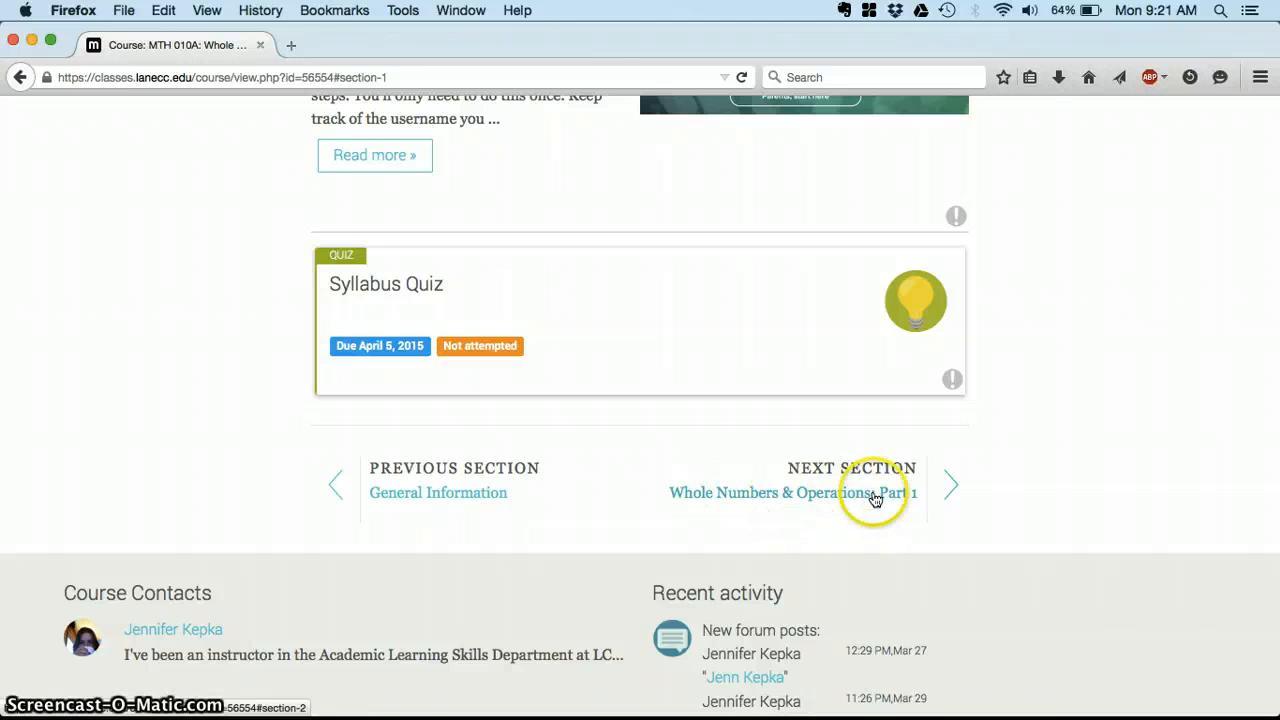
Follow the Next Section link to Whole Numbers & Operations: Part 1 and view its Place Value, Addition and Subtraction assignments.
{"action": "left_click", "coordinate": [790, 492]}
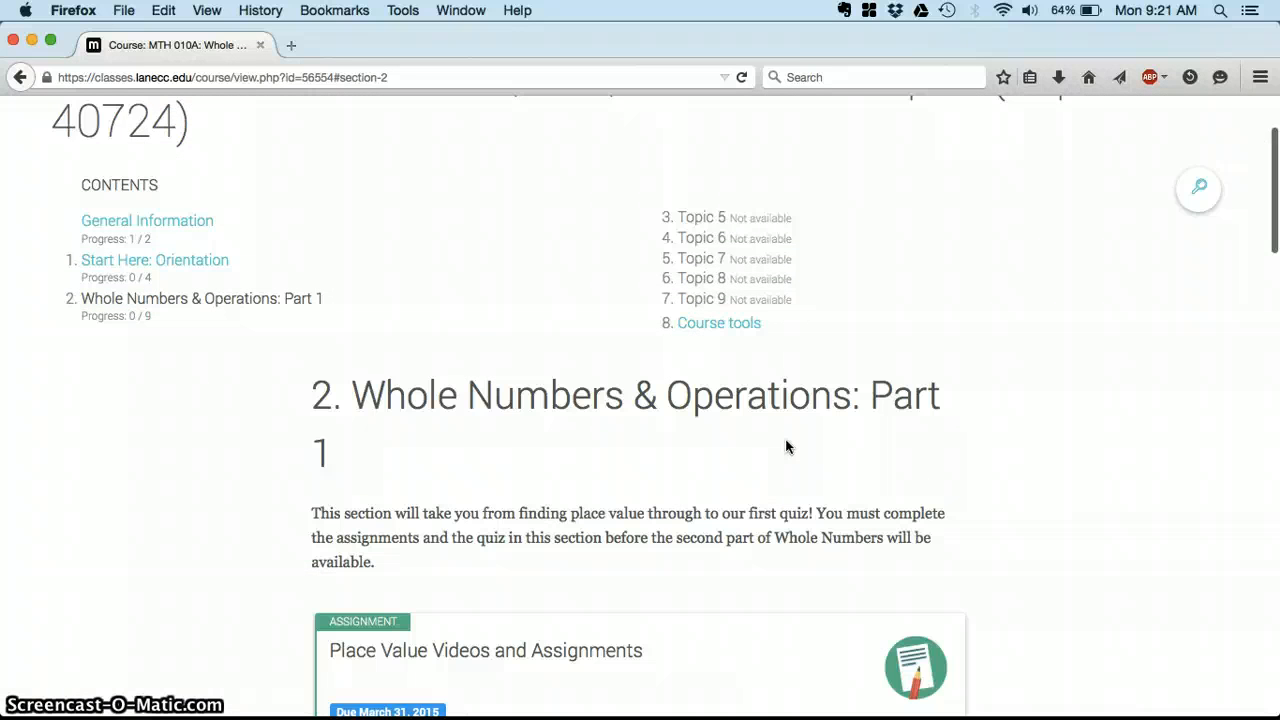
{"action": "scroll", "scroll_direction": "down", "scroll_amount": 3}
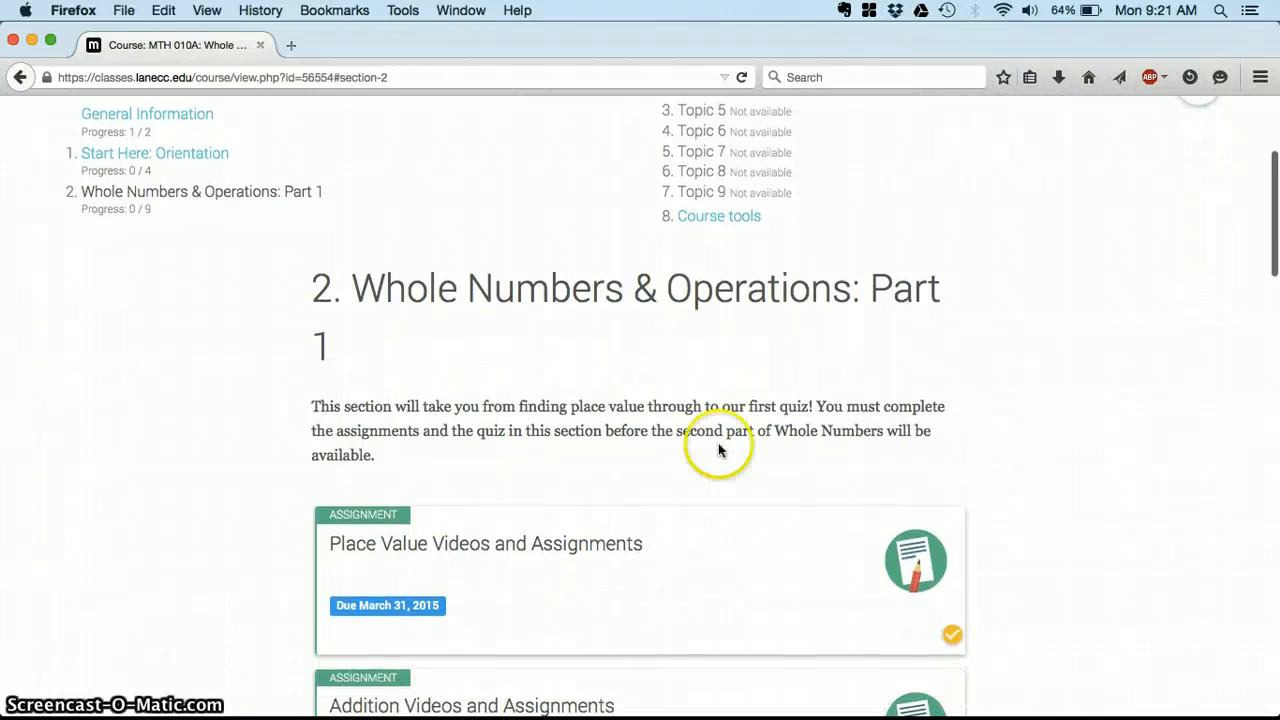
{"action": "scroll", "scroll_direction": "down", "scroll_amount": 3}
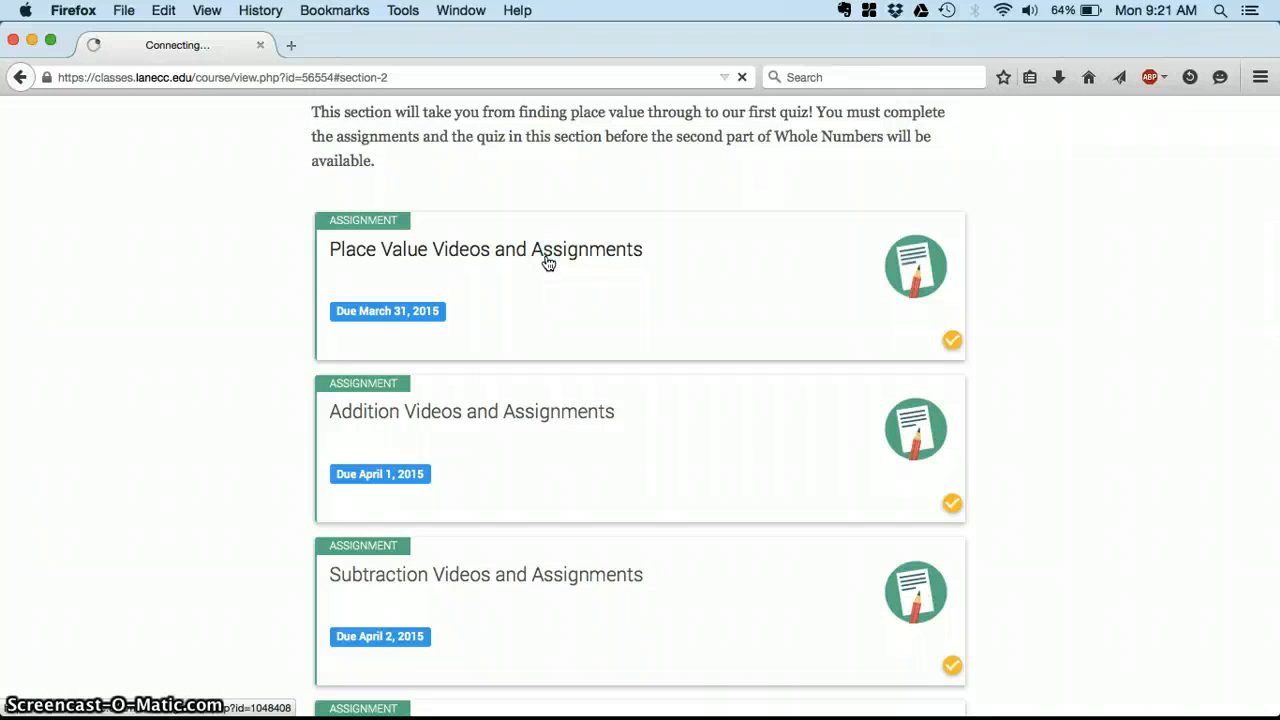
Open Place Value Videos and Assignments and review its instructions table, video links and not-graded submission status.
{"action": "left_click", "coordinate": [486, 248]}
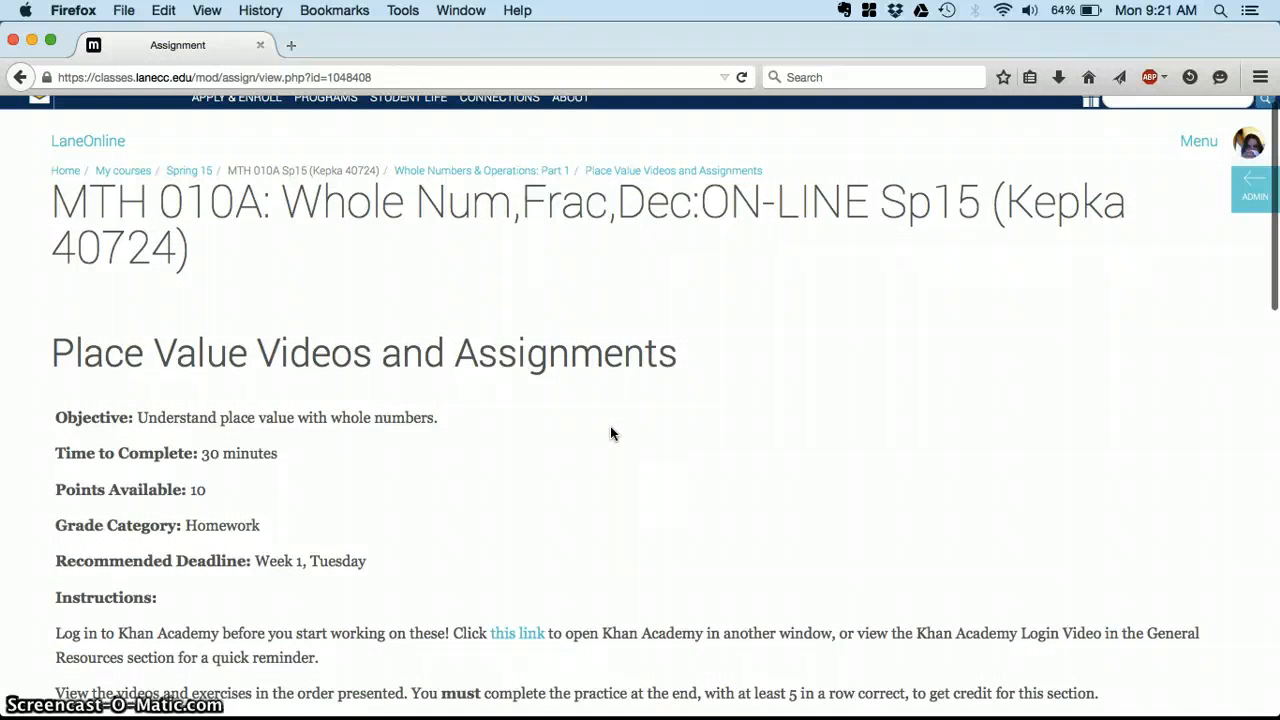
{"action": "scroll", "scroll_direction": "down", "scroll_amount": 3}
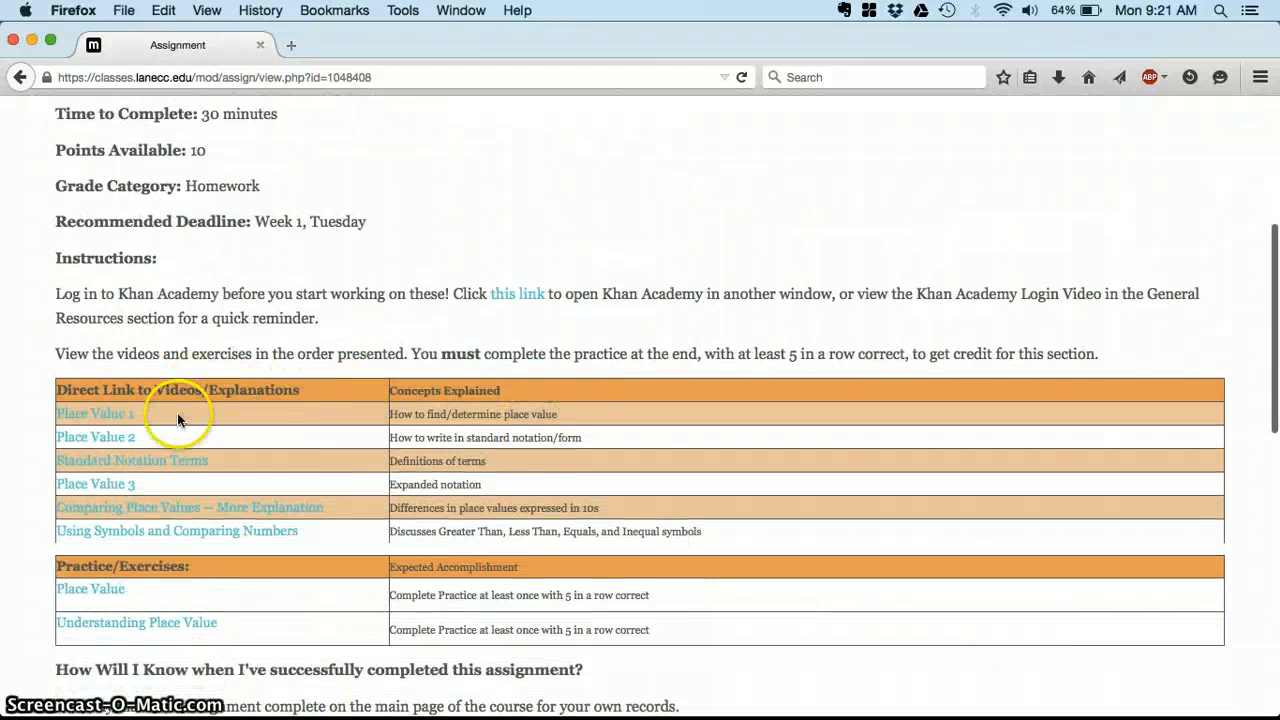
{"action": "scroll", "scroll_direction": "down", "scroll_amount": 3}
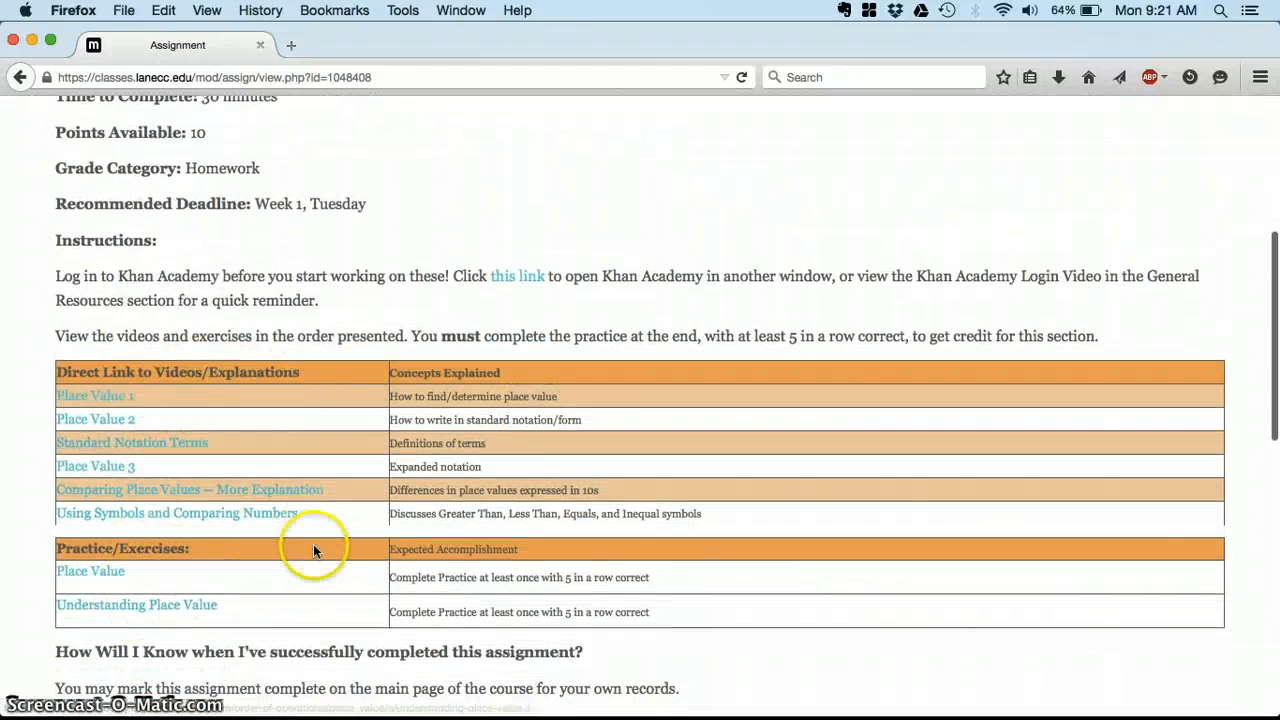
{"action": "scroll", "scroll_direction": "down", "scroll_amount": 3}
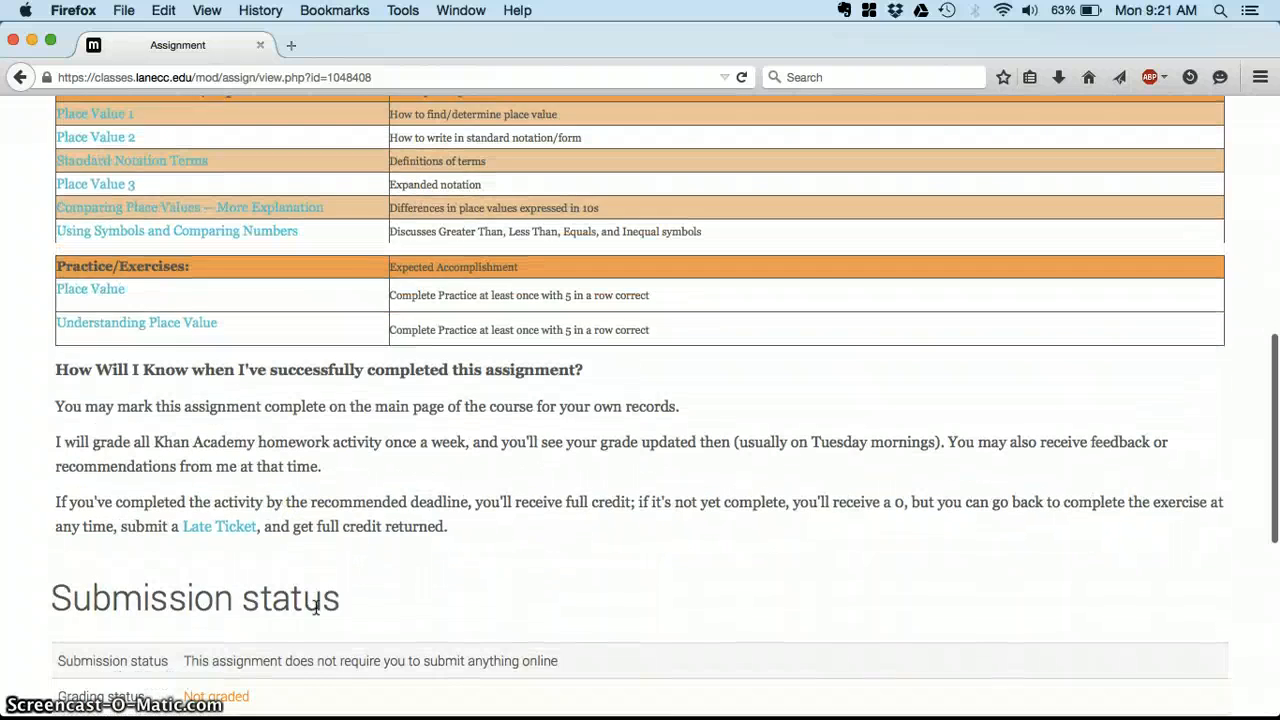
{"action": "scroll", "scroll_direction": "down", "scroll_amount": 3}
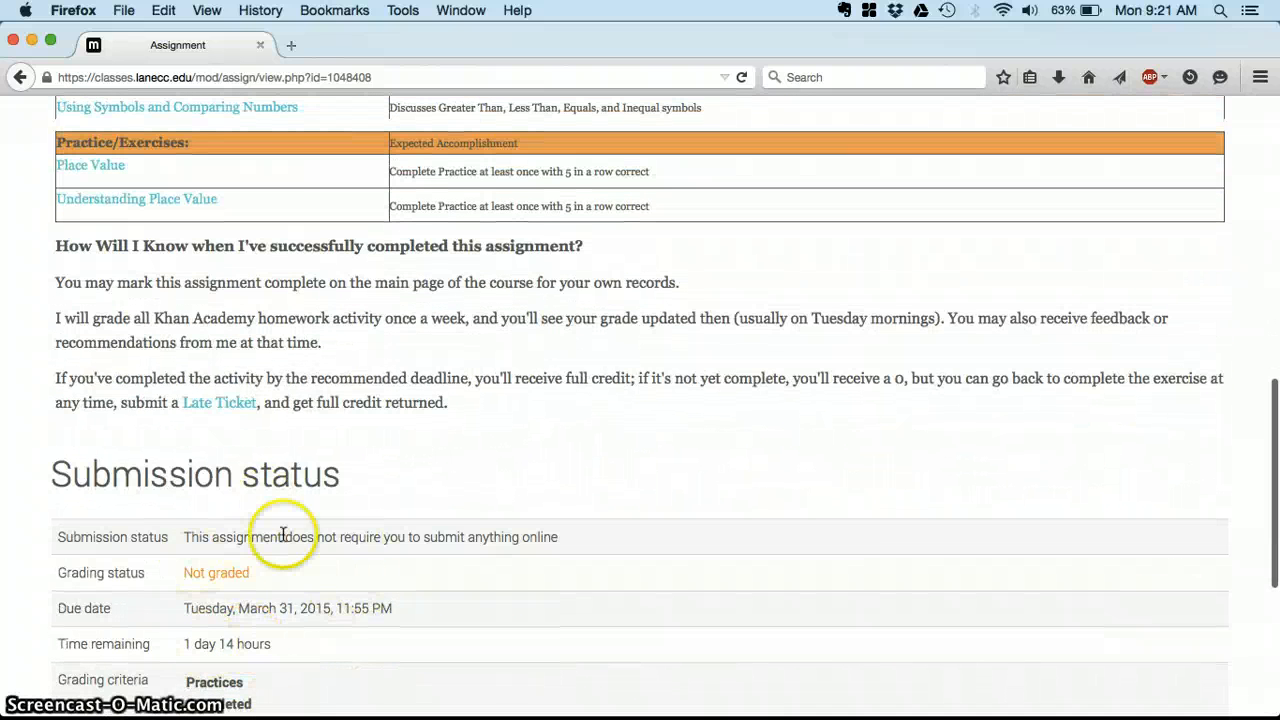
{"action": "scroll", "scroll_direction": "down", "scroll_amount": 3}
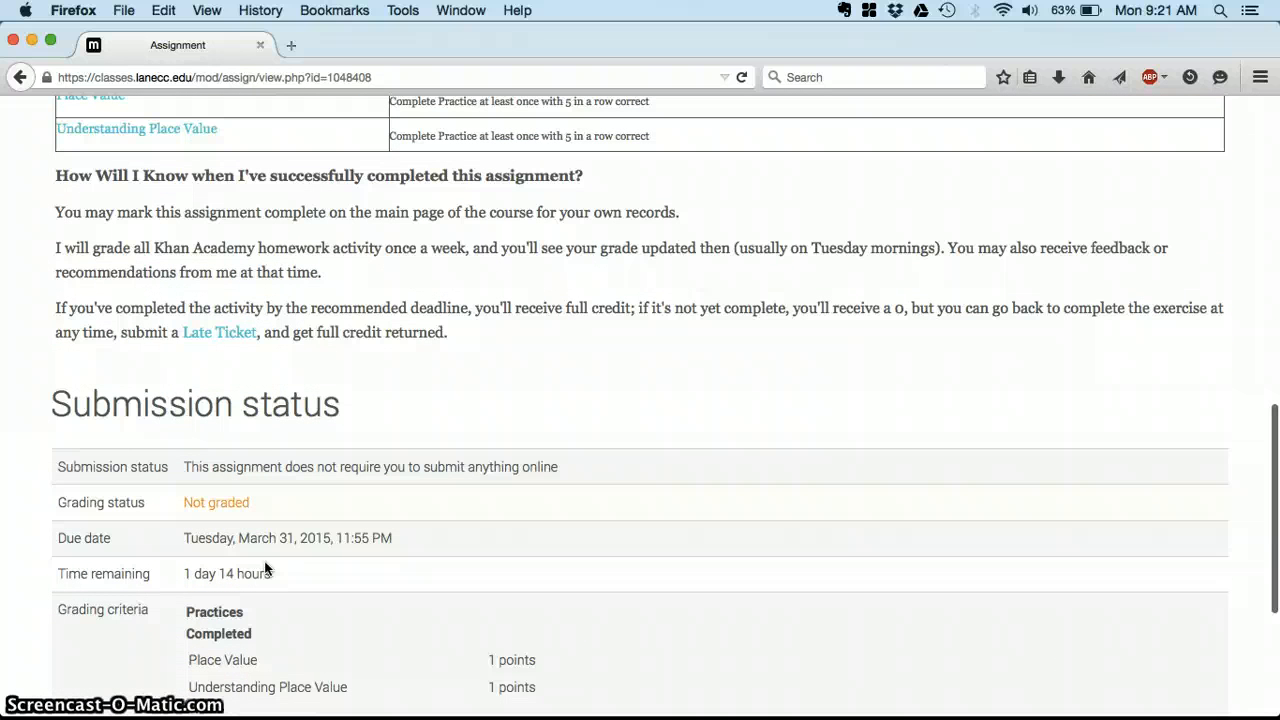
{"action": "scroll", "scroll_direction": "down", "scroll_amount": 3}
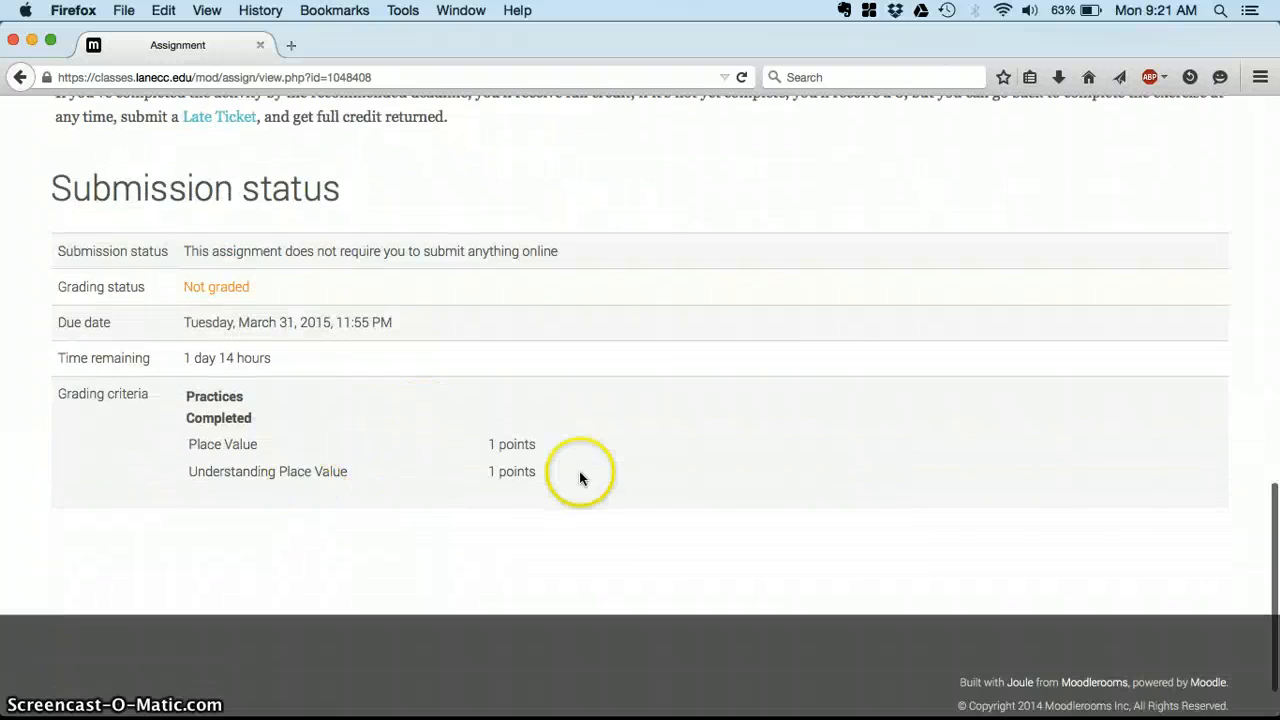
{"action": "scroll", "scroll_direction": "up", "scroll_amount": 3}
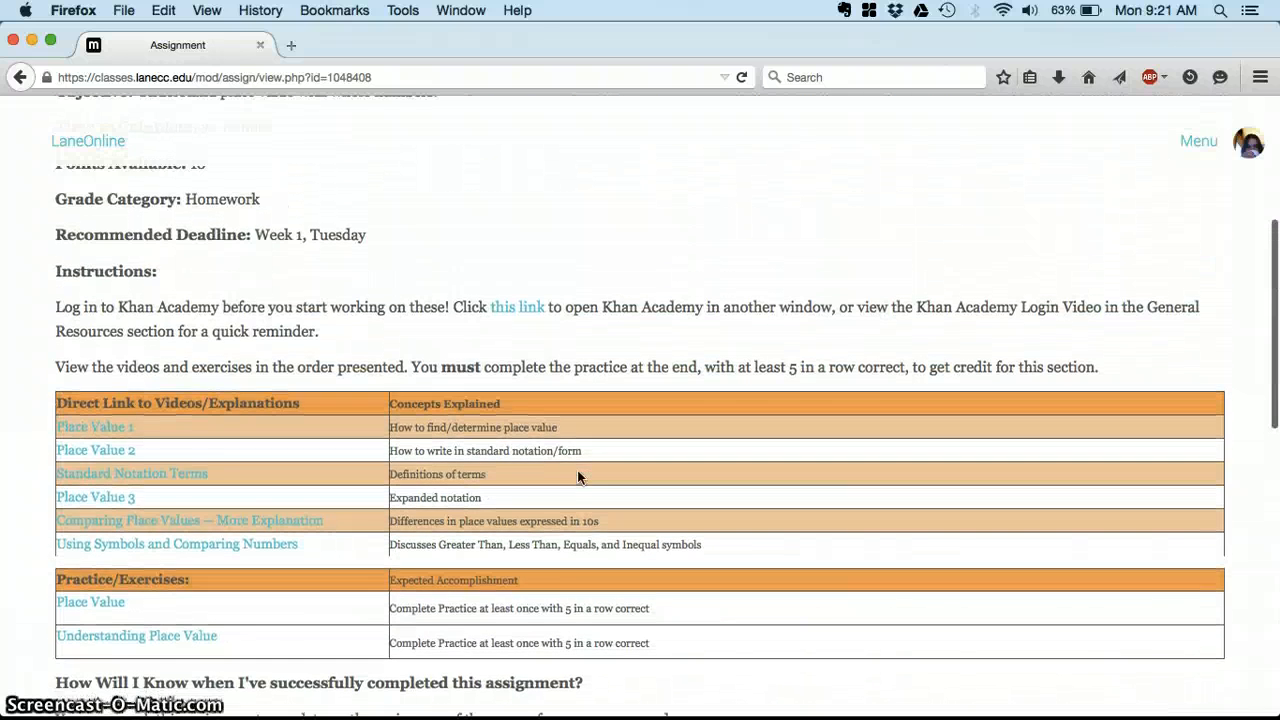
{"action": "scroll", "scroll_direction": "up", "scroll_amount": 3}
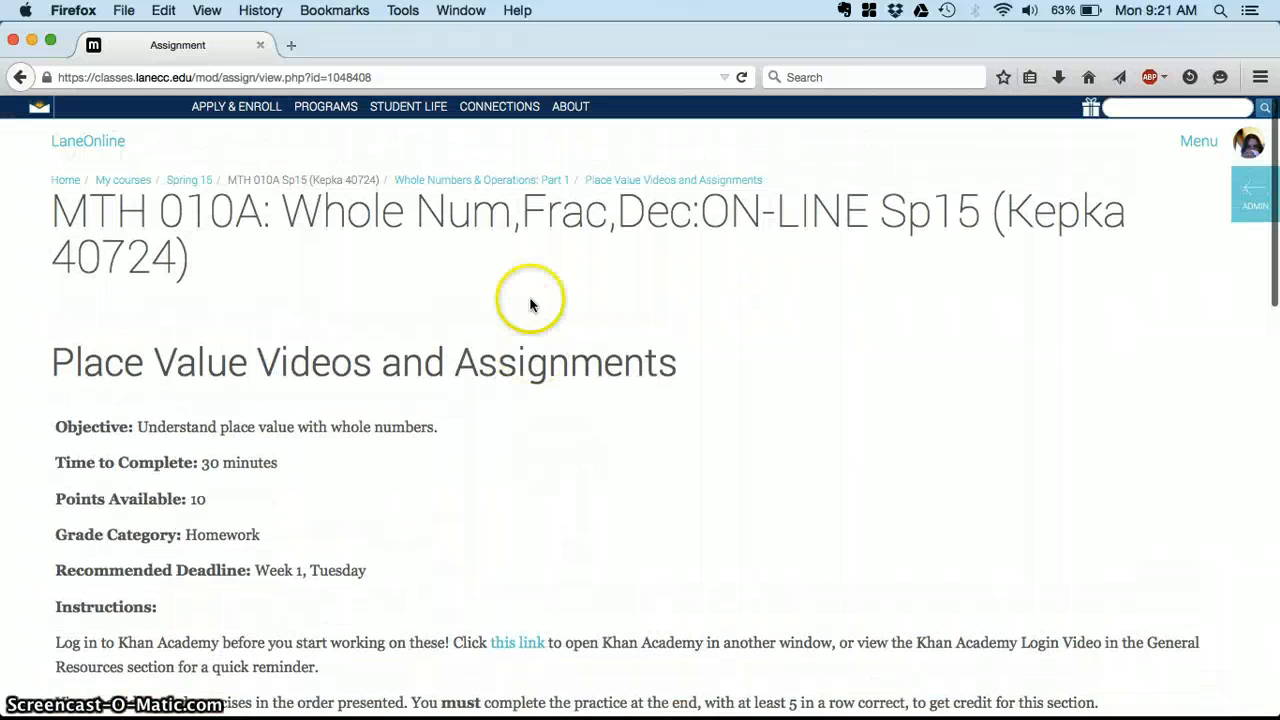
{"action": "mouse_move", "coordinate": [330, 180]}
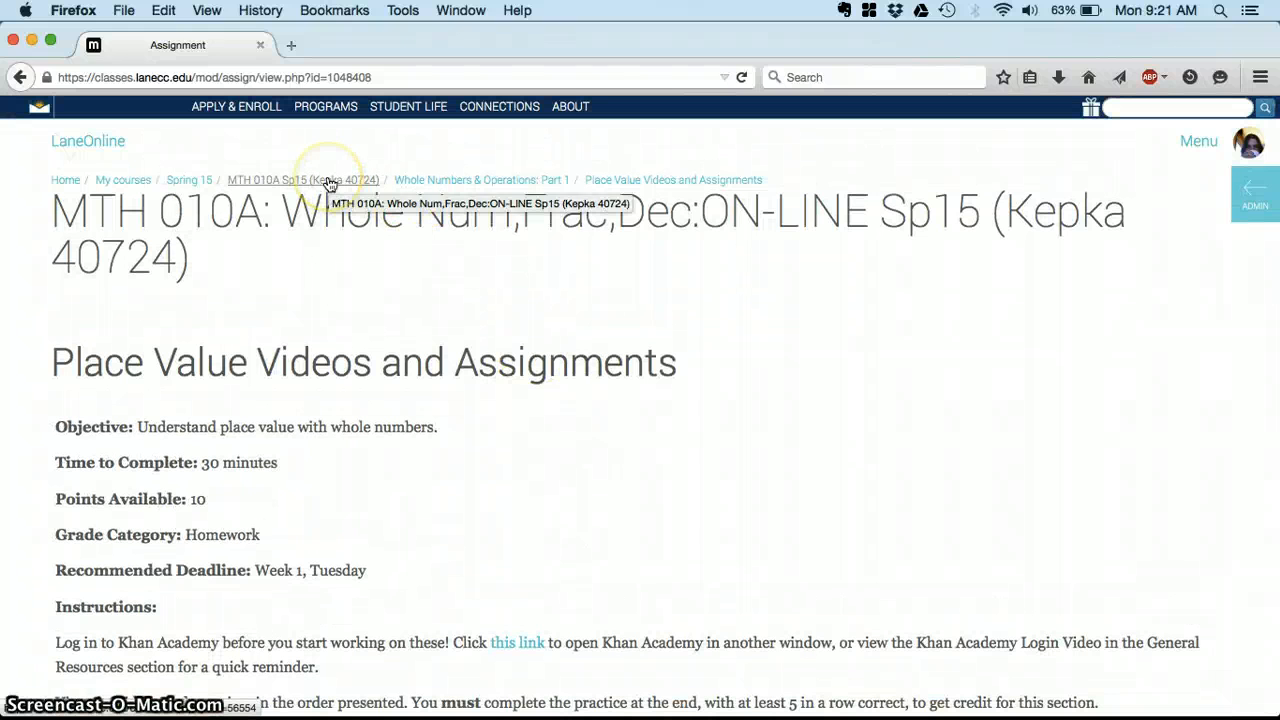
Return to the MTH 010A course home page via the breadcrumb.
{"action": "left_click", "coordinate": [302, 180]}
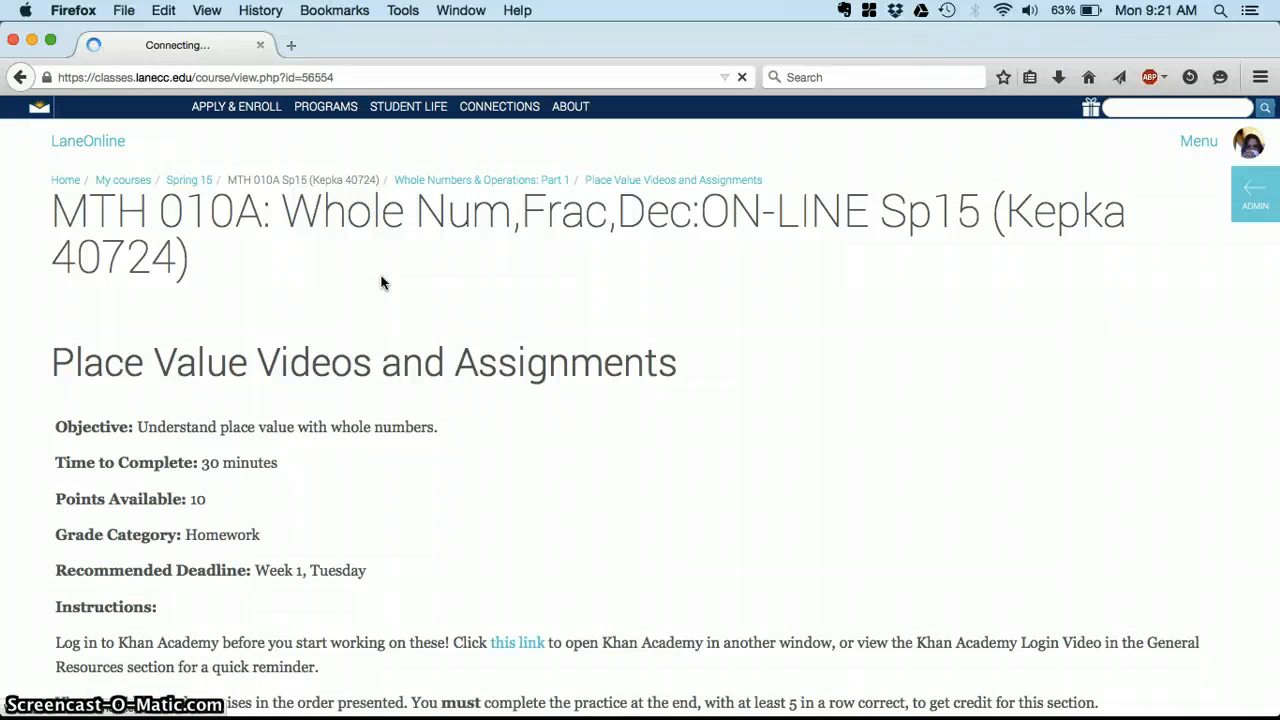
{"action": "left_click", "coordinate": [302, 180]}
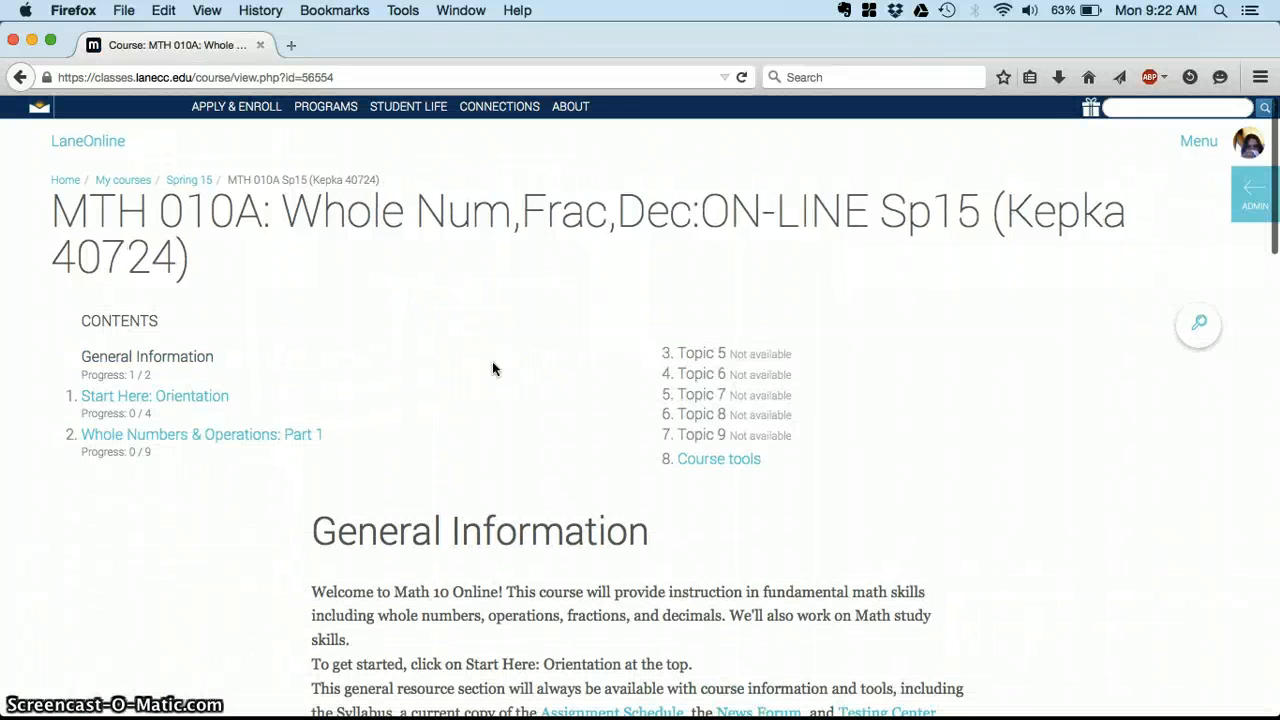
{"action": "scroll", "scroll_direction": "down", "scroll_amount": 3}
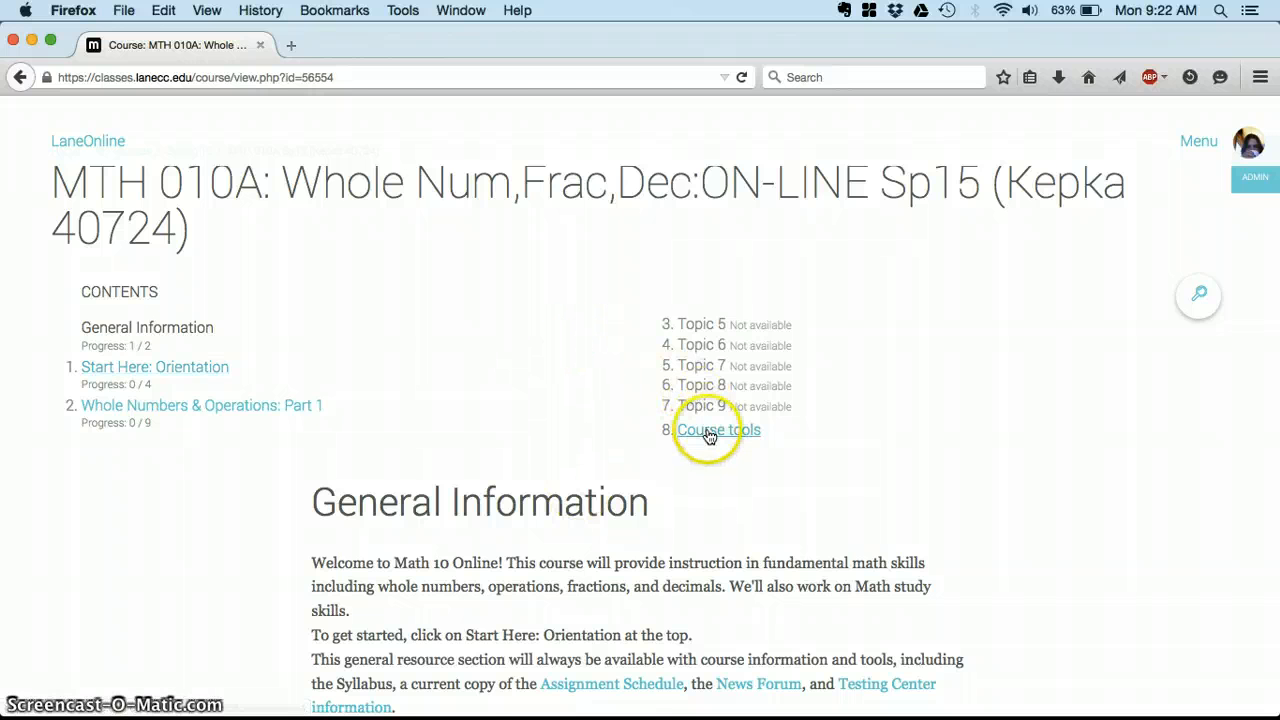
Open Course tools and scroll through its tools, navigation, calendar and recent activity to the footer.
{"action": "left_click", "coordinate": [718, 428]}
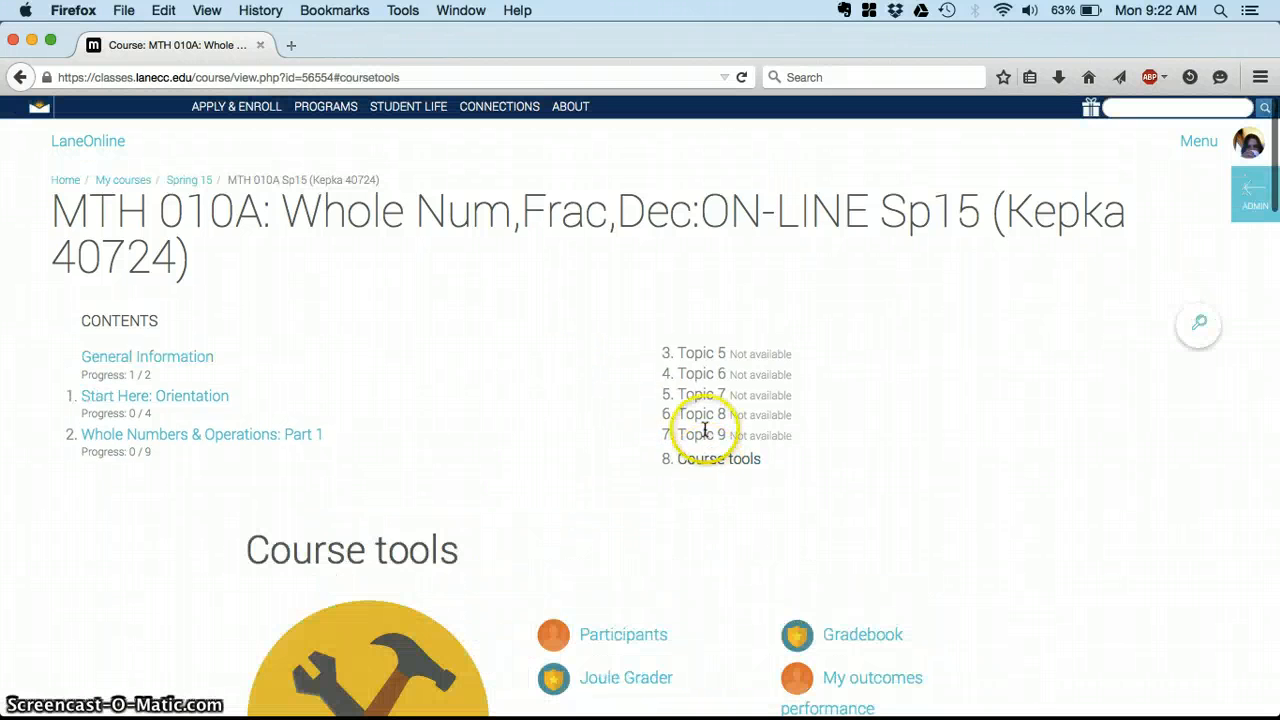
{"action": "scroll", "scroll_direction": "down", "scroll_amount": 3}
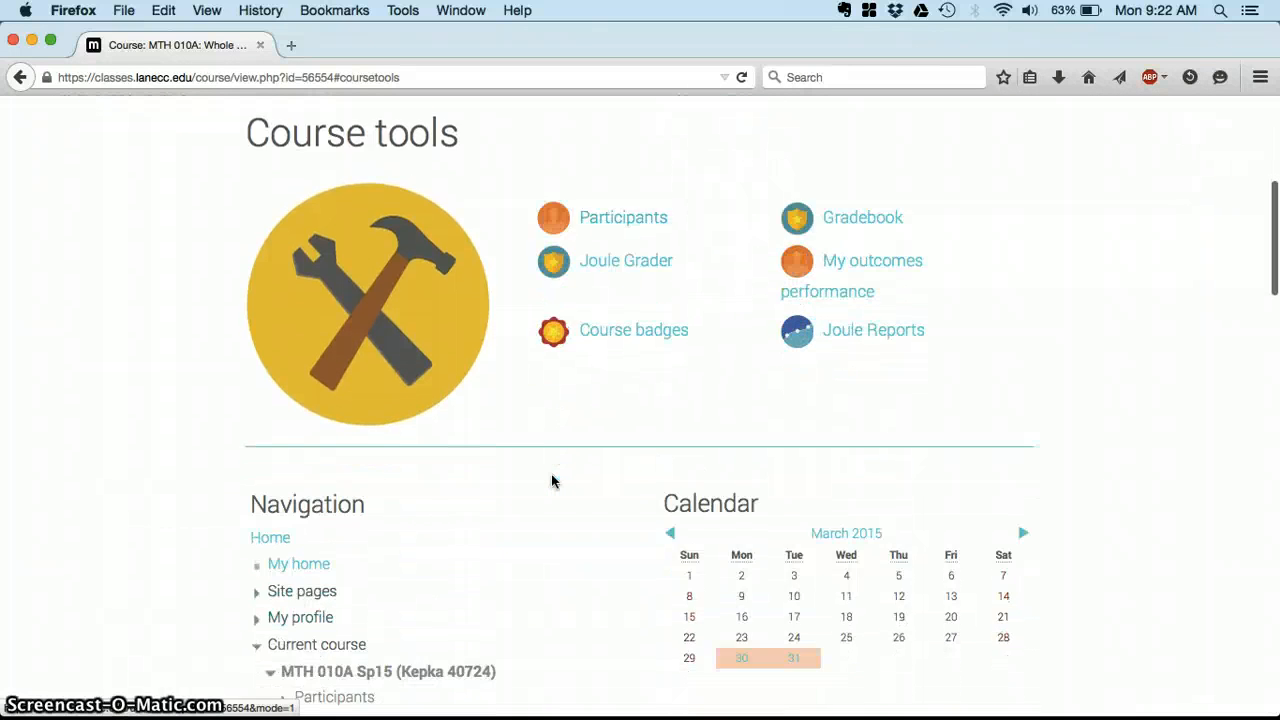
{"action": "scroll", "scroll_direction": "down", "scroll_amount": 3}
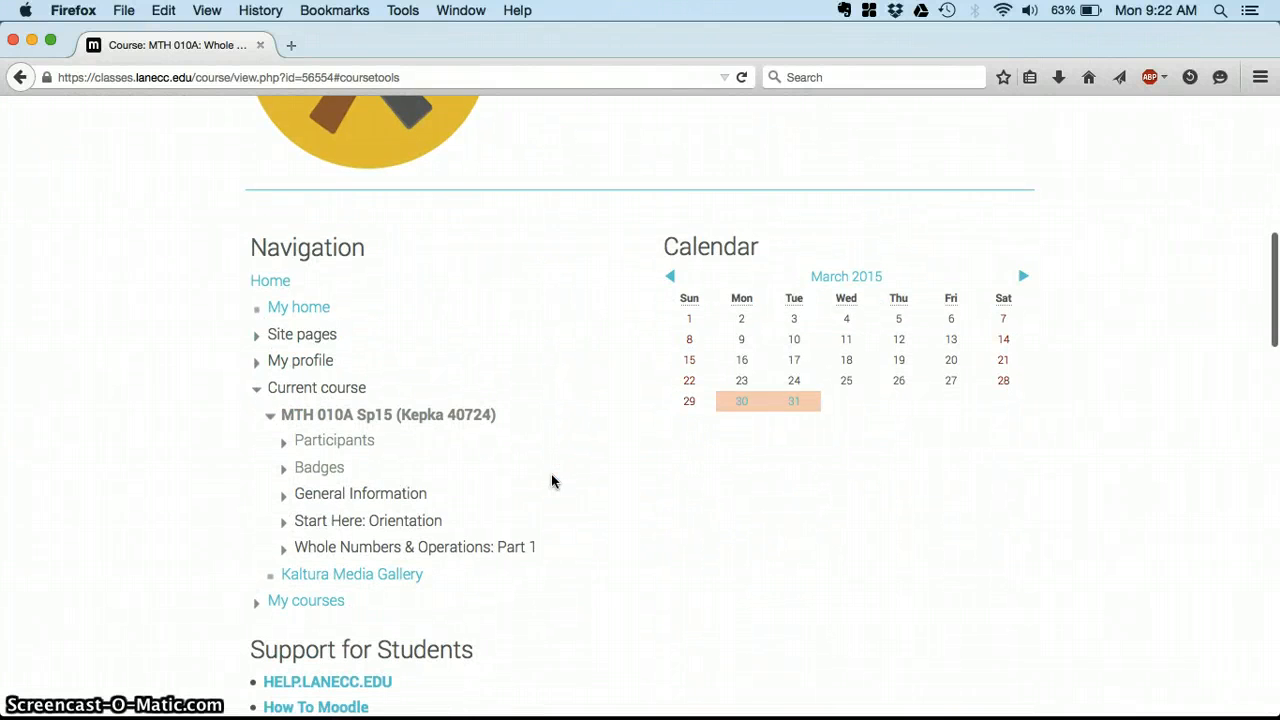
{"action": "scroll", "scroll_direction": "down", "scroll_amount": 3}
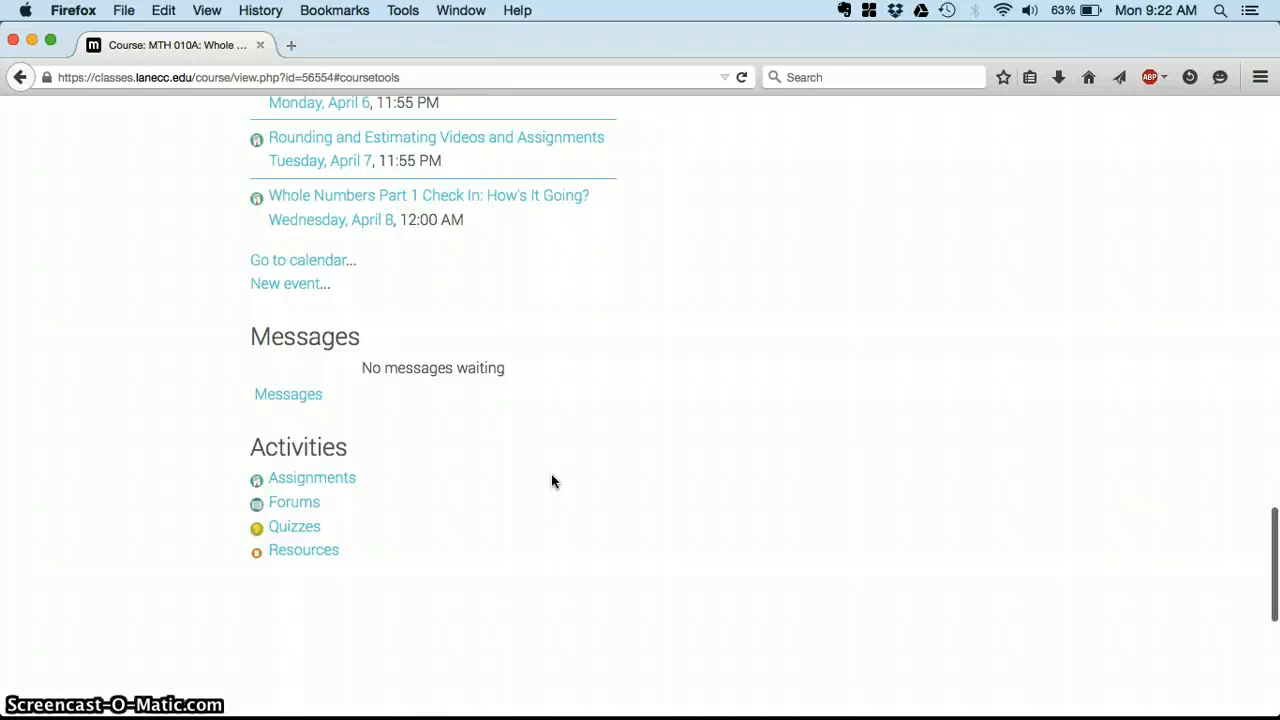
{"action": "scroll", "scroll_direction": "down", "scroll_amount": 3}
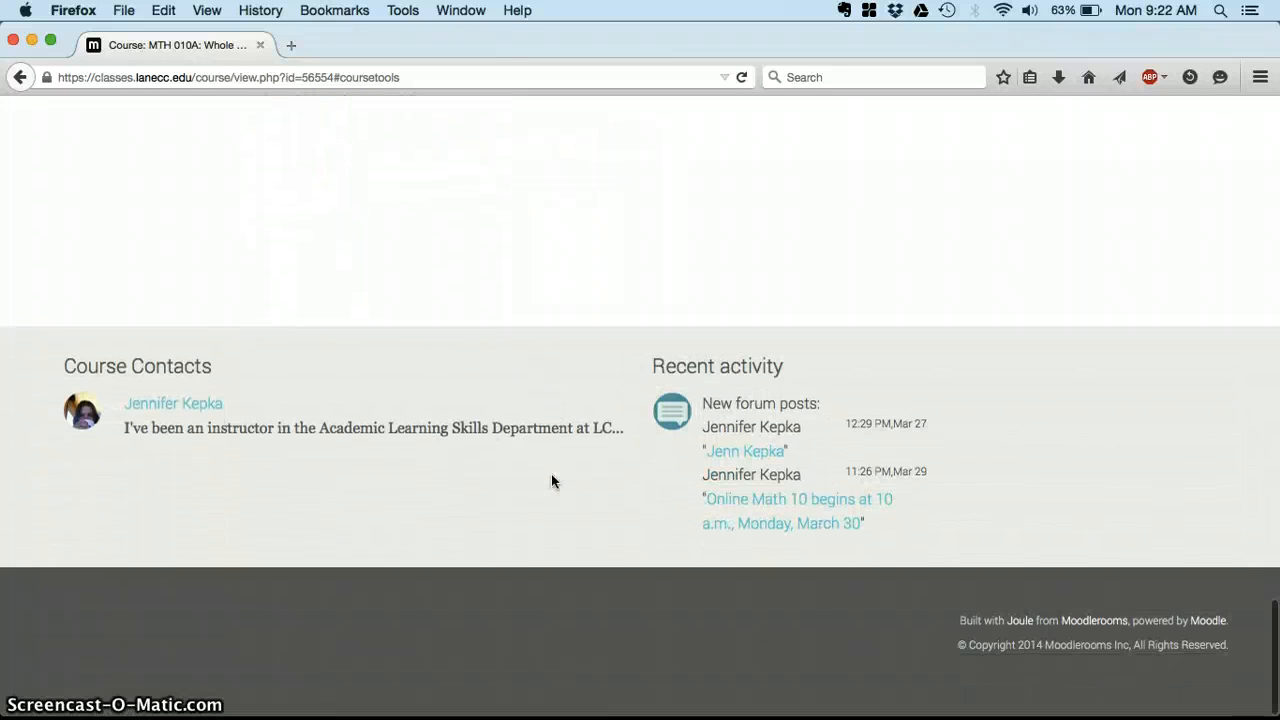